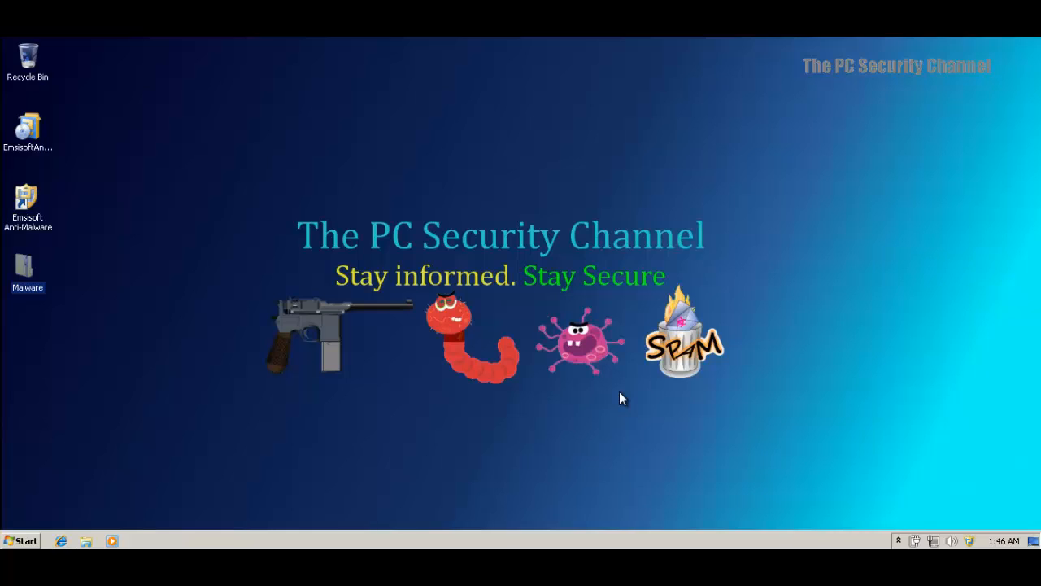
pyautogui.moveTo(613, 395)
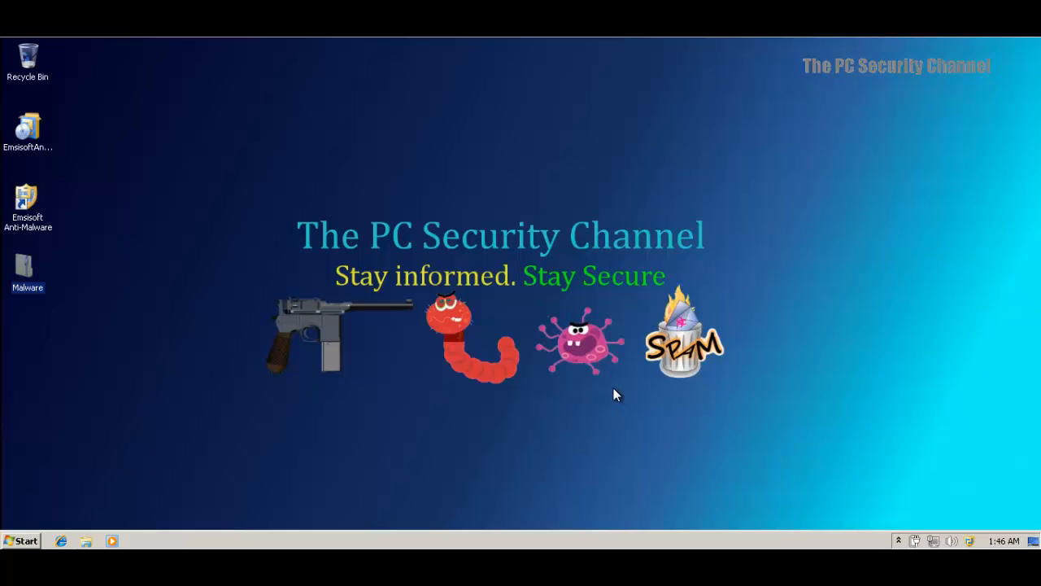
pyautogui.moveTo(578, 388)
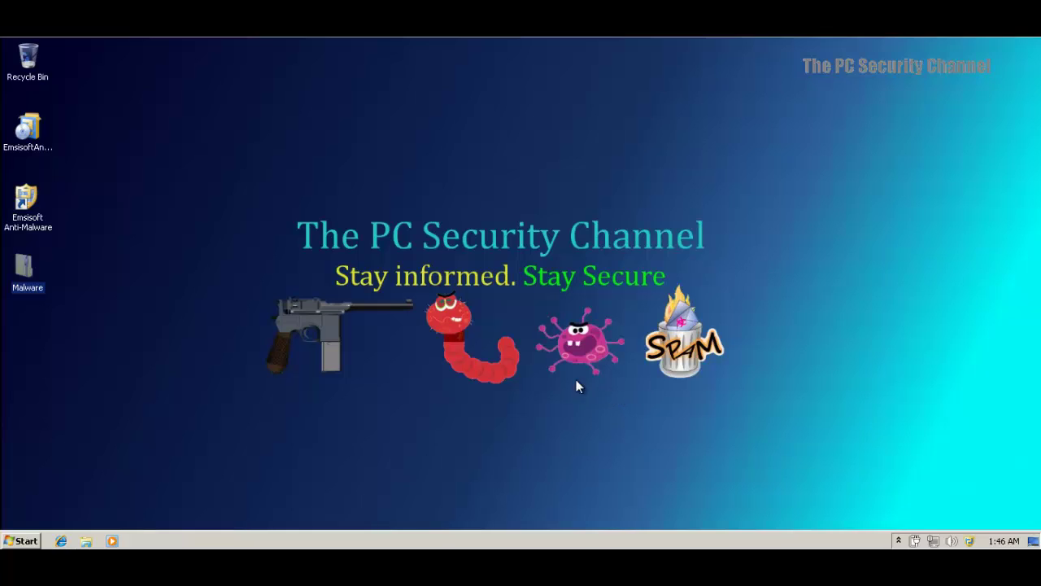
pyautogui.moveTo(31, 262)
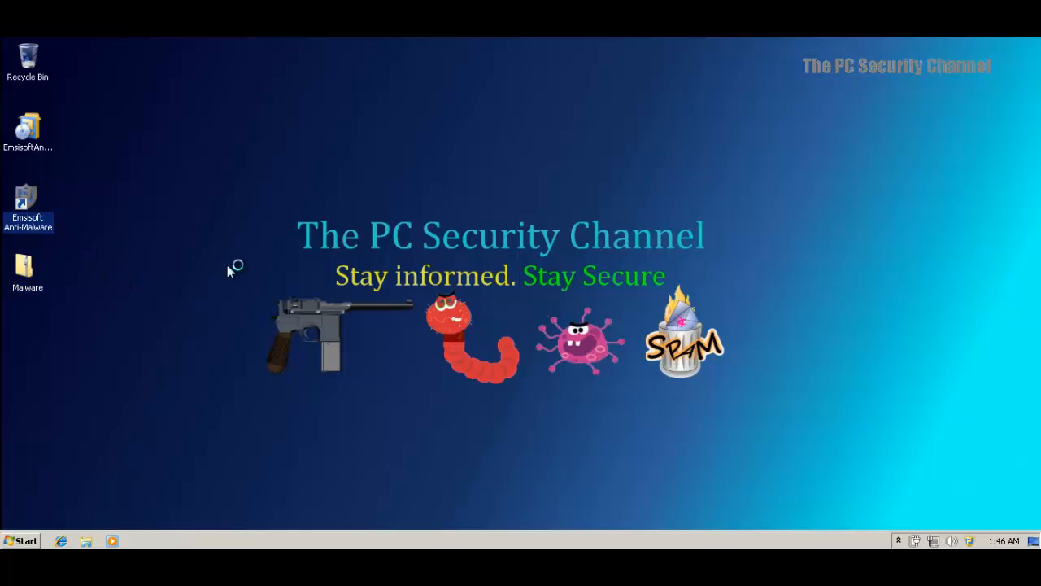
# Launch Emsisoft Anti-Malware and close its About box with version and license details
pyautogui.doubleClick(28, 202)
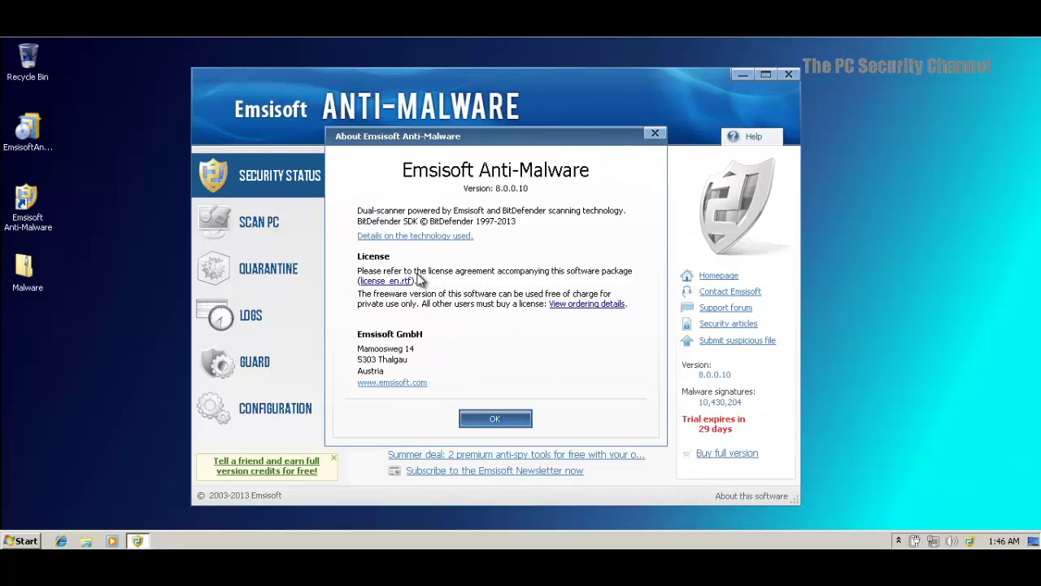
pyautogui.moveTo(492, 221)
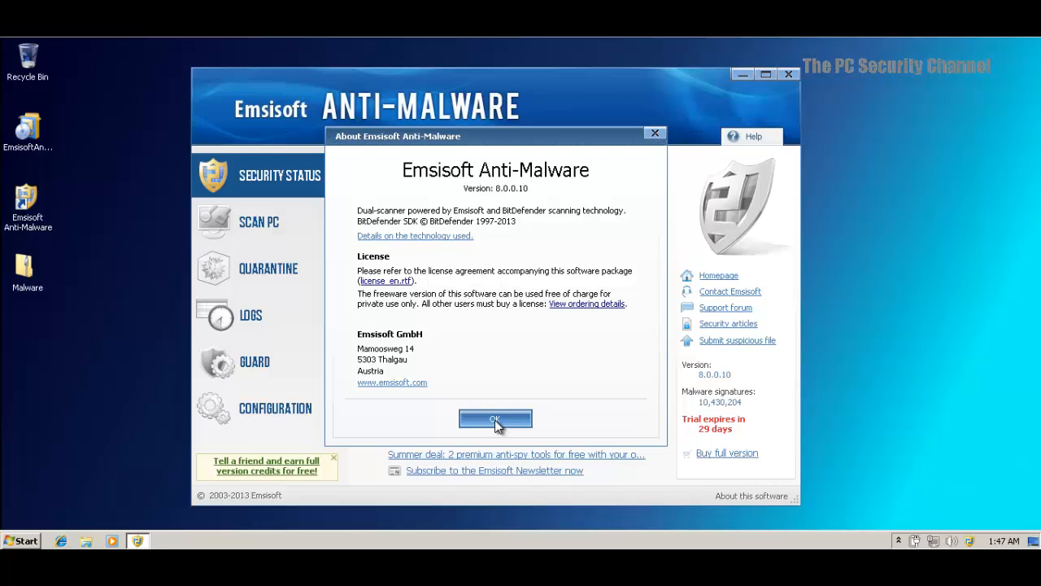
pyautogui.click(495, 418)
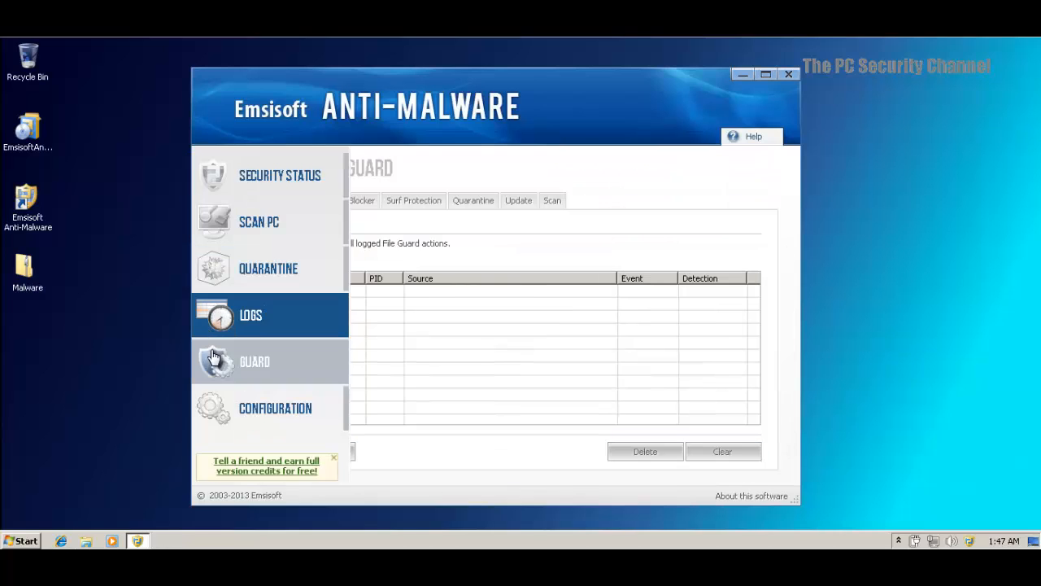
# Open the Guard's Alert Settings and leave intelligent alert reduction switched off
pyautogui.click(255, 361)
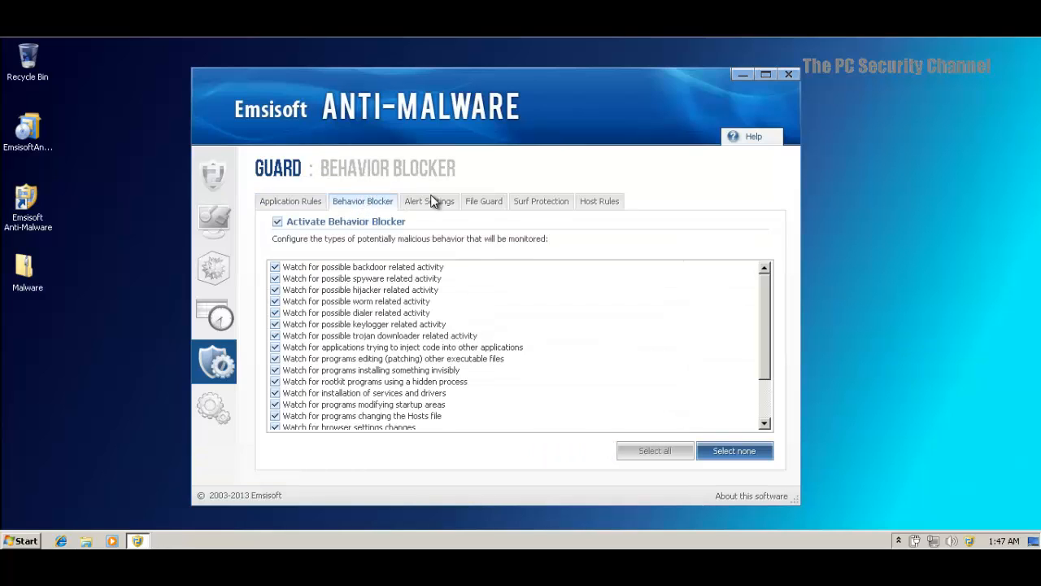
pyautogui.click(428, 201)
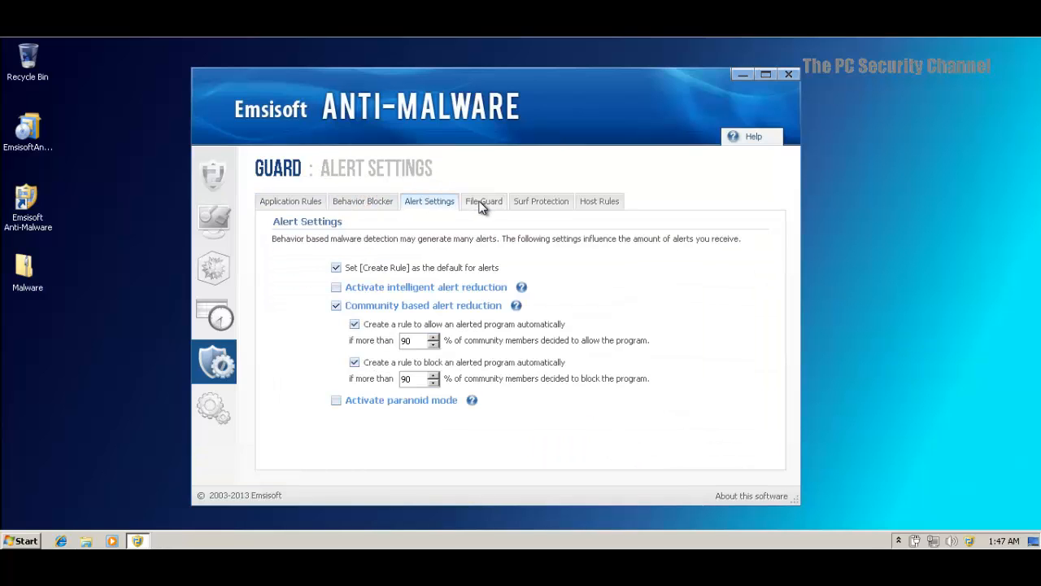
pyautogui.moveTo(341, 319)
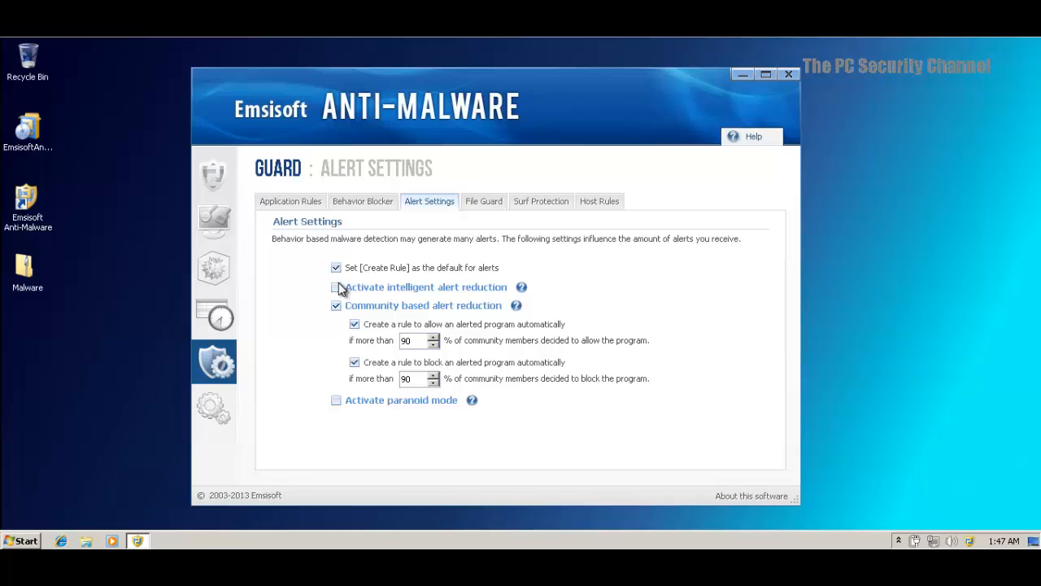
pyautogui.moveTo(342, 283)
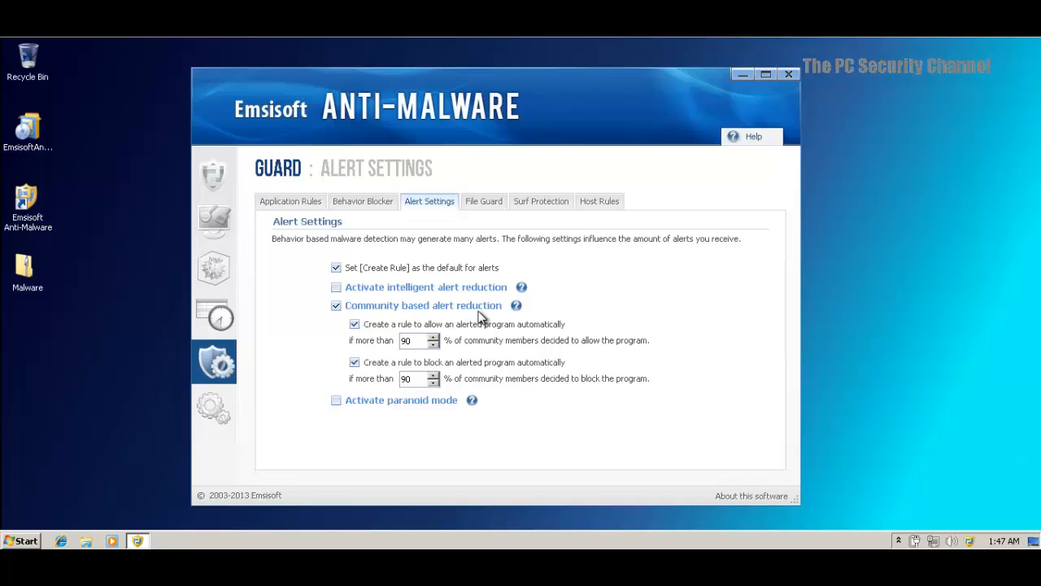
pyautogui.moveTo(516, 313)
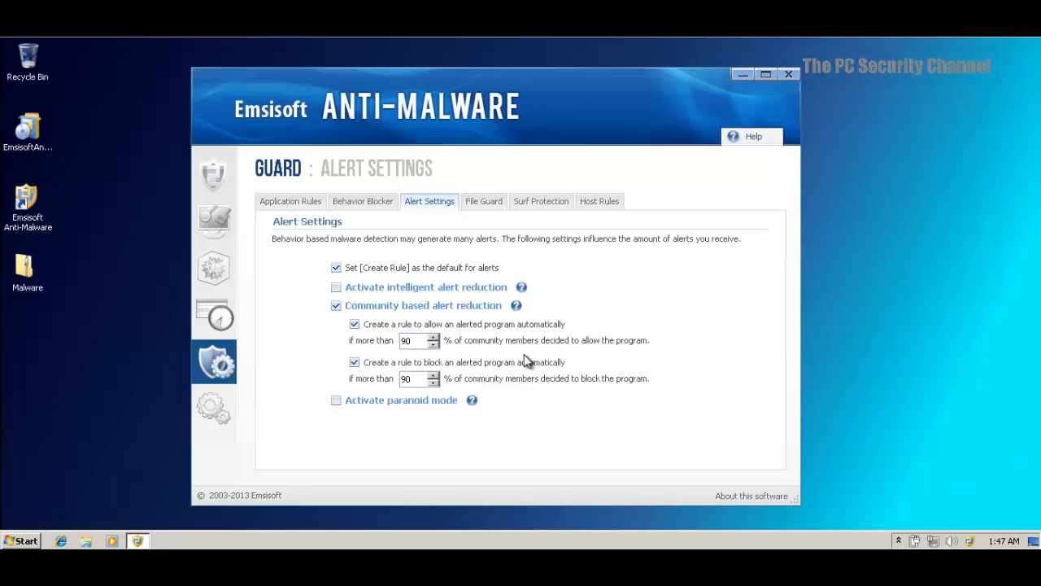
pyautogui.moveTo(541, 372)
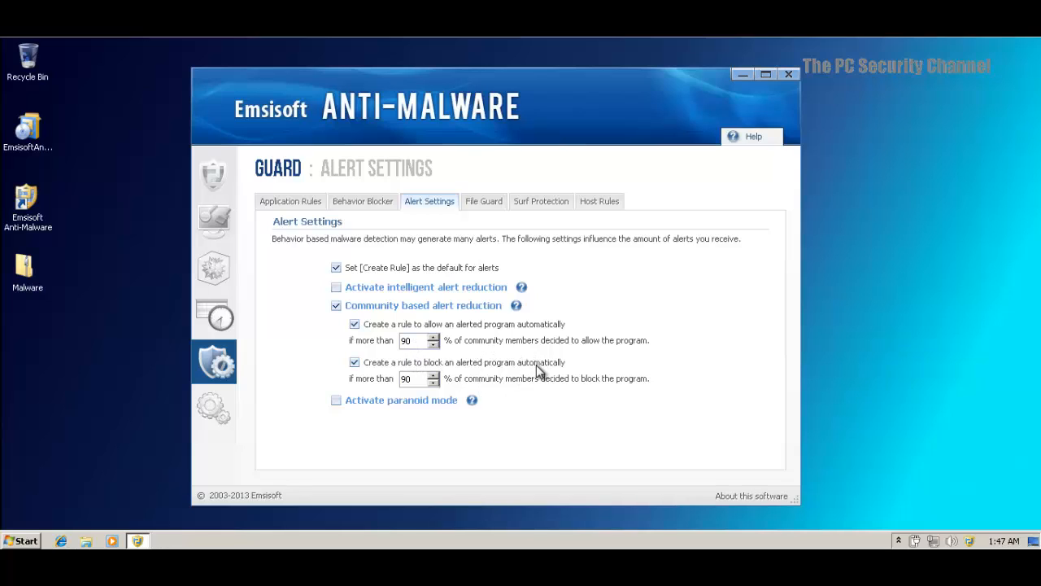
pyautogui.moveTo(516, 368)
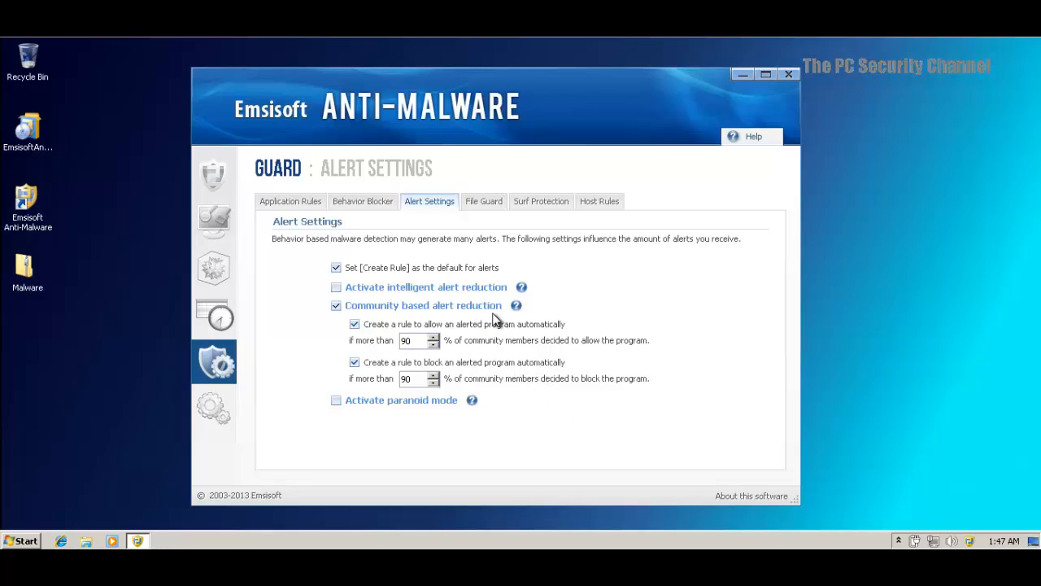
pyautogui.moveTo(478, 369)
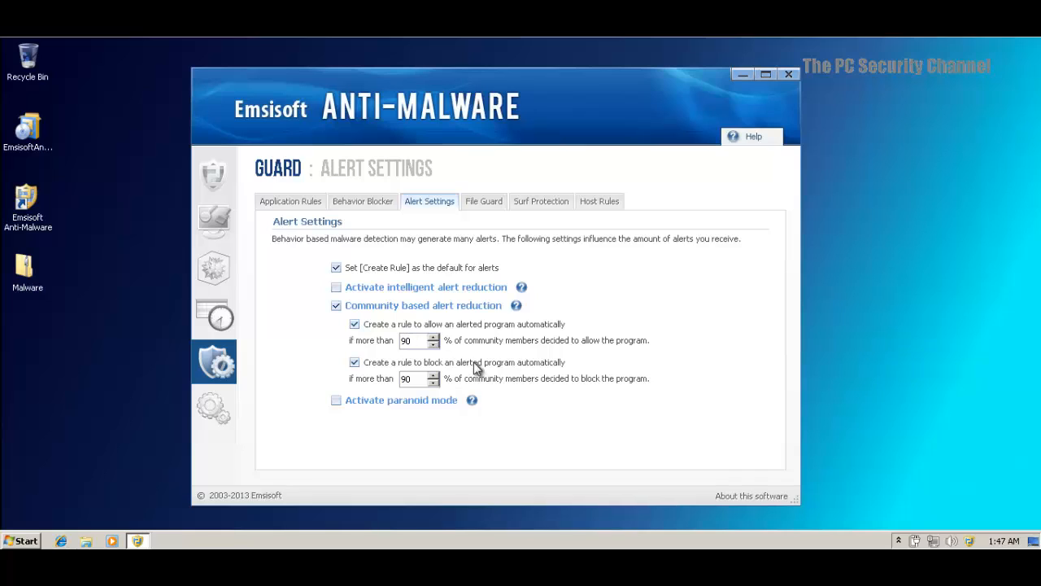
pyautogui.moveTo(389, 348)
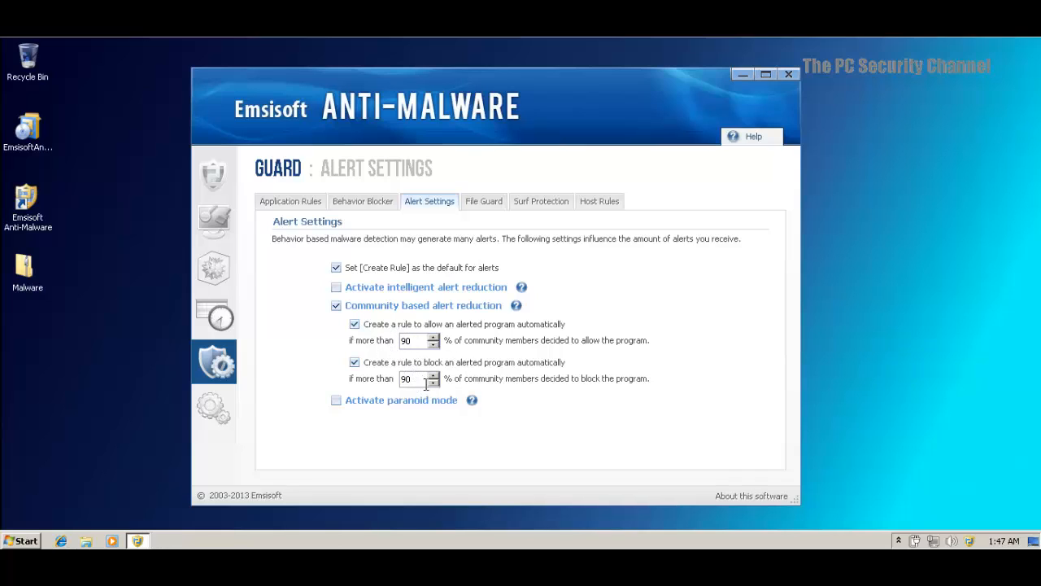
pyautogui.moveTo(423, 398)
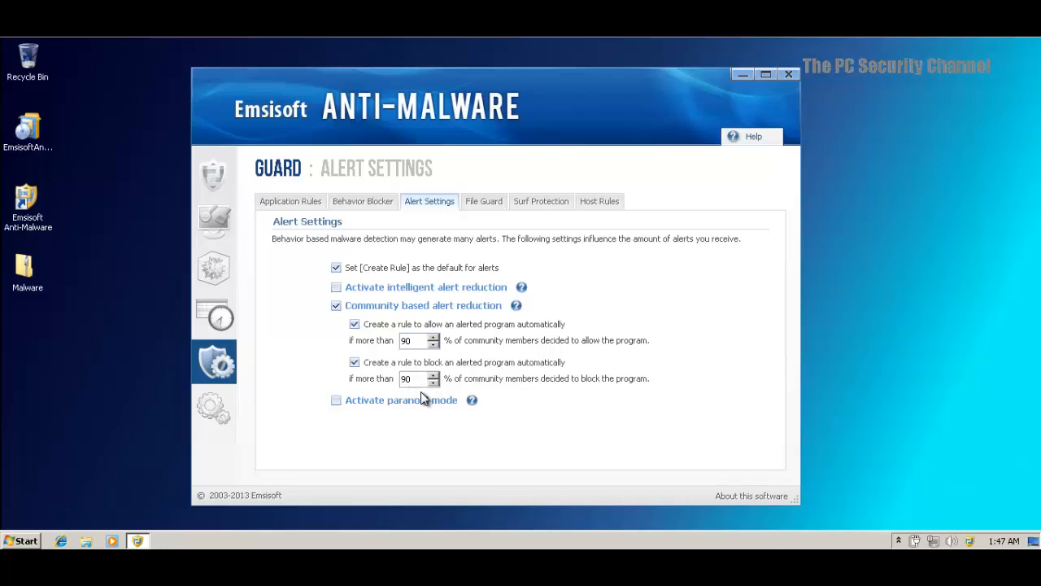
pyautogui.moveTo(427, 396)
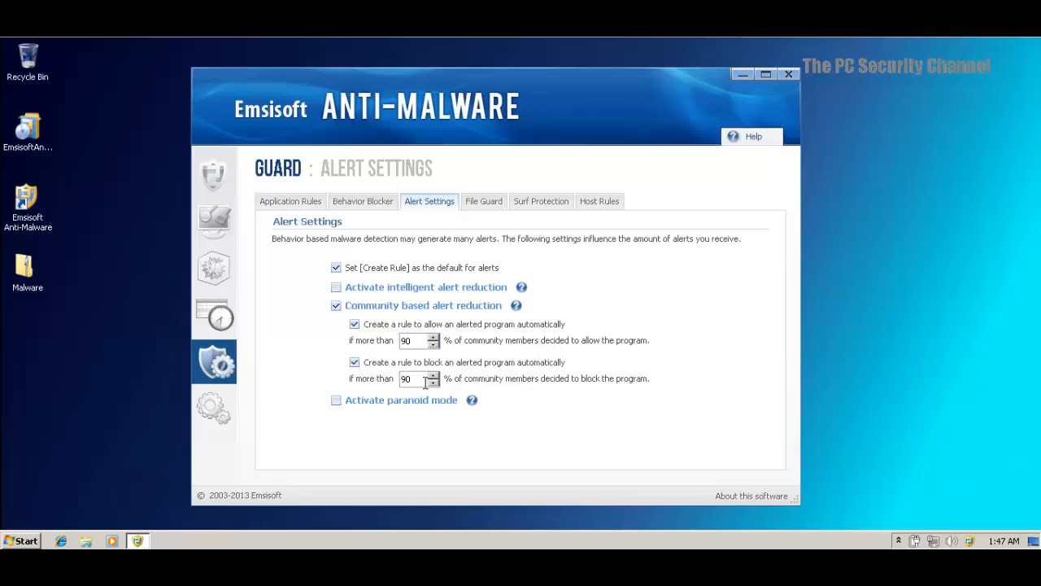
pyautogui.moveTo(349, 400)
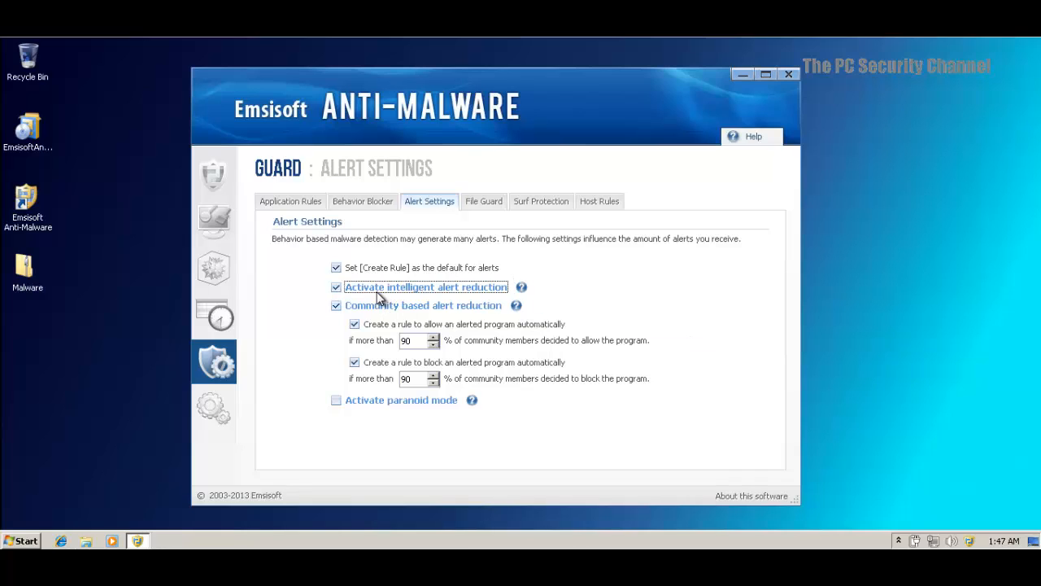
pyautogui.moveTo(346, 291)
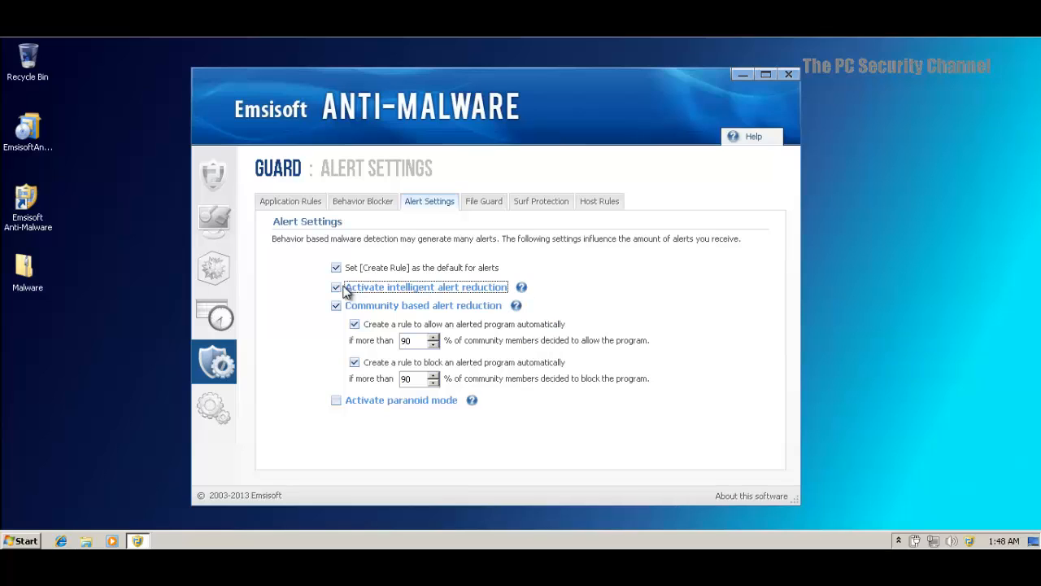
pyautogui.click(335, 287)
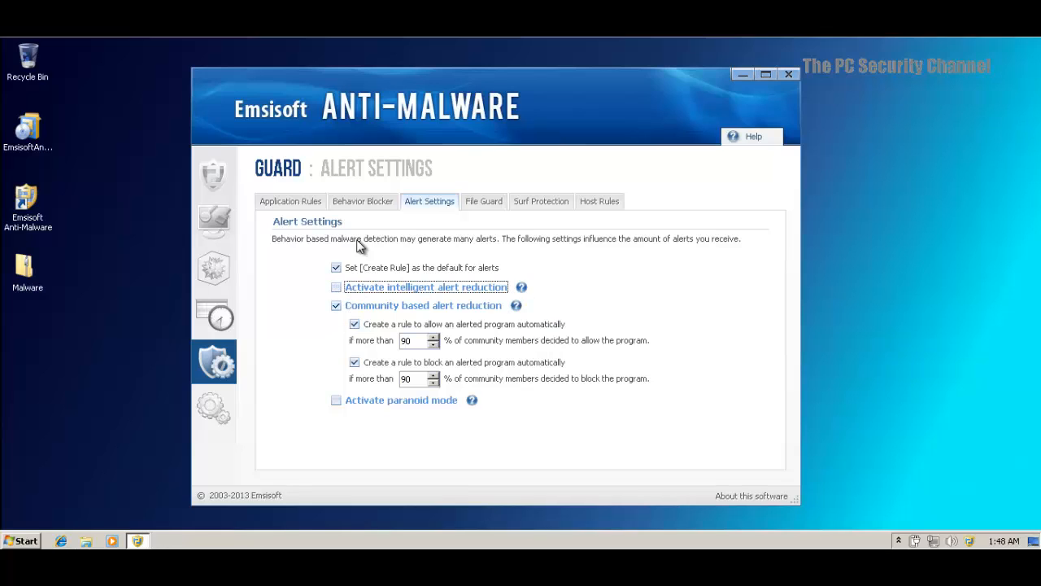
# Show the Behavior Blocker tab and scroll through its monitored malicious behaviours
pyautogui.click(362, 201)
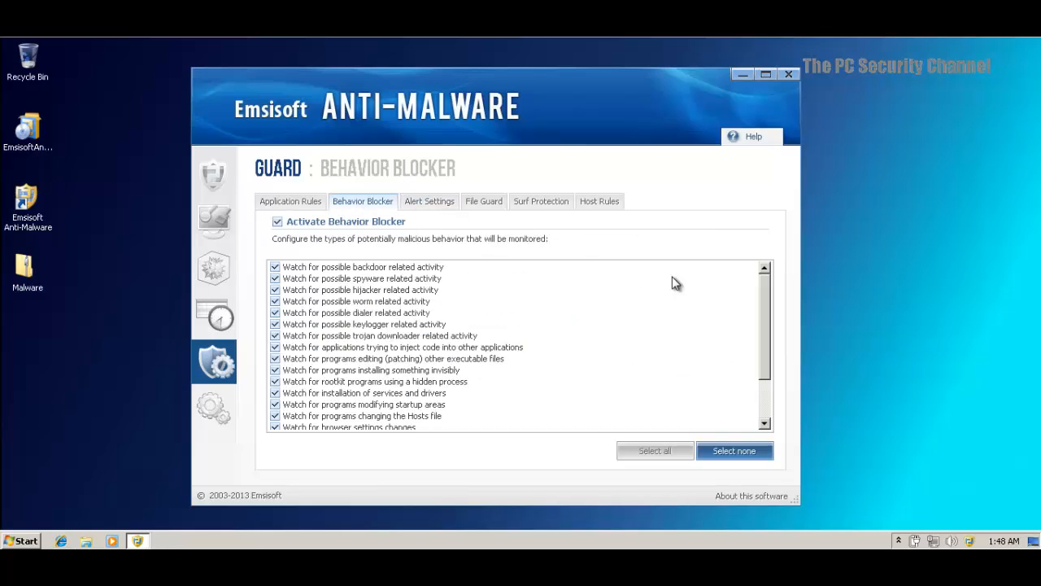
pyautogui.scroll(-3)
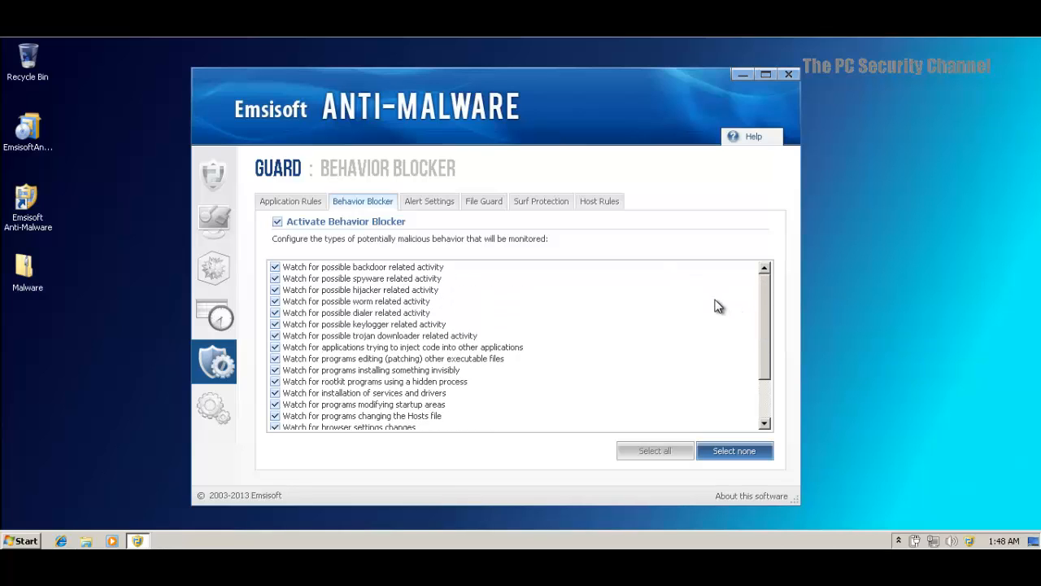
pyautogui.moveTo(715, 305)
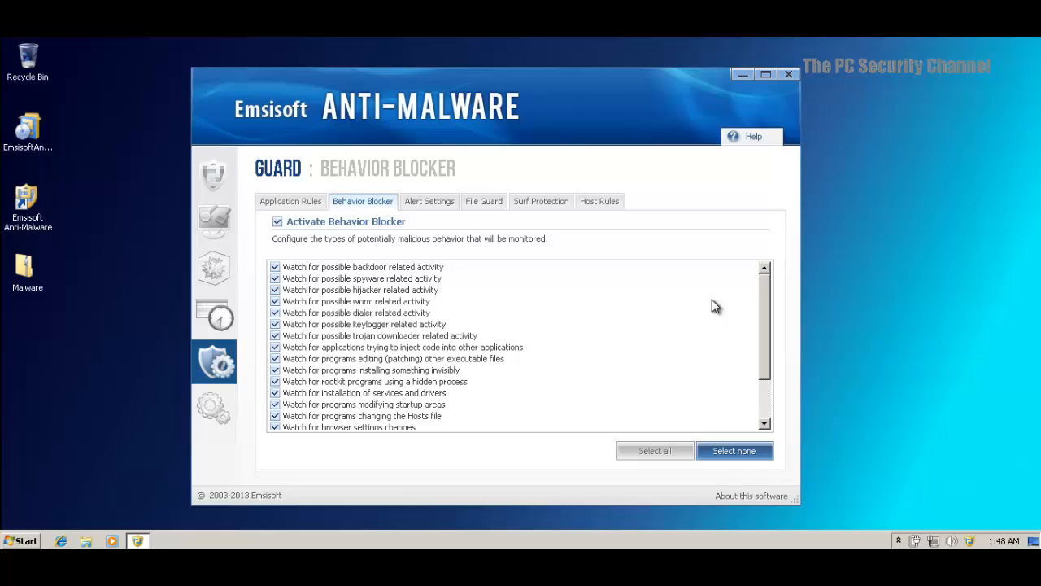
pyautogui.moveTo(413, 281)
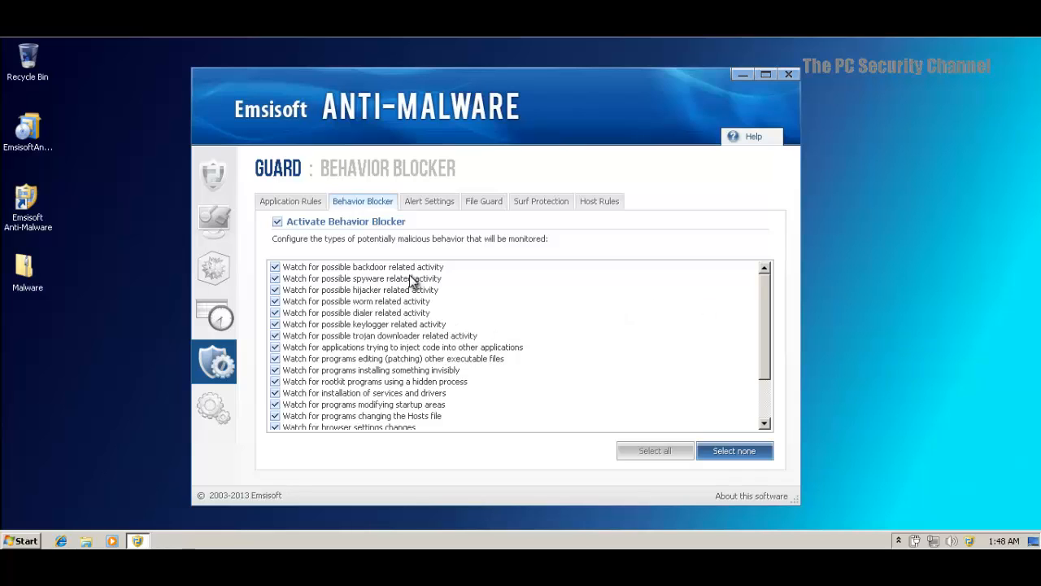
pyautogui.moveTo(475, 324)
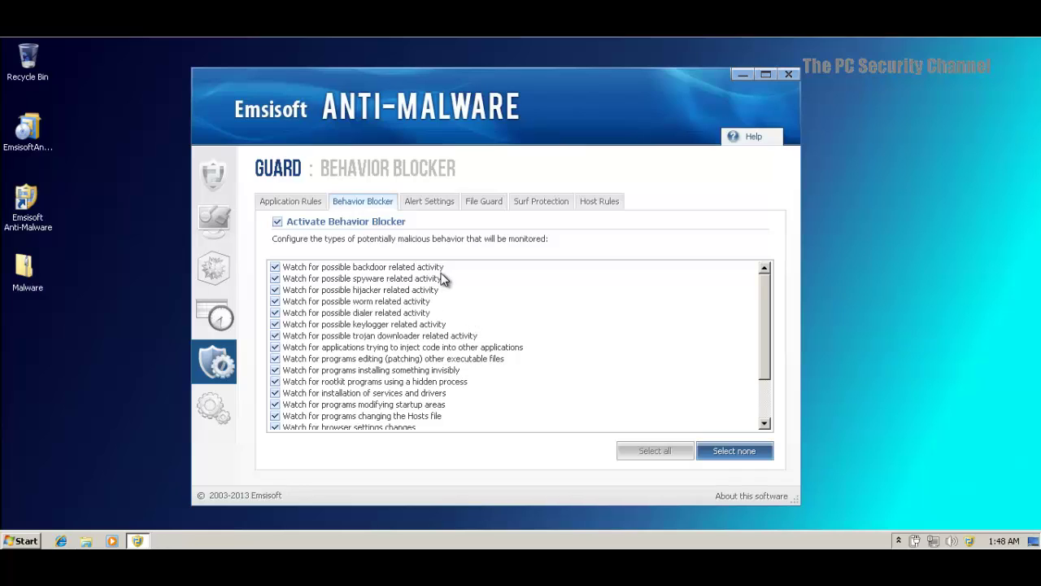
pyautogui.moveTo(449, 259)
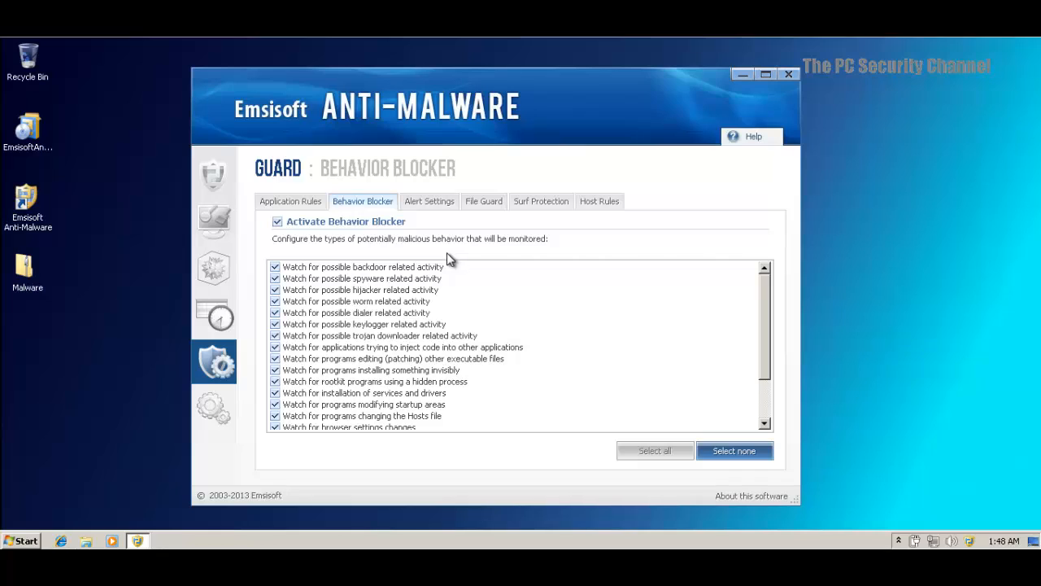
pyautogui.moveTo(478, 238)
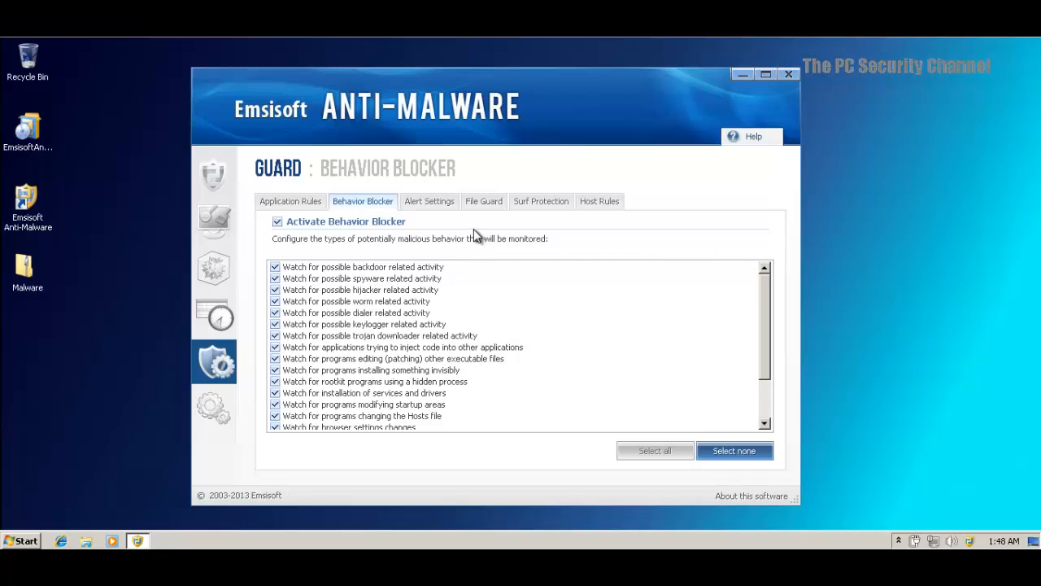
pyautogui.moveTo(490, 214)
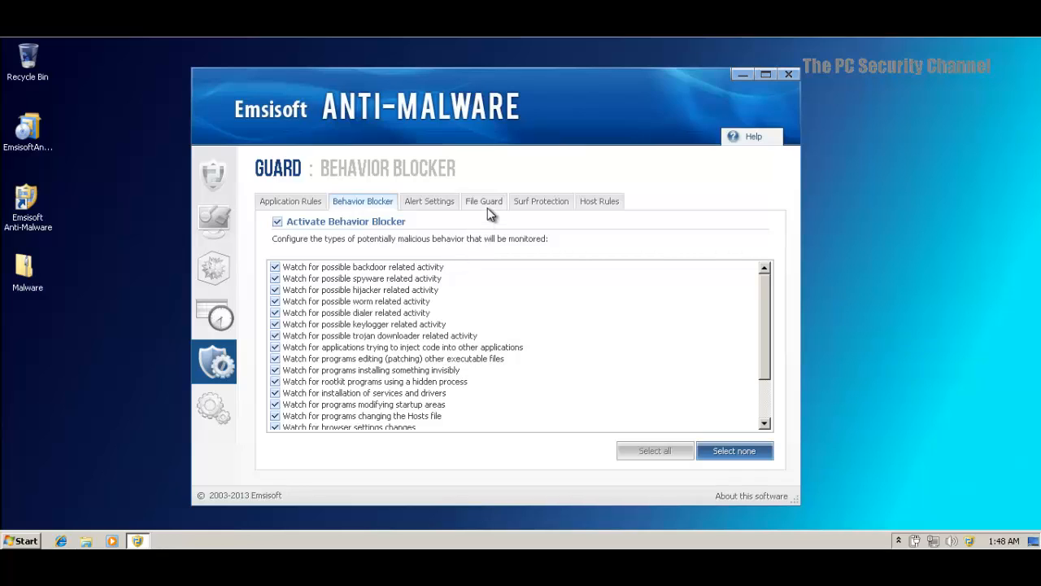
pyautogui.moveTo(431, 337)
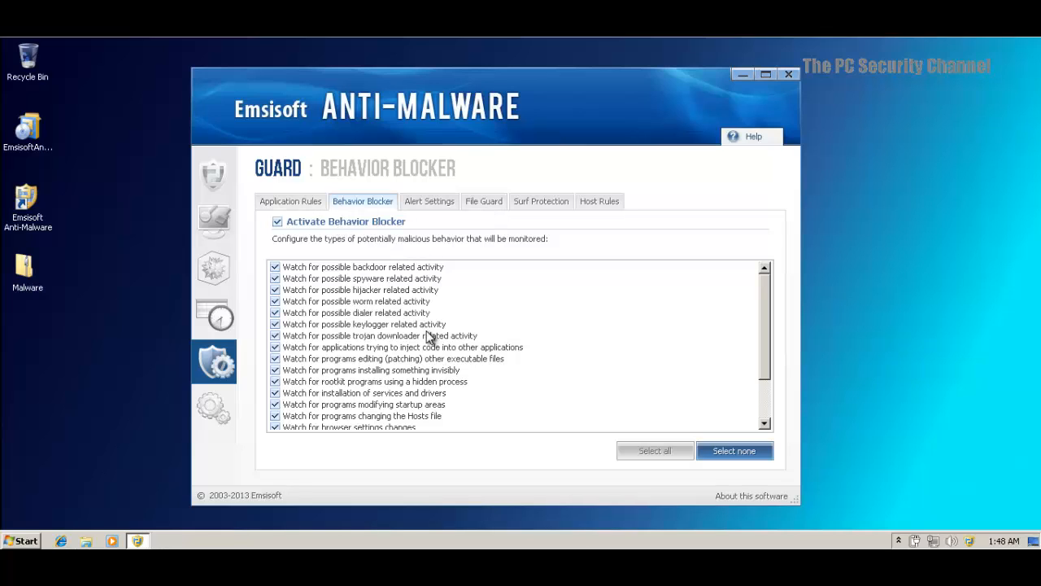
# View the Guard's File Guard, Surf Protection and Host Rules settings in turn
pyautogui.click(484, 201)
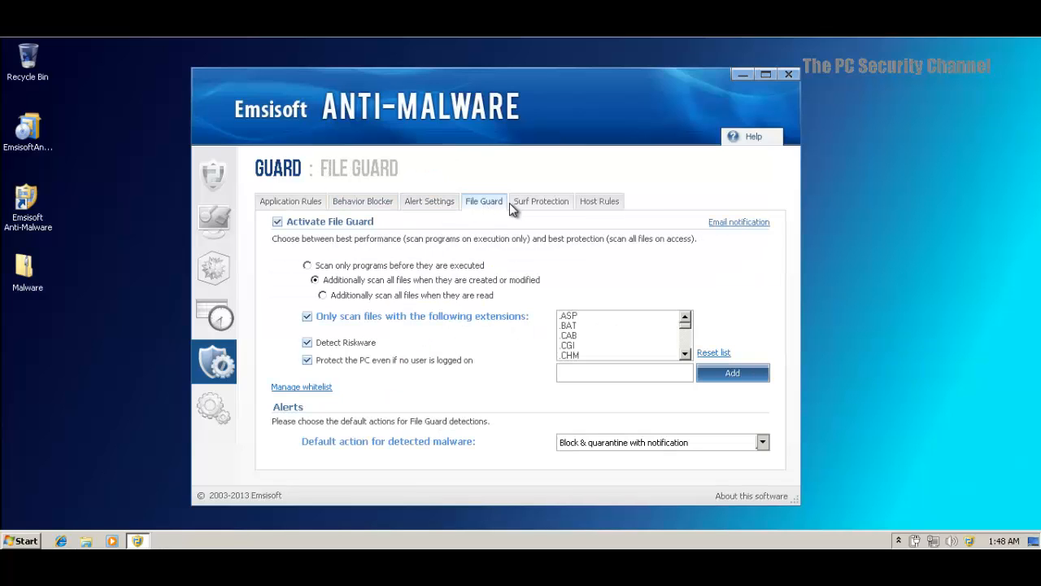
pyautogui.click(541, 201)
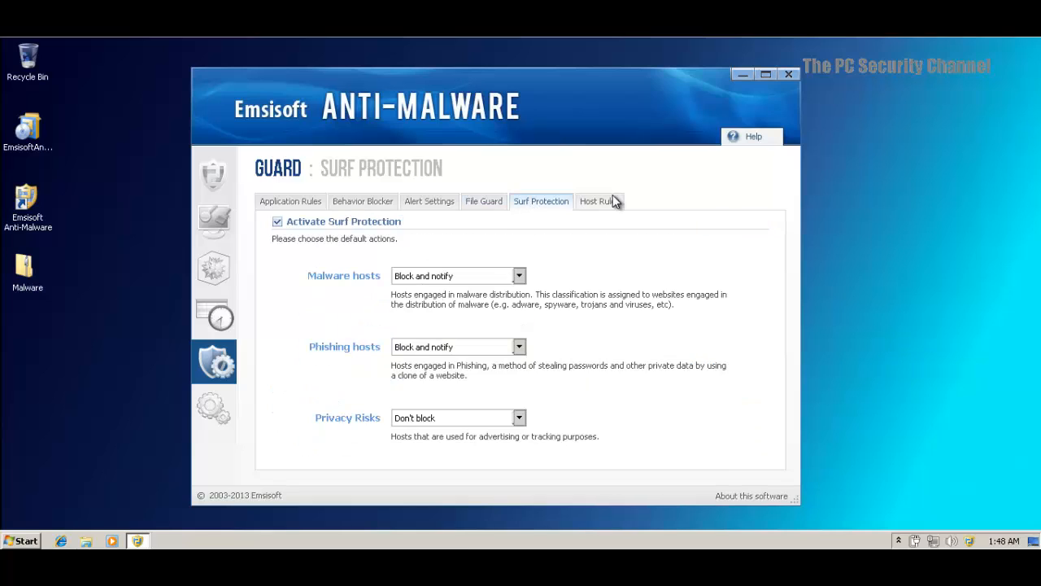
pyautogui.click(599, 201)
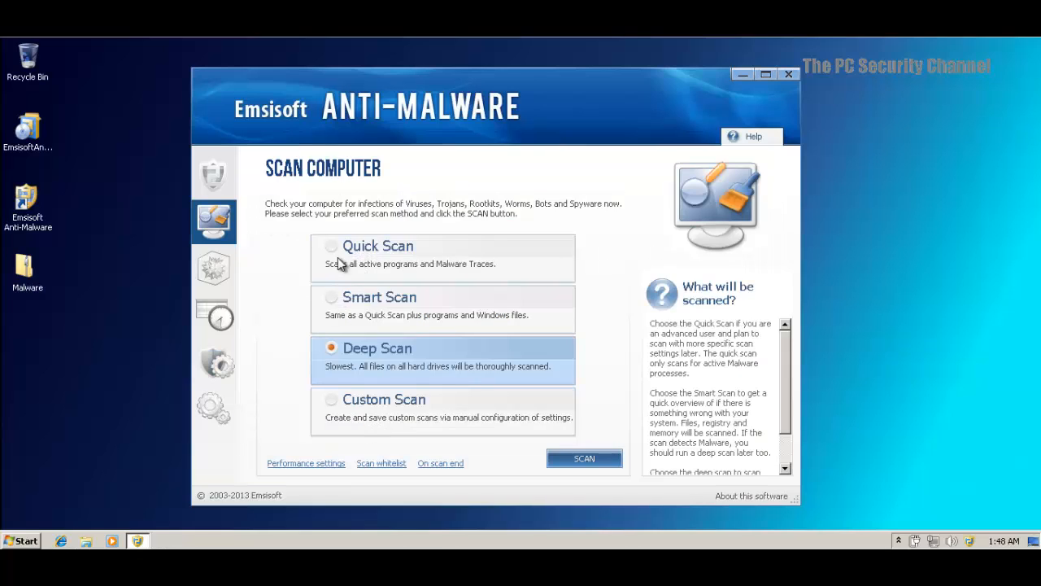
# Return to the Security Status overview and close the Emsisoft Anti-Malware window
pyautogui.click(213, 173)
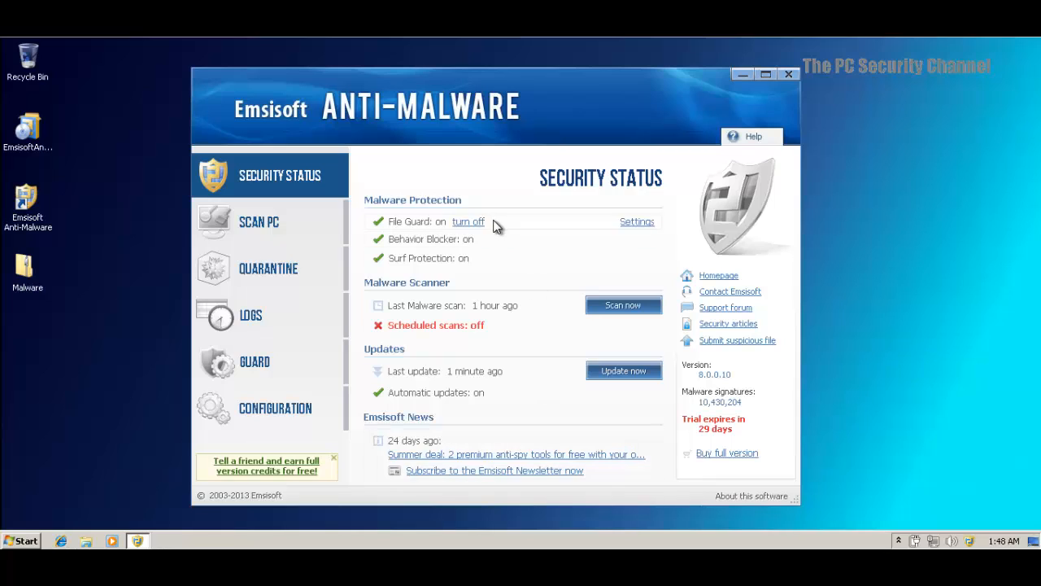
pyautogui.click(468, 221)
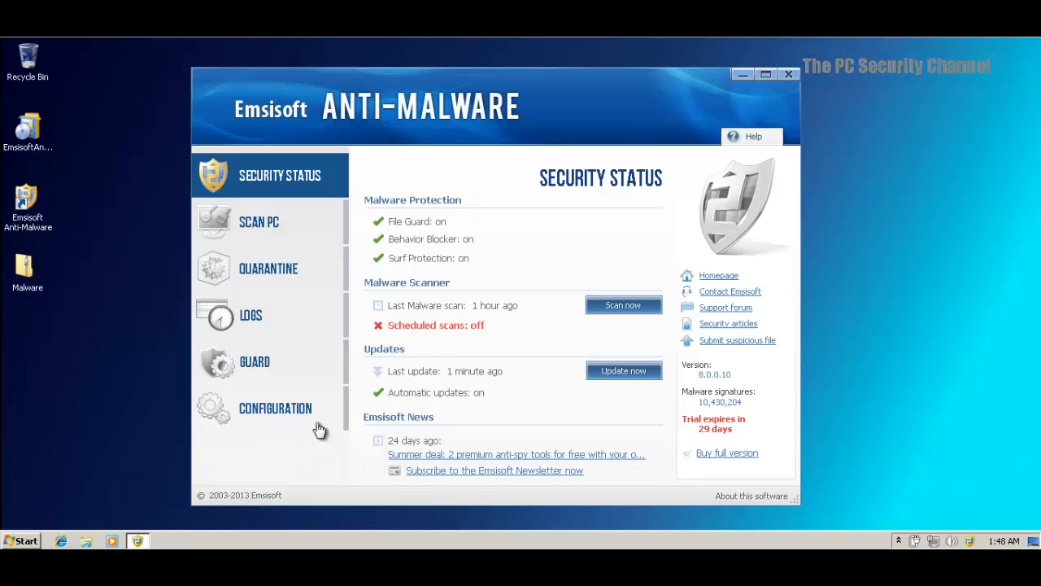
pyautogui.moveTo(270, 332)
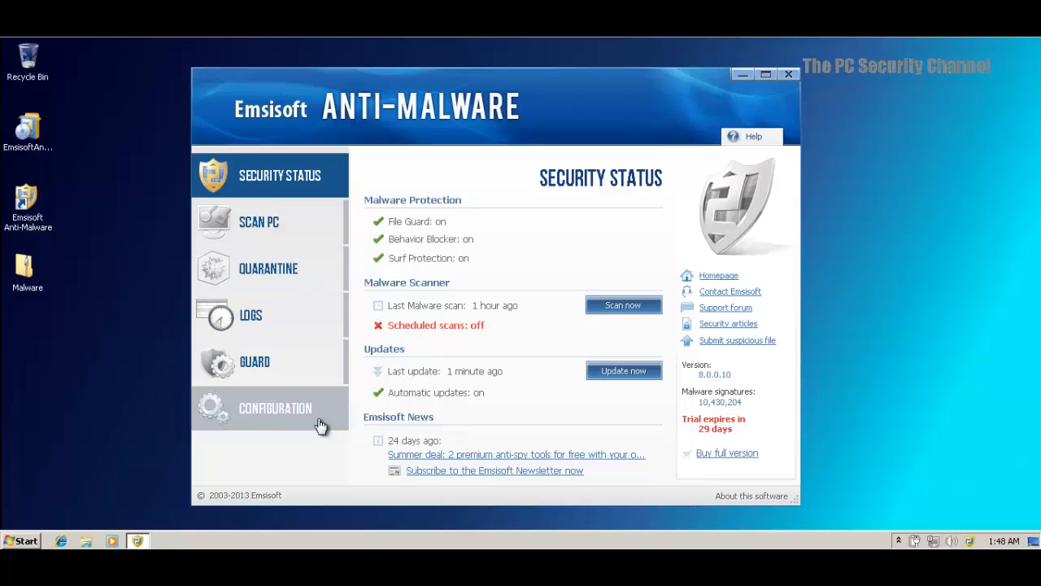
pyautogui.moveTo(451, 248)
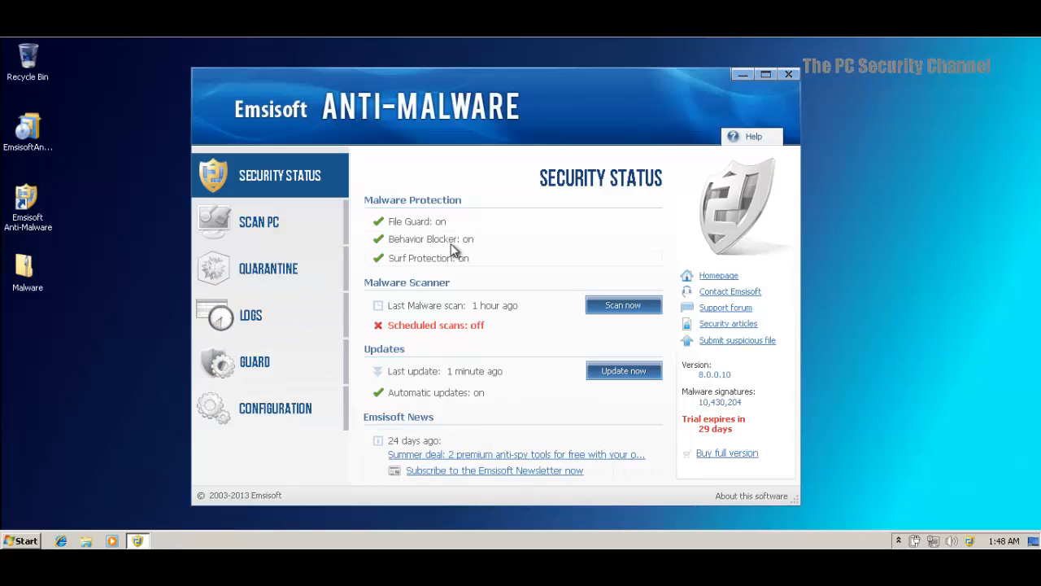
pyautogui.click(787, 73)
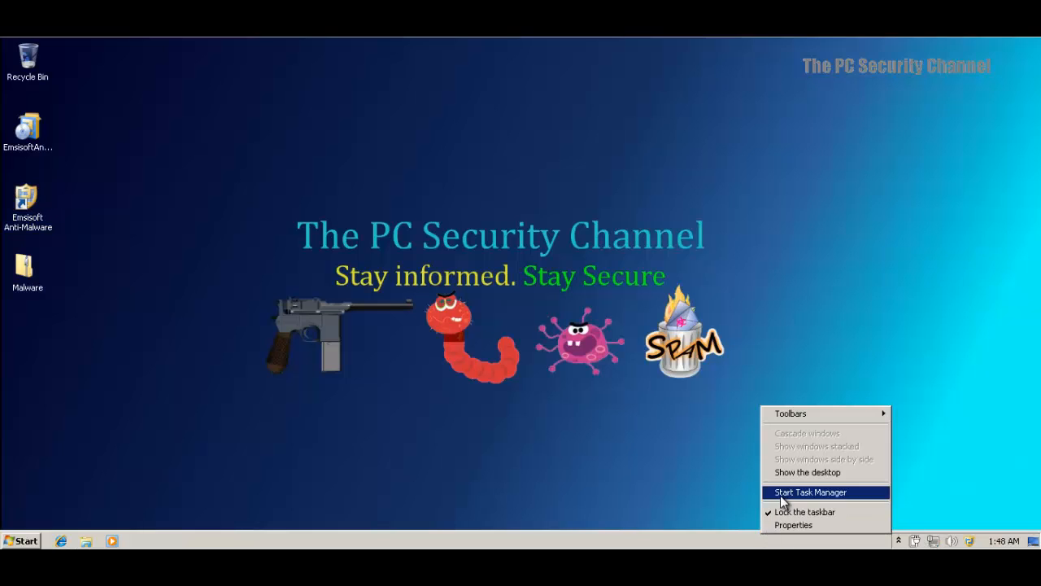
# Open Task Manager and select a2service.exe, Emsisoft's Anti-Malware Service process
pyautogui.click(811, 492)
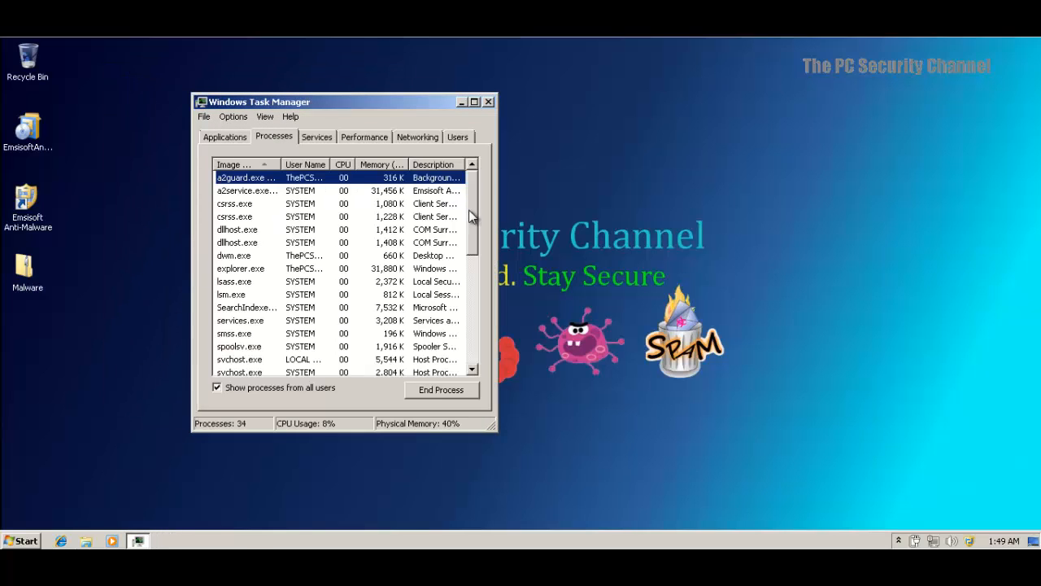
pyautogui.scroll(-3)
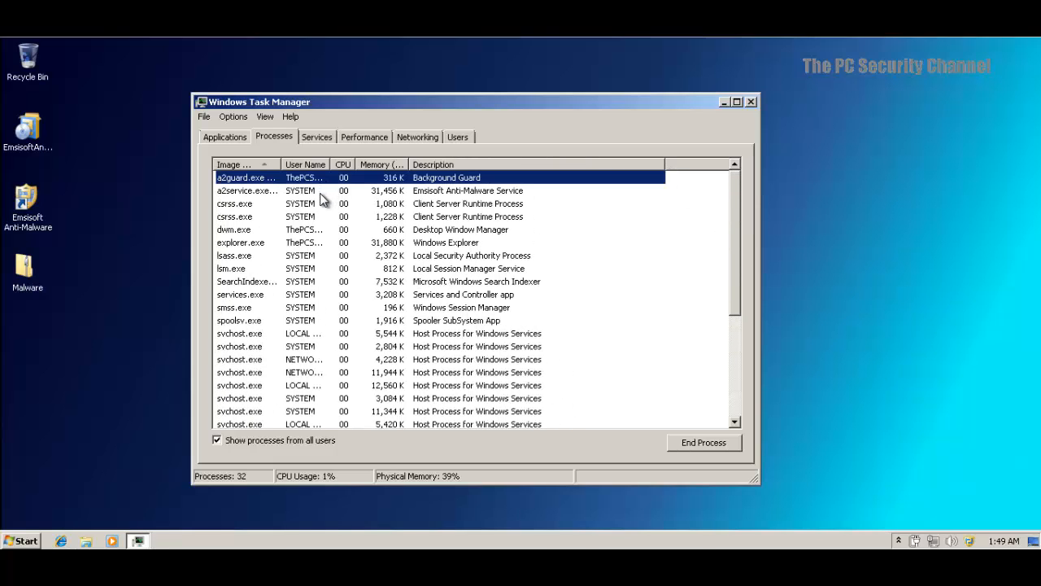
pyautogui.click(277, 190)
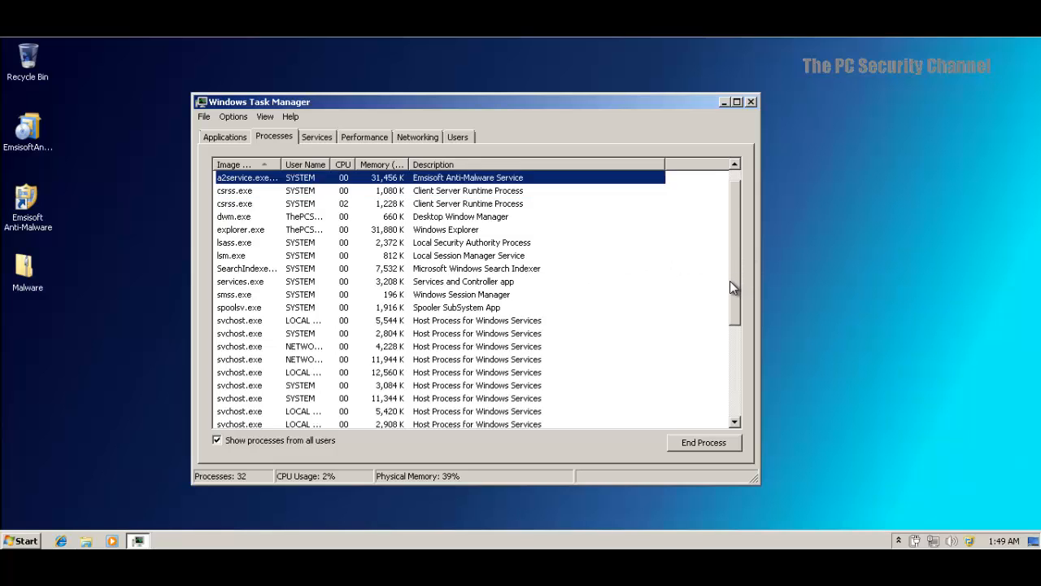
pyautogui.scroll(-3)
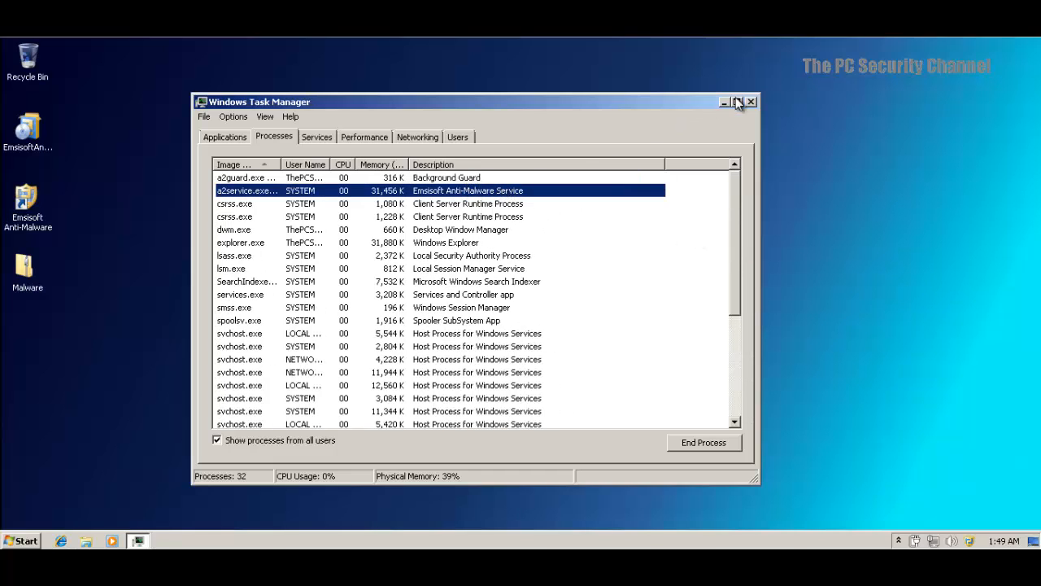
# Close Task Manager and launch Internet Explorer on the Google home page
pyautogui.click(751, 102)
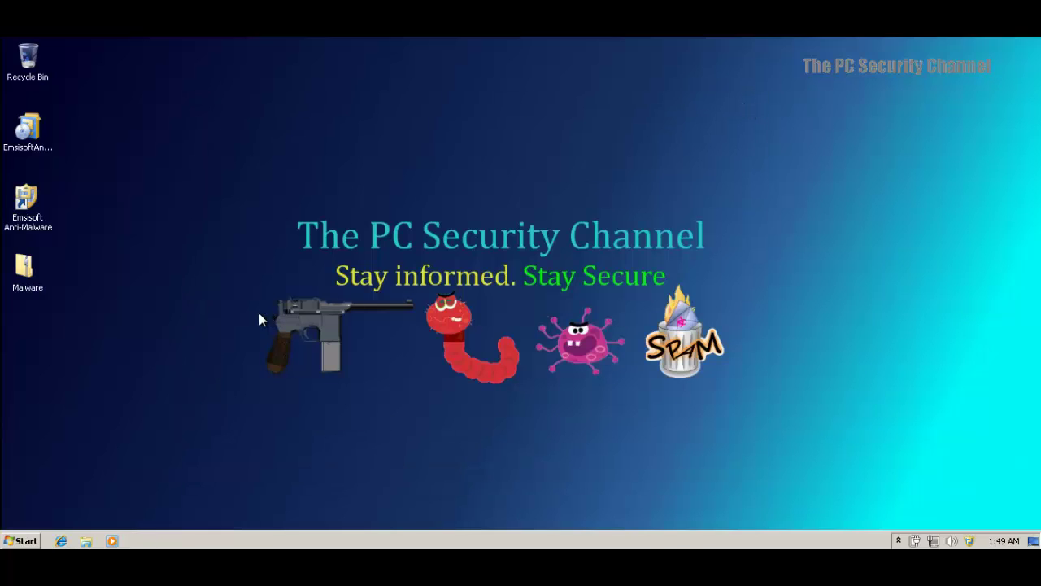
pyautogui.moveTo(191, 450)
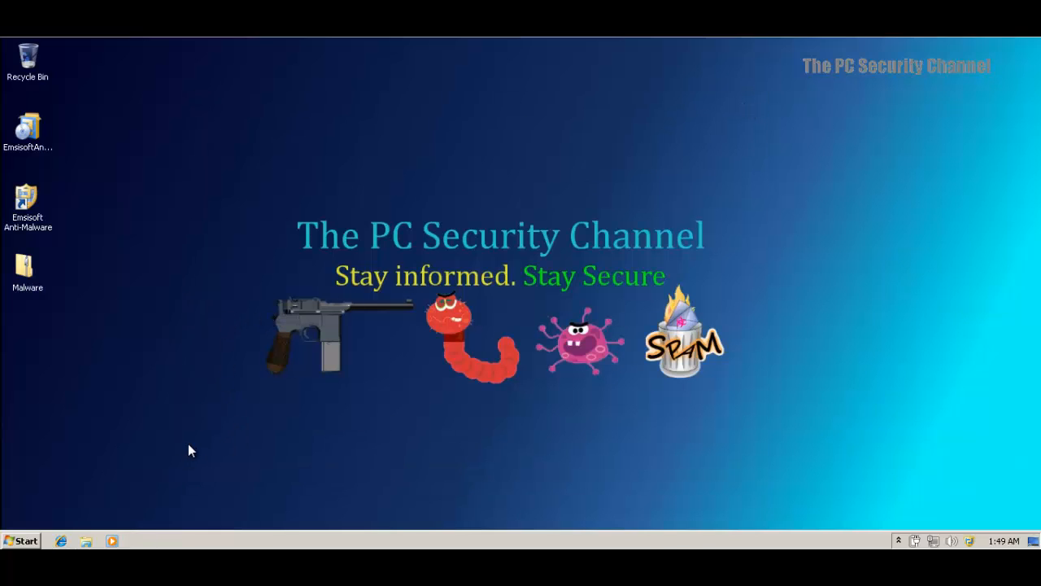
pyautogui.moveTo(210, 418)
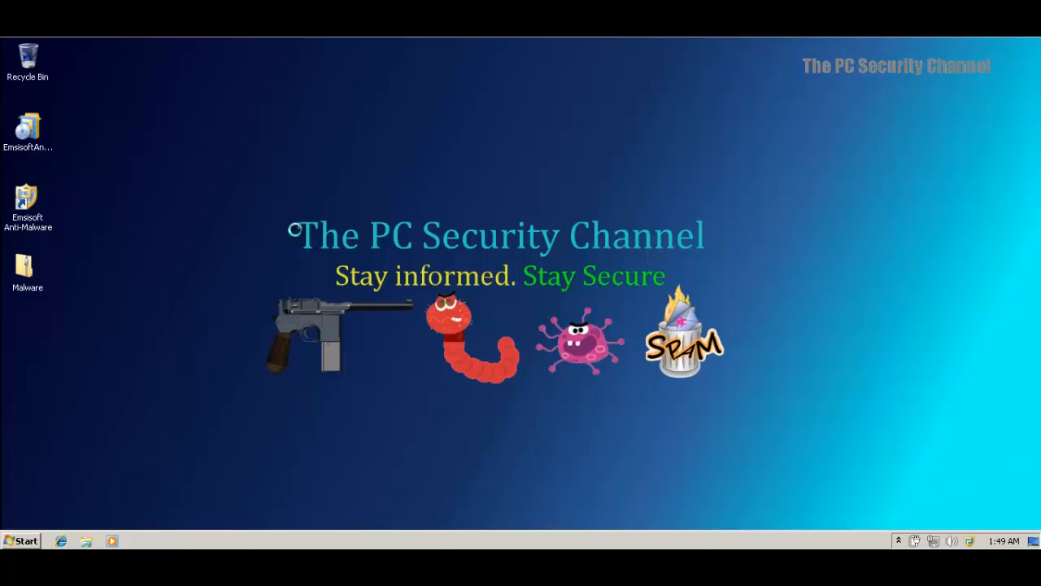
pyautogui.click(60, 541)
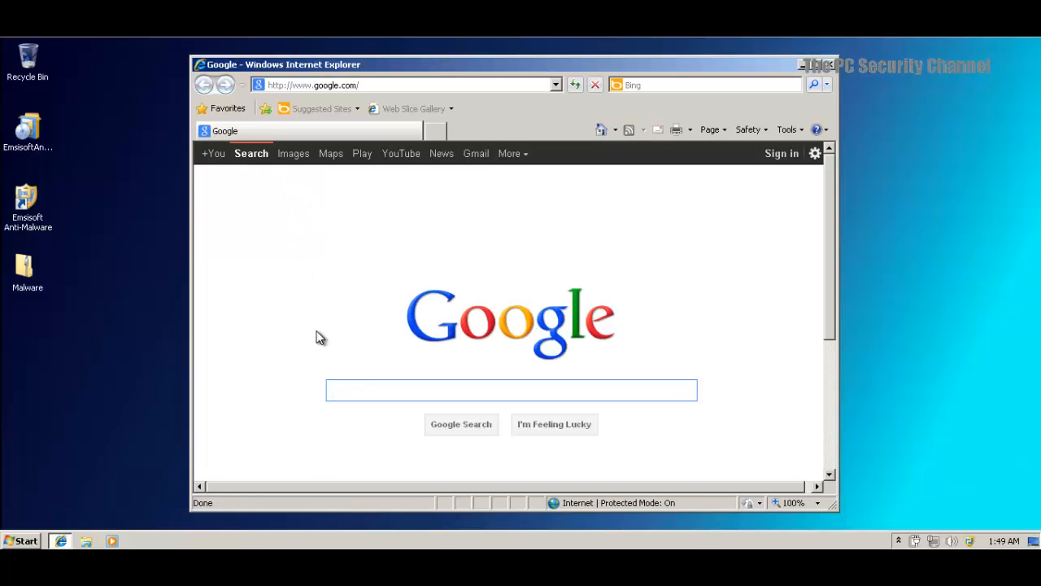
pyautogui.click(510, 390)
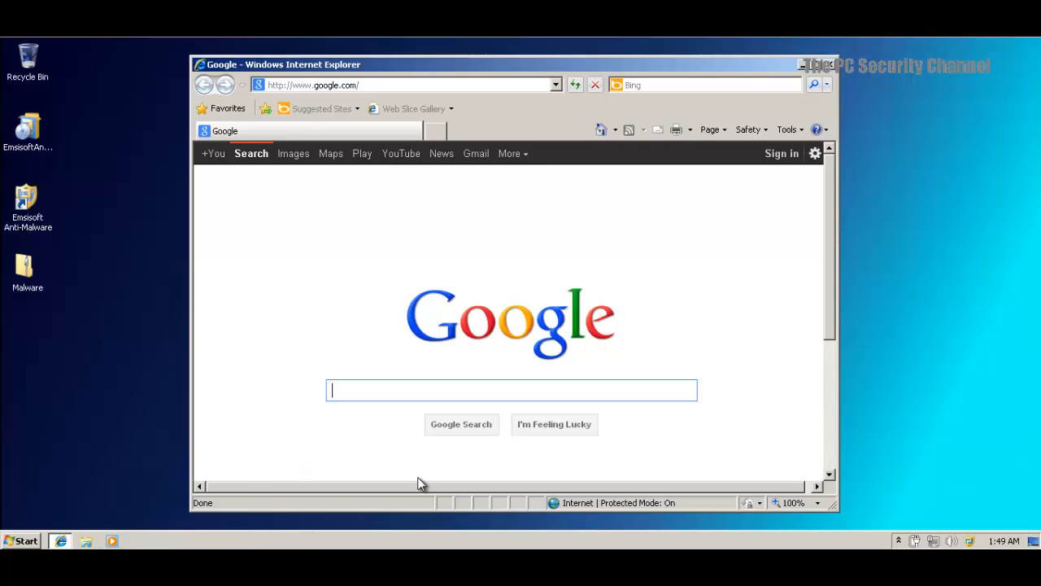
pyautogui.moveTo(262, 511)
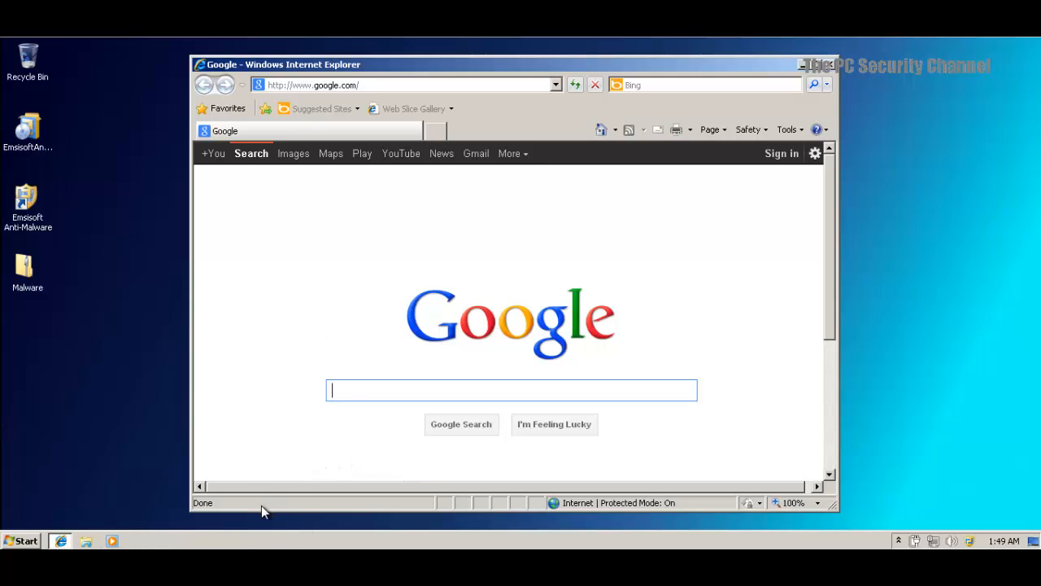
pyautogui.moveTo(251, 546)
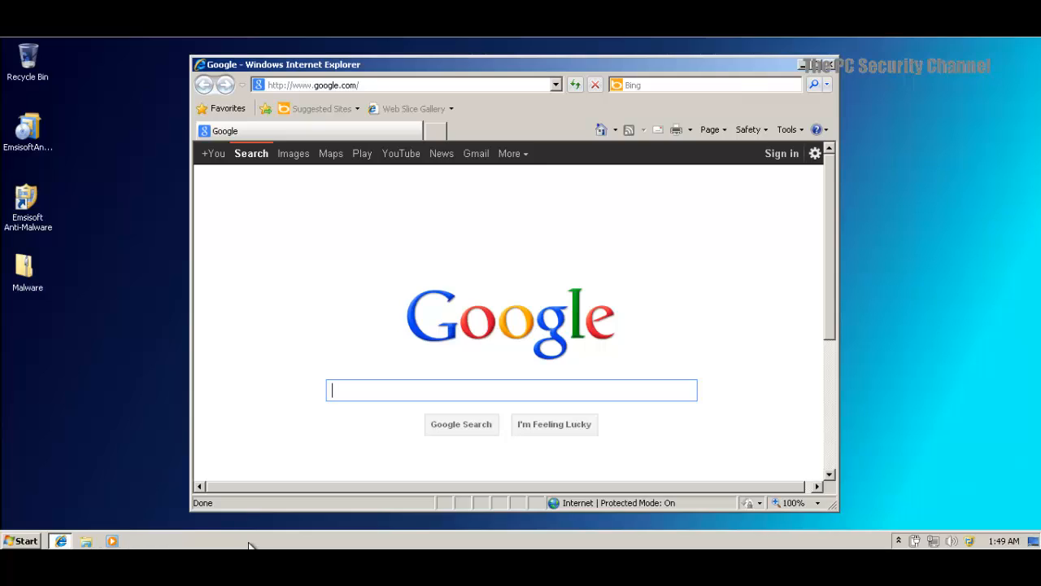
pyautogui.moveTo(258, 431)
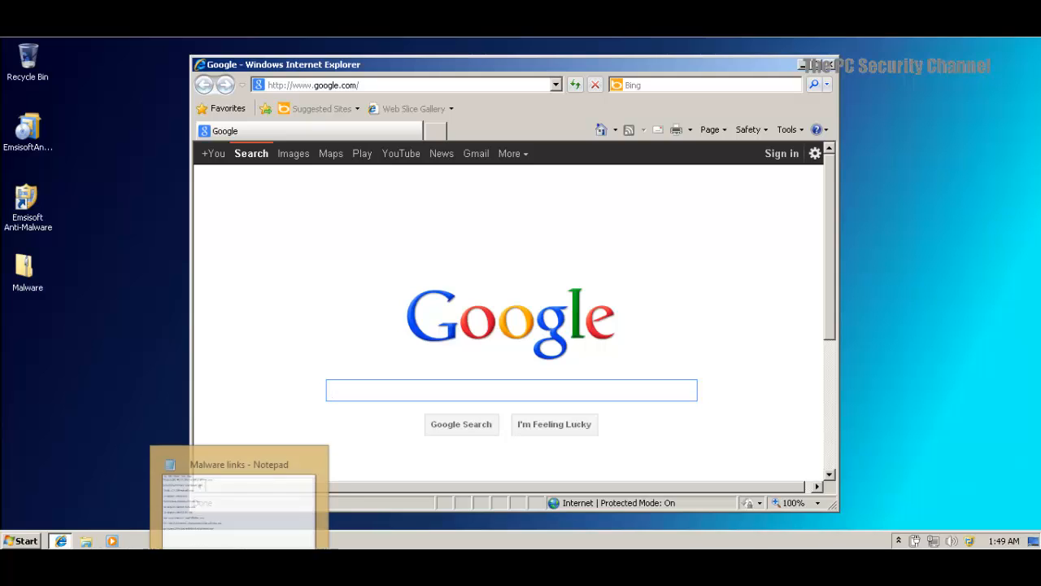
# Bring up the 'Malware links' Notepad list and review its download URLs
pyautogui.click(238, 464)
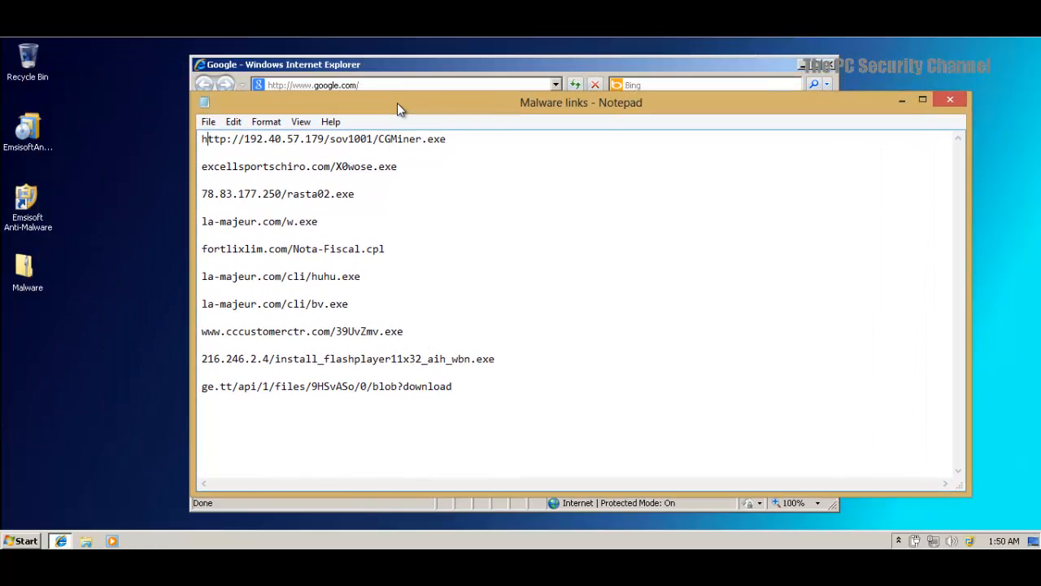
pyautogui.moveTo(436, 122)
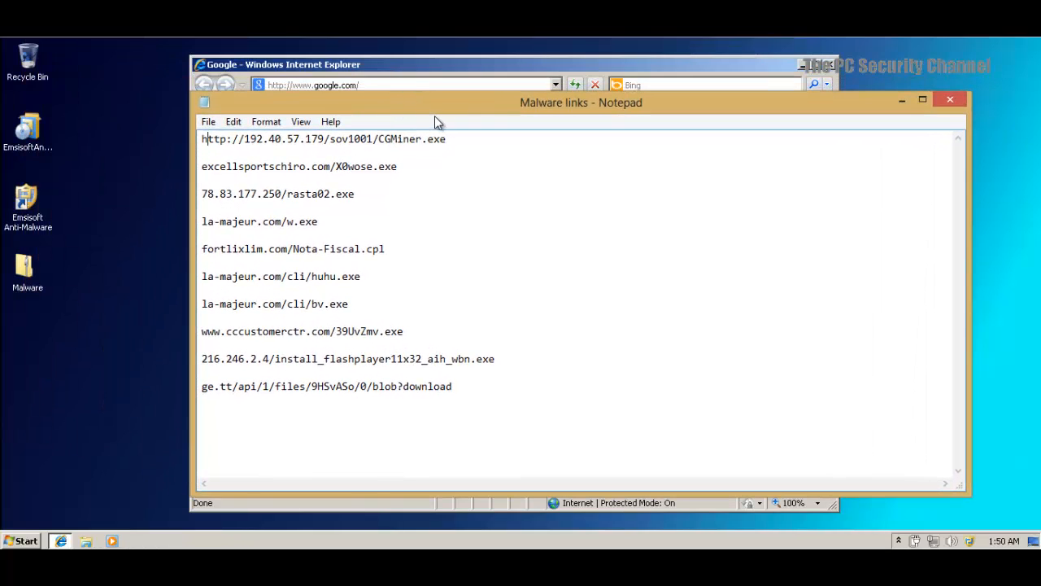
pyautogui.moveTo(581, 102); pyautogui.dragTo(829, 140)
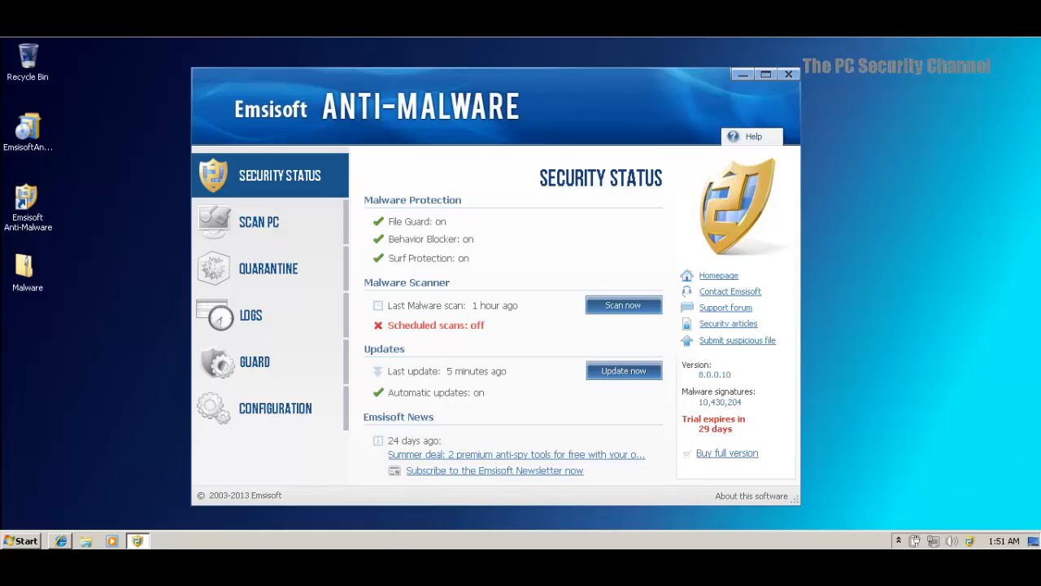
pyautogui.moveTo(601, 386)
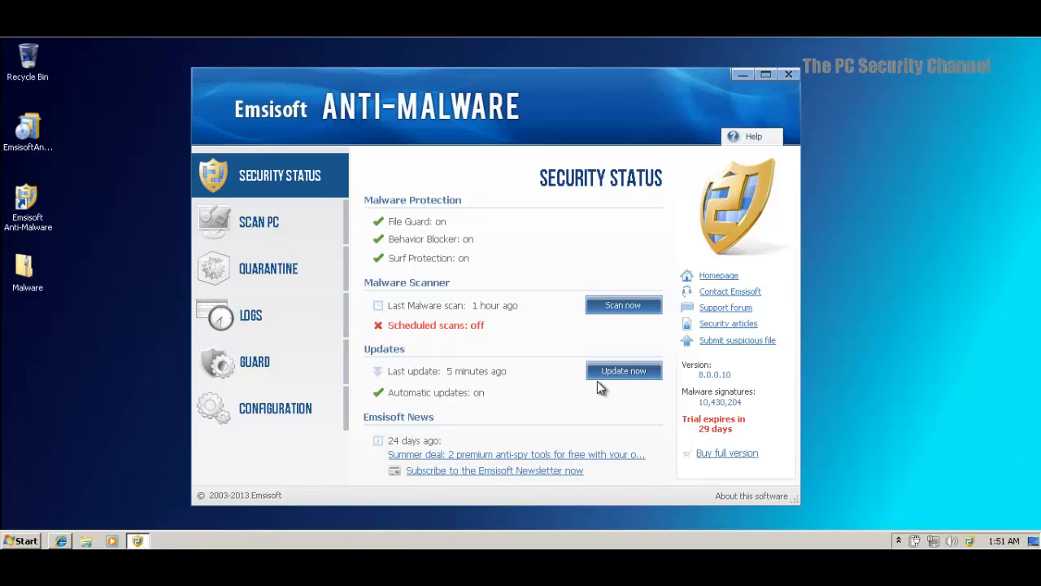
# Run Update now until the definitions are reported fully up to date
pyautogui.click(624, 370)
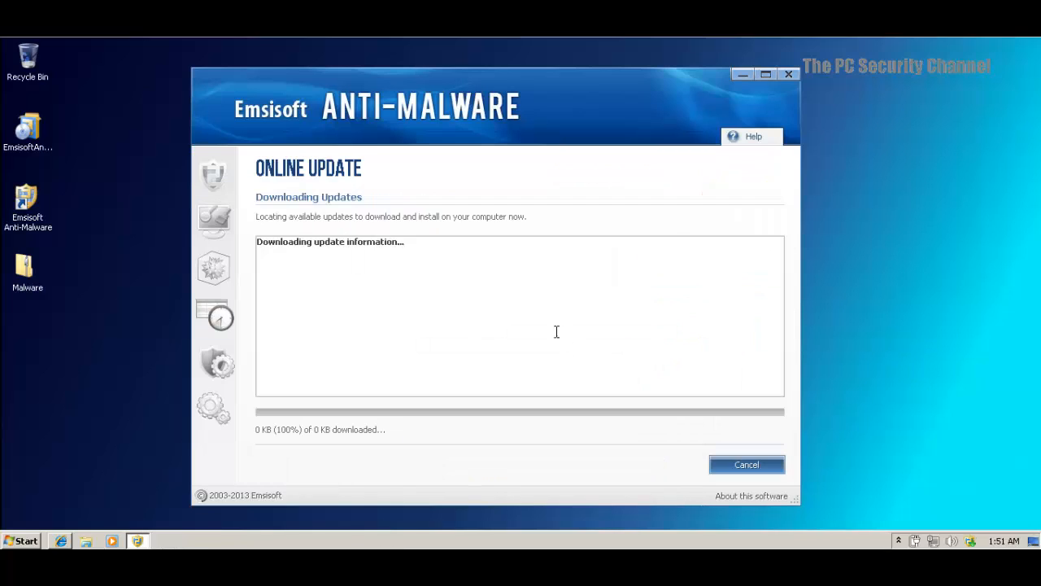
pyautogui.moveTo(153, 502)
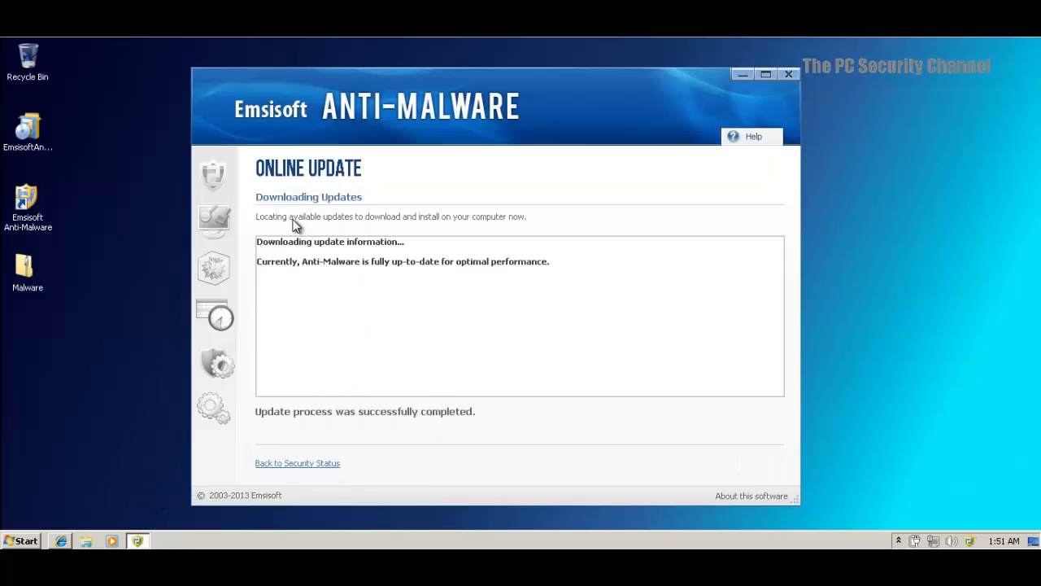
pyautogui.click(297, 463)
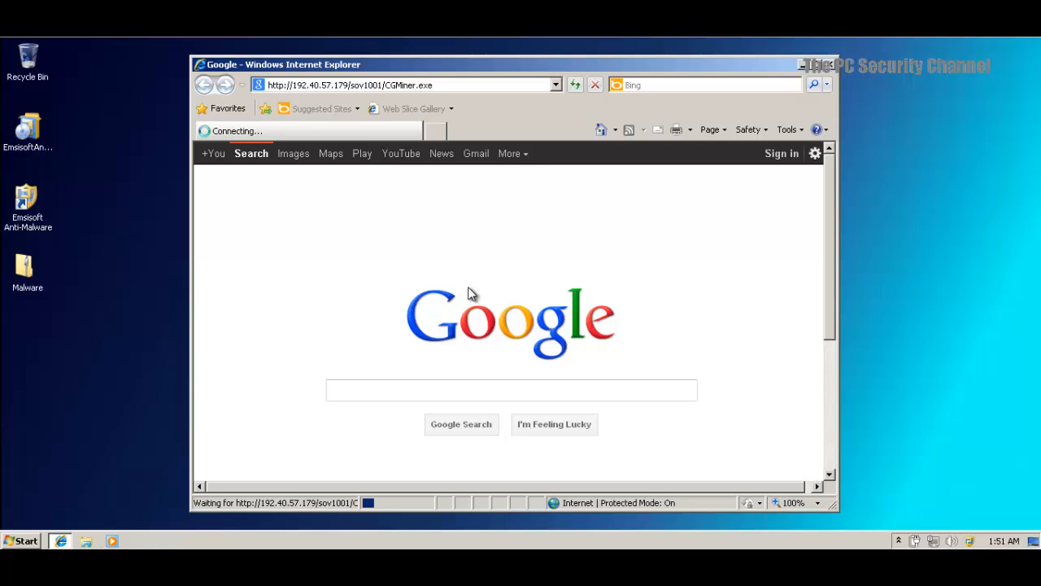
pyautogui.moveTo(410, 182)
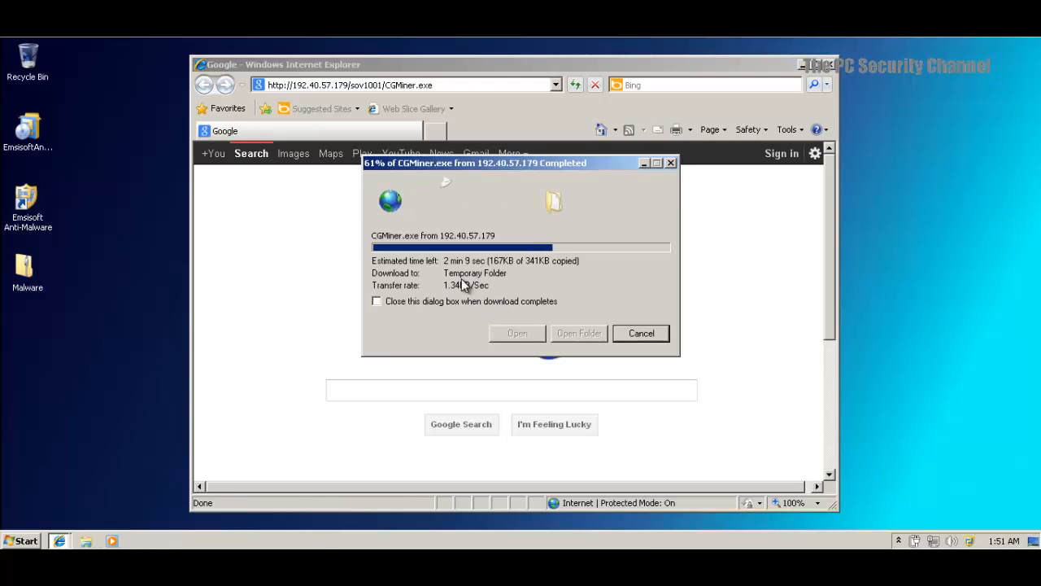
pyautogui.moveTo(543, 373)
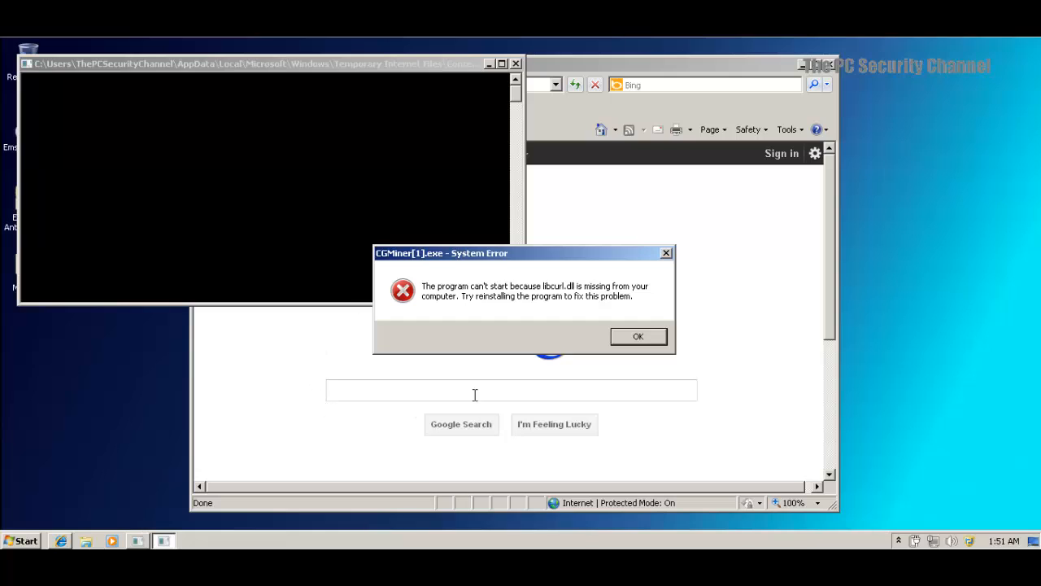
# Dismiss the System Error about the missing libcurl.dll after running CGMiner.exe
pyautogui.click(638, 336)
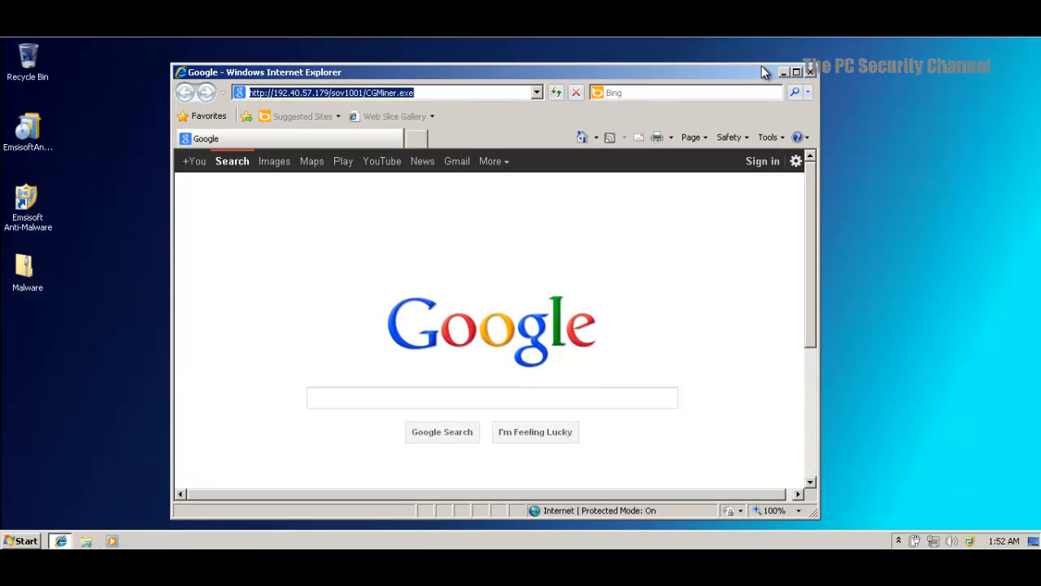
# Request excellsportschiro.com/X0wose.exe and dismiss Emsisoft's blocked-connection alert
pyautogui.write('excellsportschiro.com/X0wose.exe')
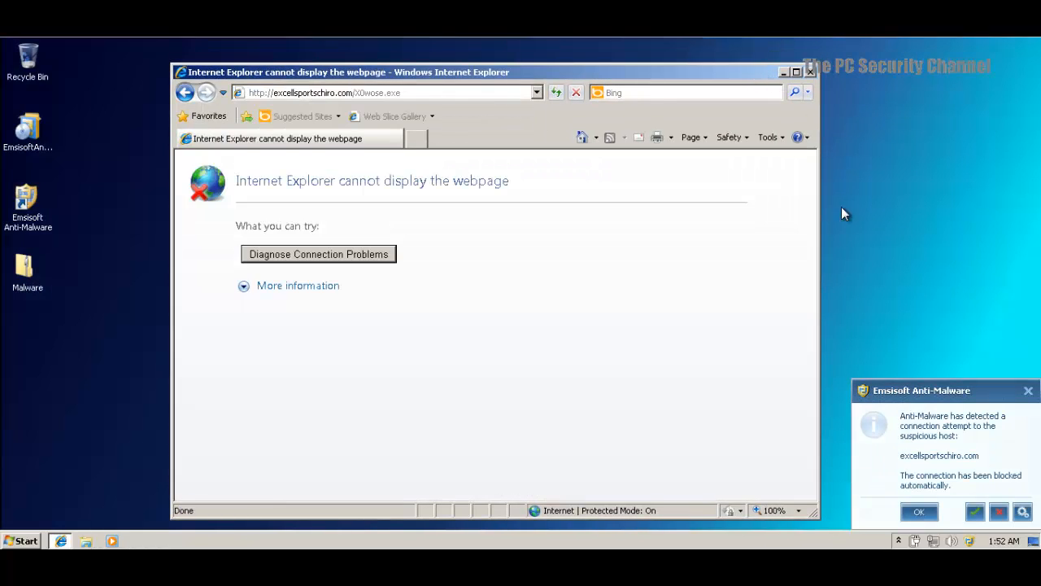
pyautogui.moveTo(712, 466)
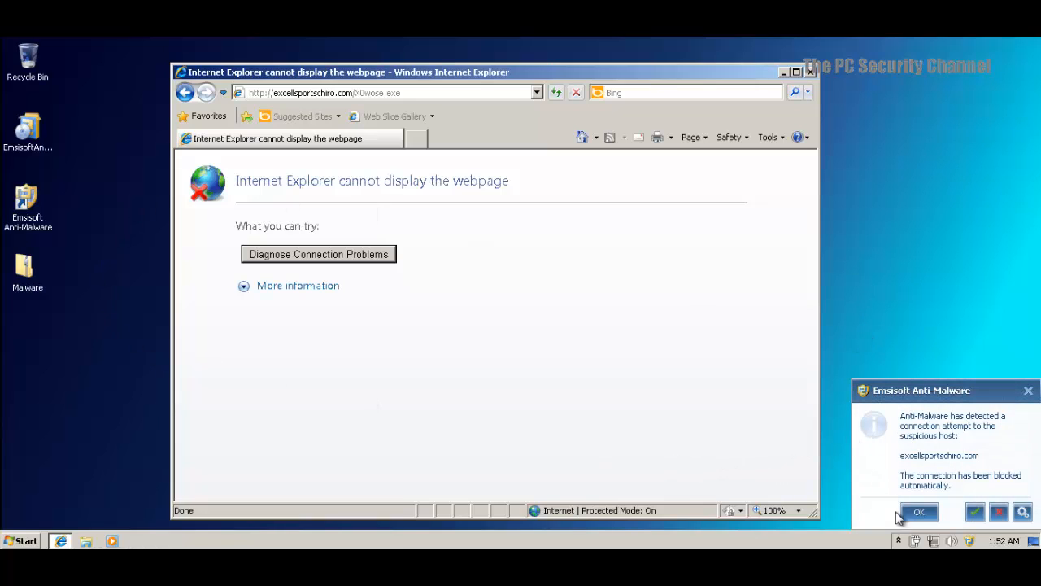
pyautogui.click(918, 511)
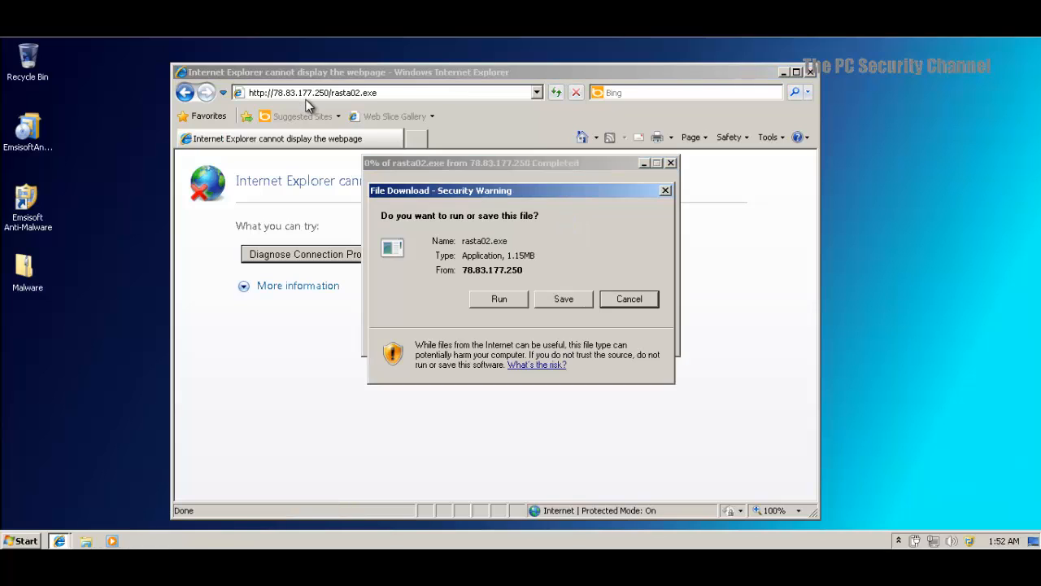
pyautogui.click(499, 299)
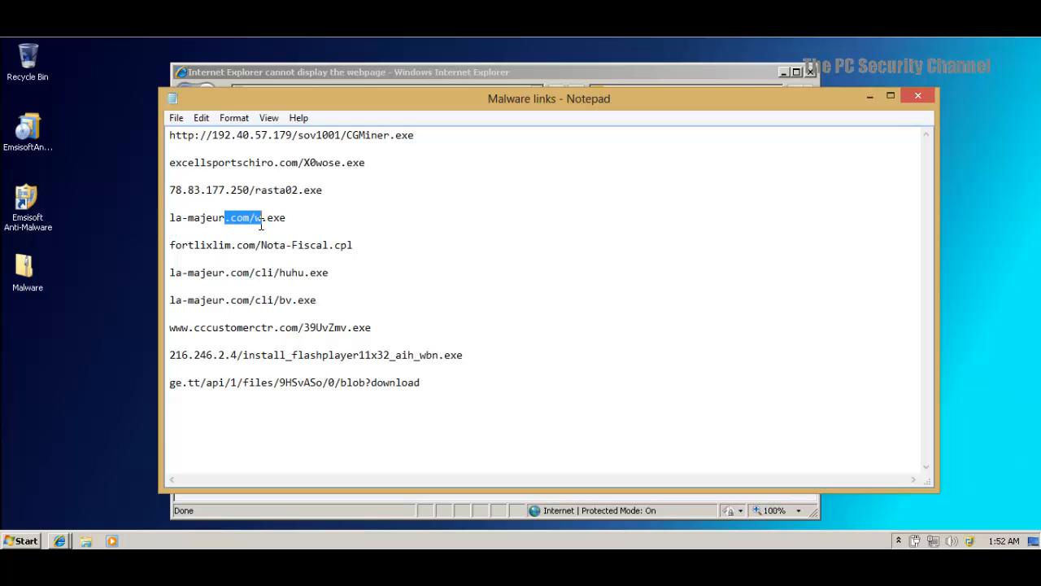
# Clear the partial selection in Notepad's malware links list
pyautogui.click(257, 244)
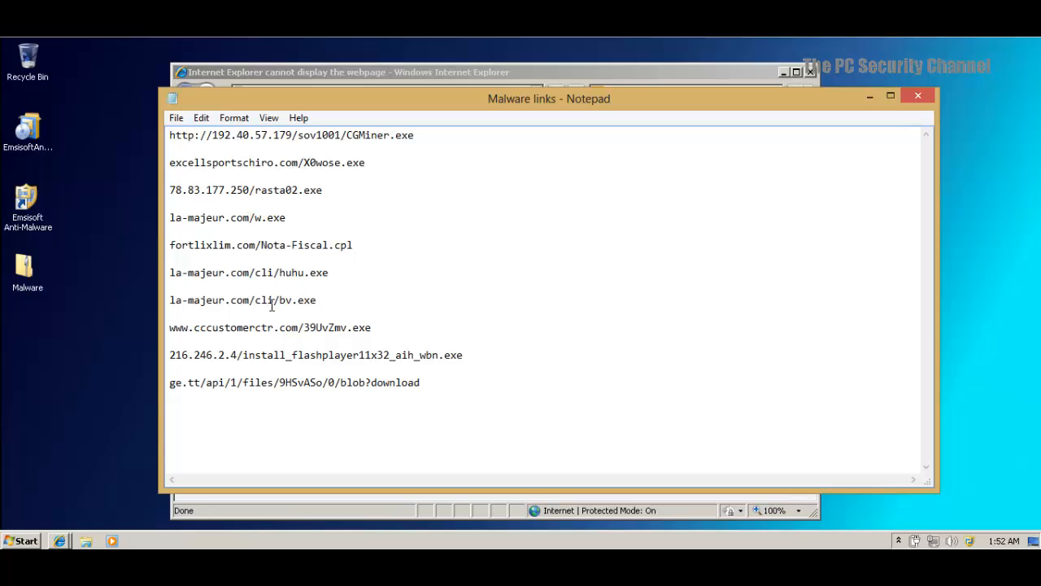
pyautogui.moveTo(295, 226)
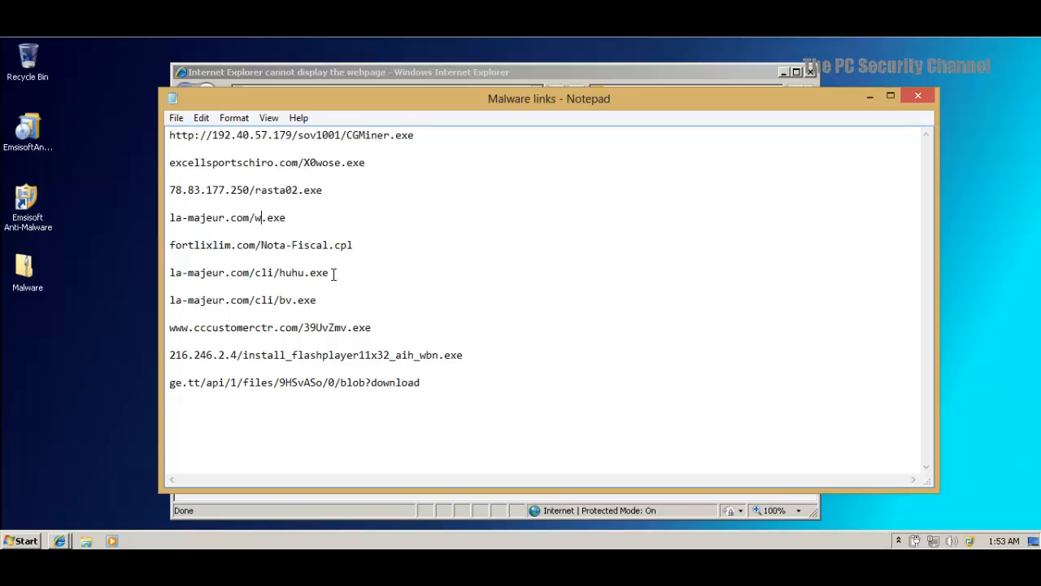
pyautogui.moveTo(868, 106)
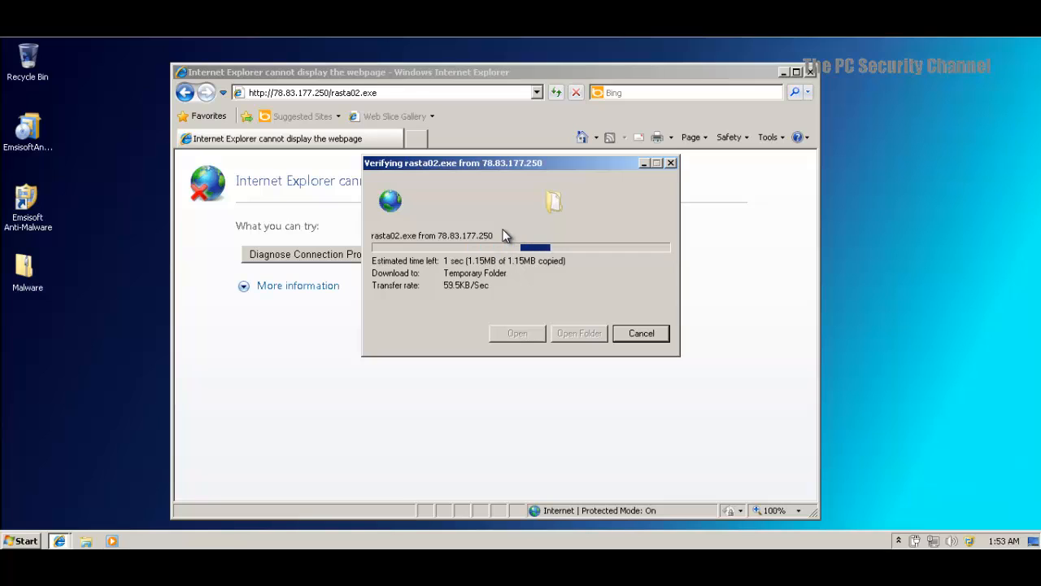
# Block rasta02.exe's autorun modification, keeping 'Create a rule for this decision' checked
pyautogui.click(640, 332)
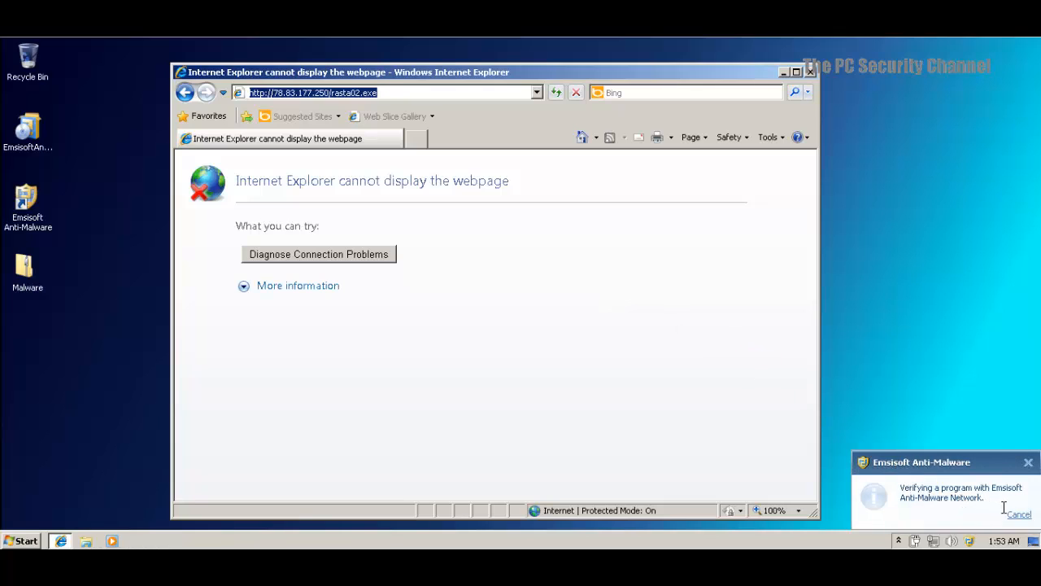
pyautogui.moveTo(966, 543)
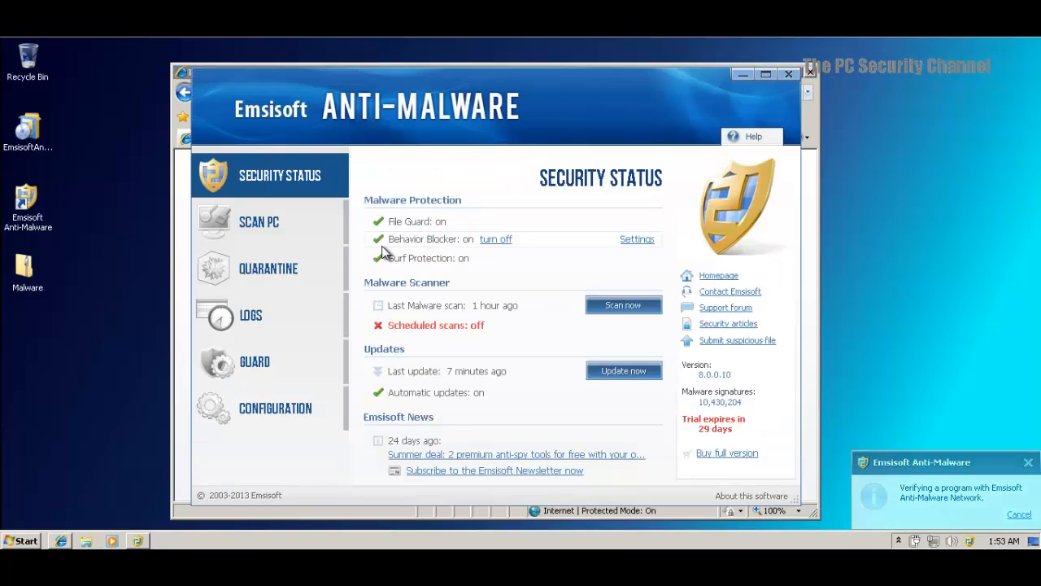
pyautogui.moveTo(236, 403)
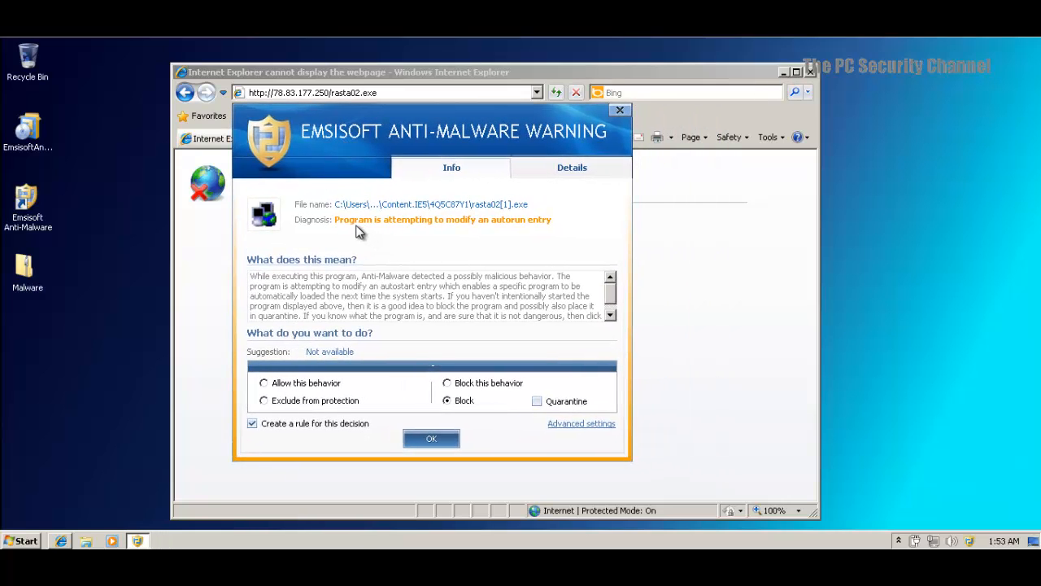
pyautogui.moveTo(503, 232)
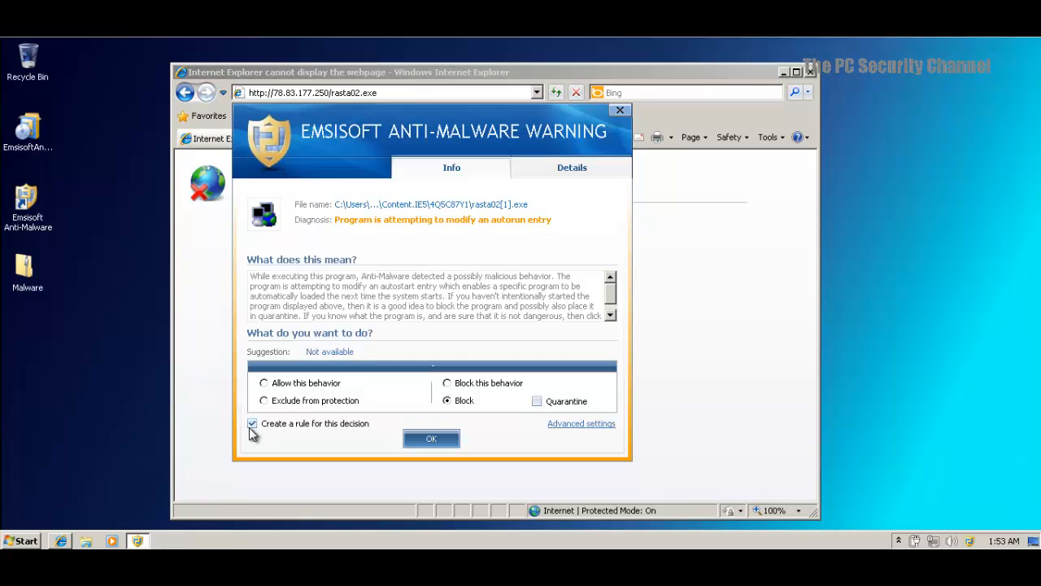
pyautogui.moveTo(334, 366)
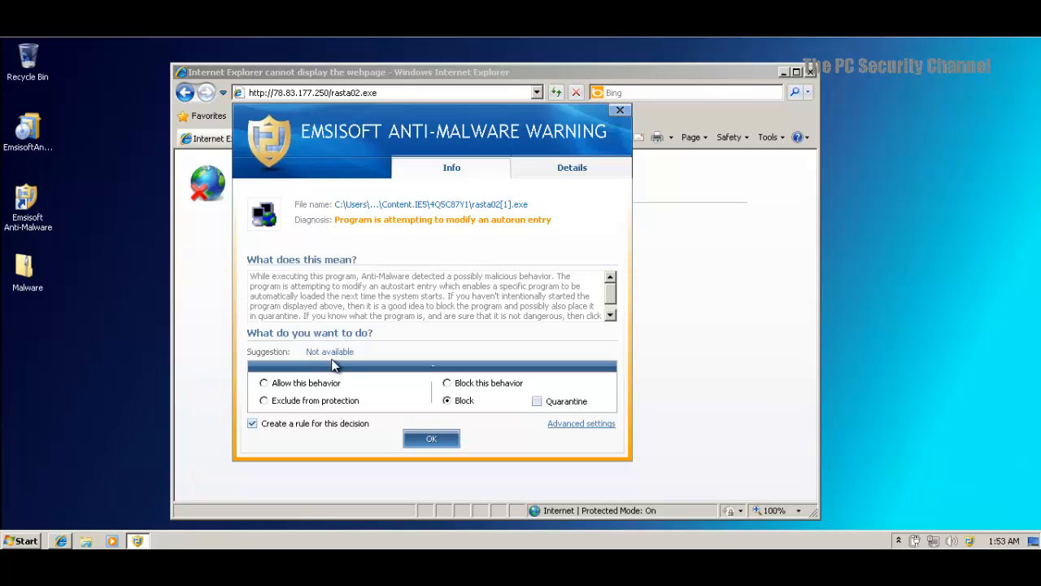
pyautogui.moveTo(419, 399)
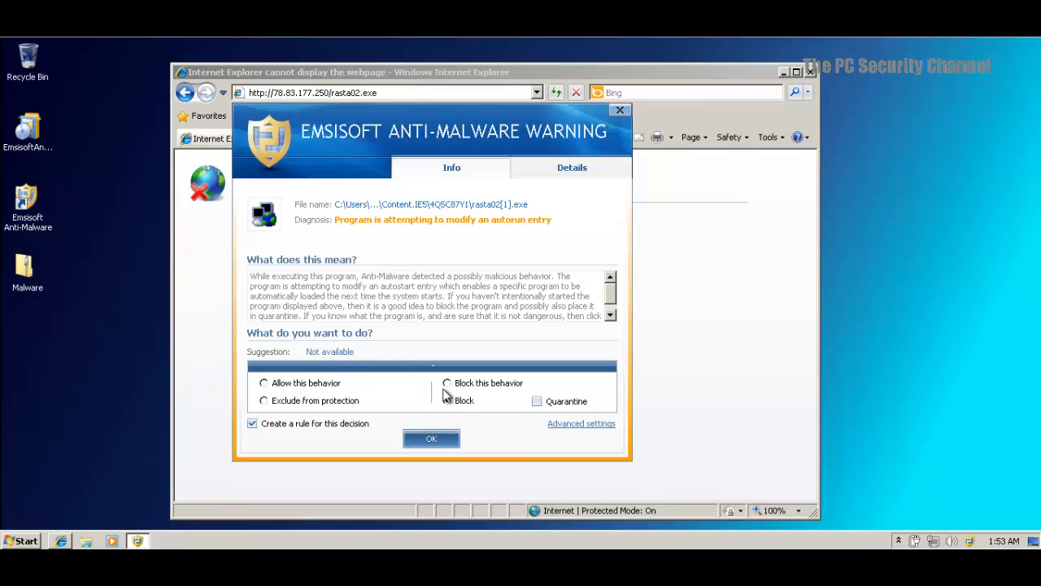
pyautogui.click(446, 401)
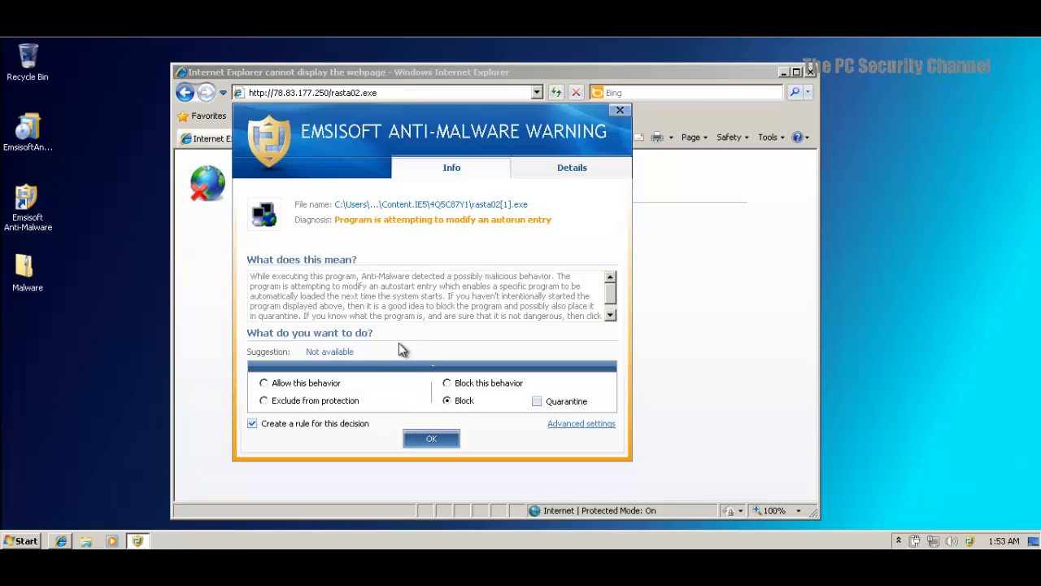
pyautogui.moveTo(402, 388)
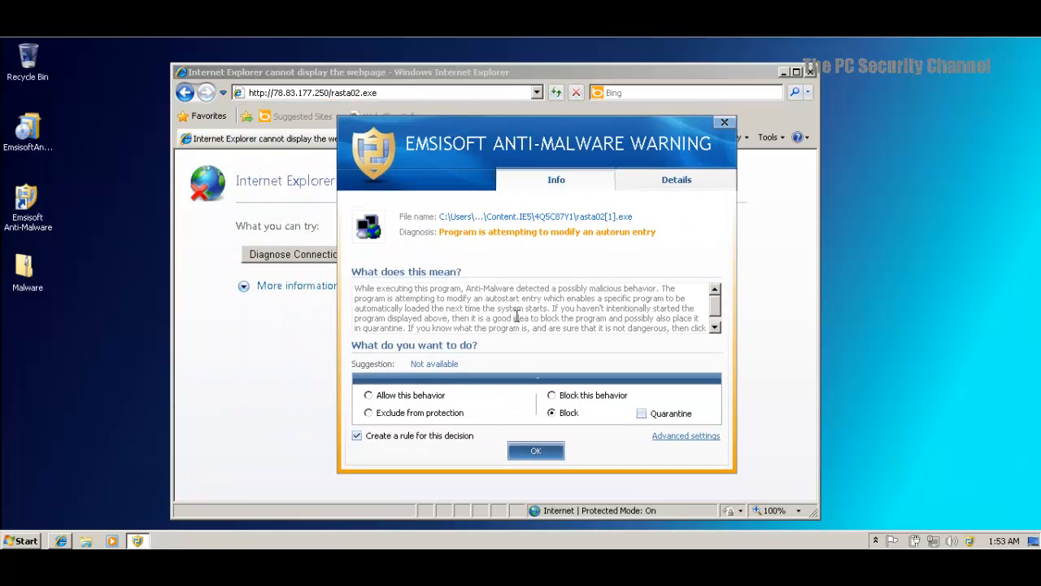
pyautogui.click(536, 451)
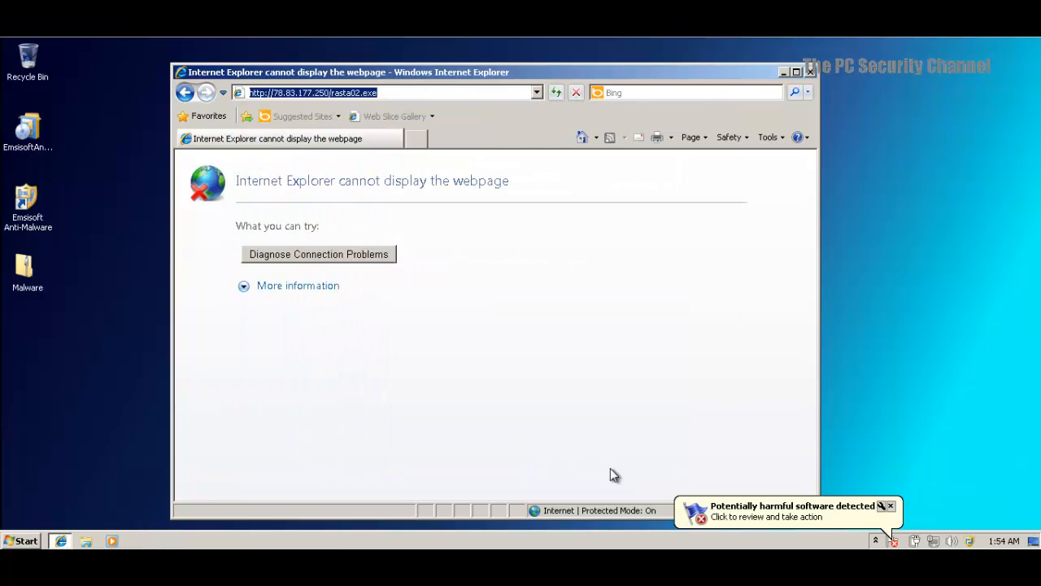
pyautogui.moveTo(895, 540)
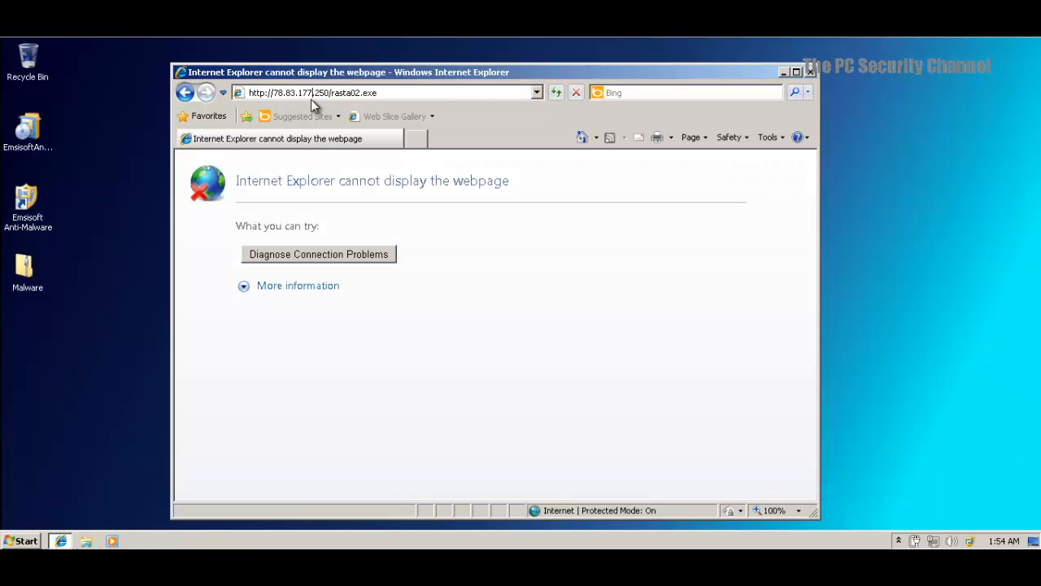
# Enter the la-majeur.com/w.exe link in Internet Explorer's address bar
pyautogui.write('la-majeur.com/w.exe')
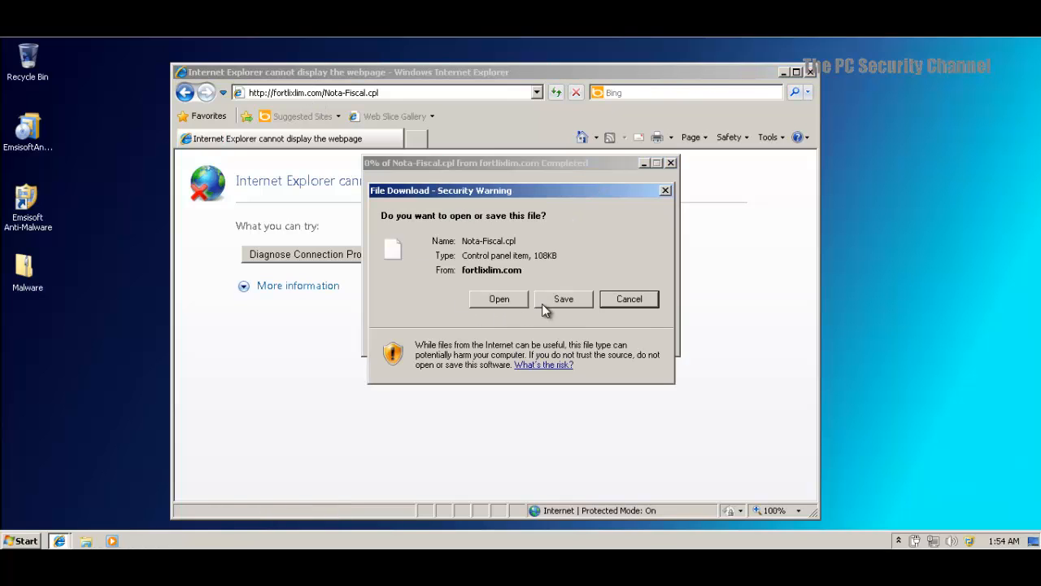
# Save Nota-Fiscal.cpl to Downloads and try running it, which fails as invalid
pyautogui.click(563, 298)
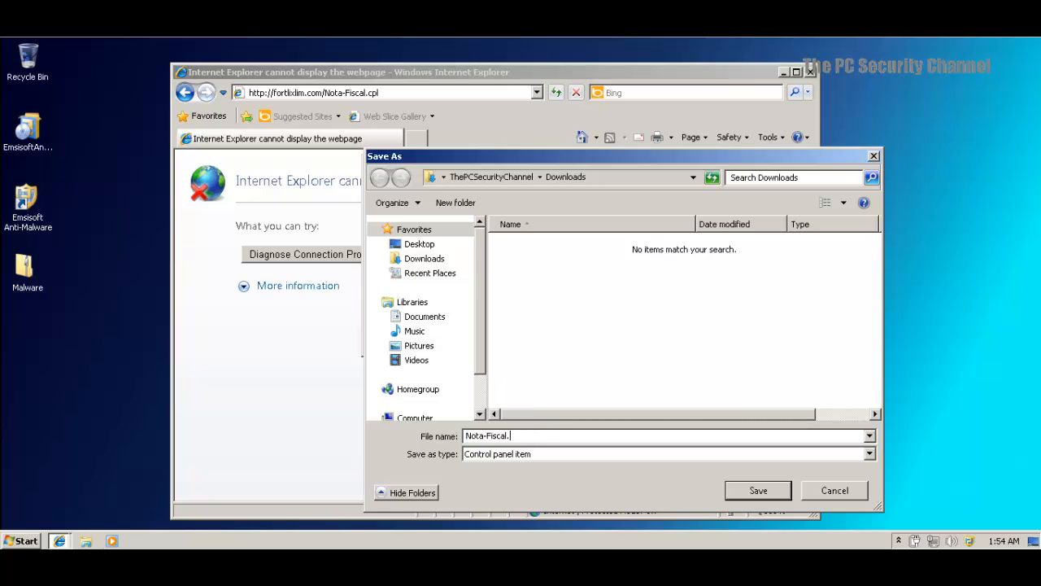
pyautogui.click(758, 489)
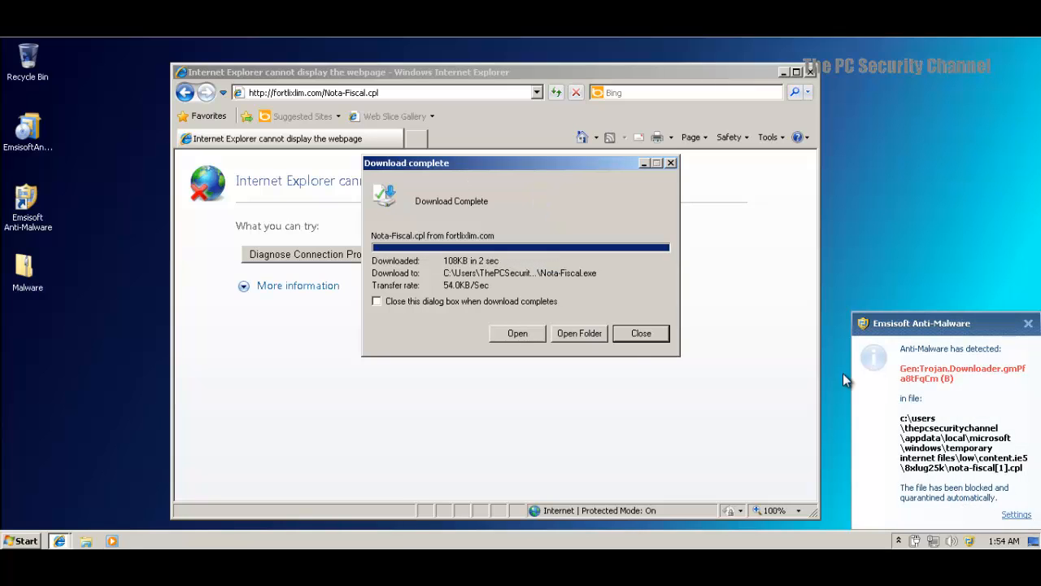
pyautogui.click(517, 332)
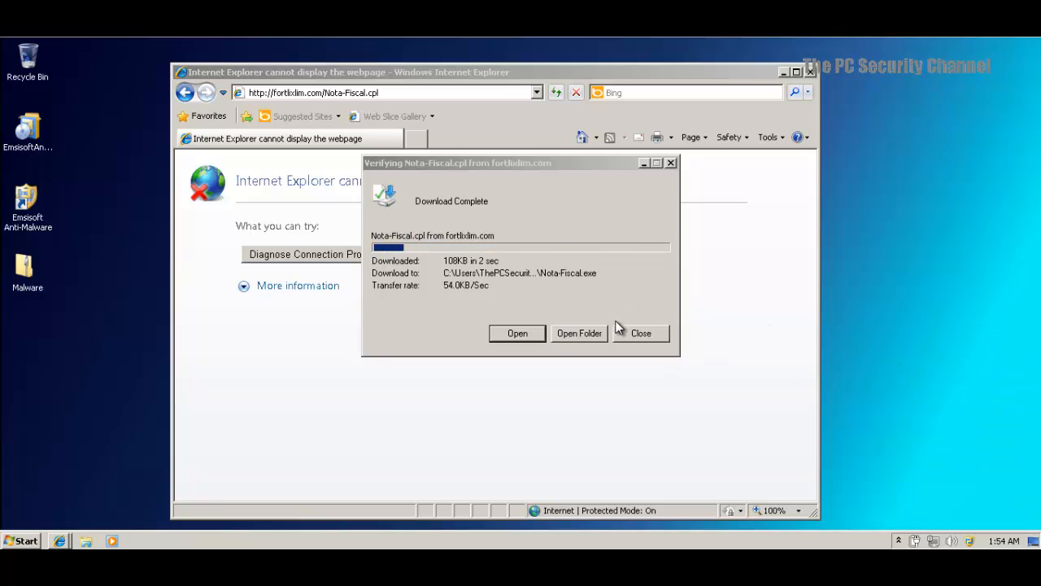
pyautogui.click(517, 333)
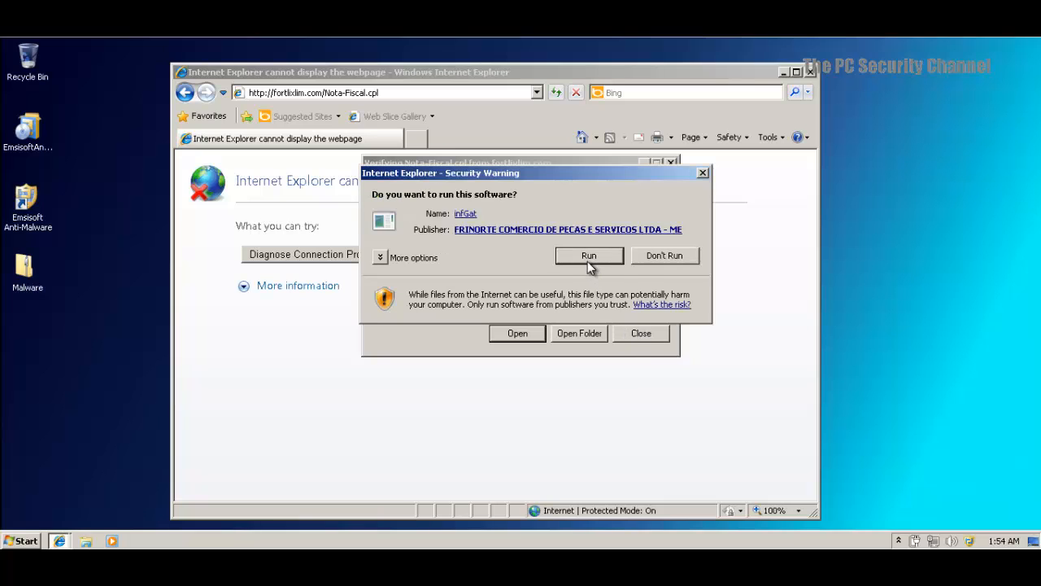
pyautogui.click(589, 256)
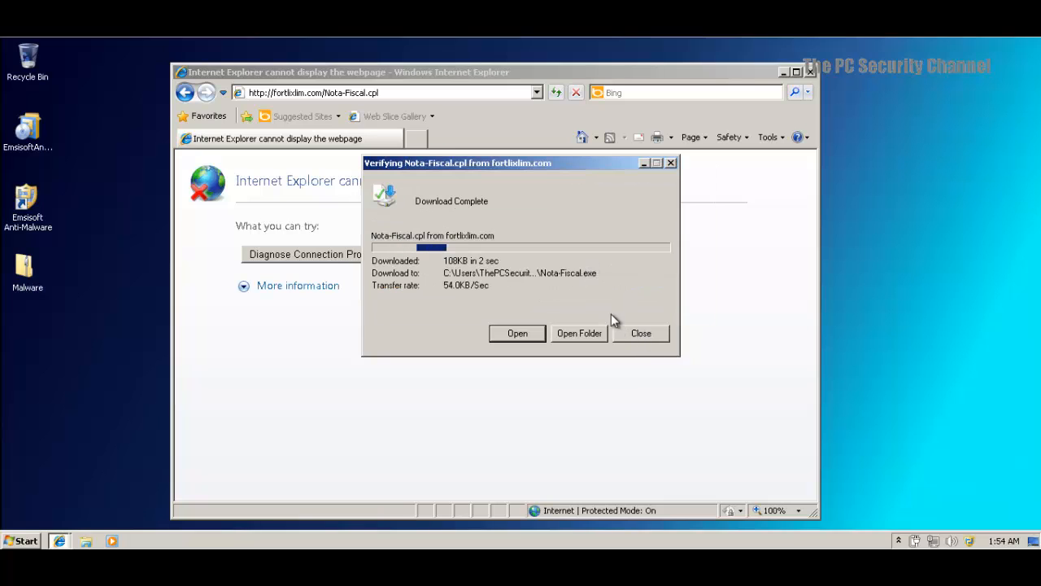
pyautogui.click(516, 332)
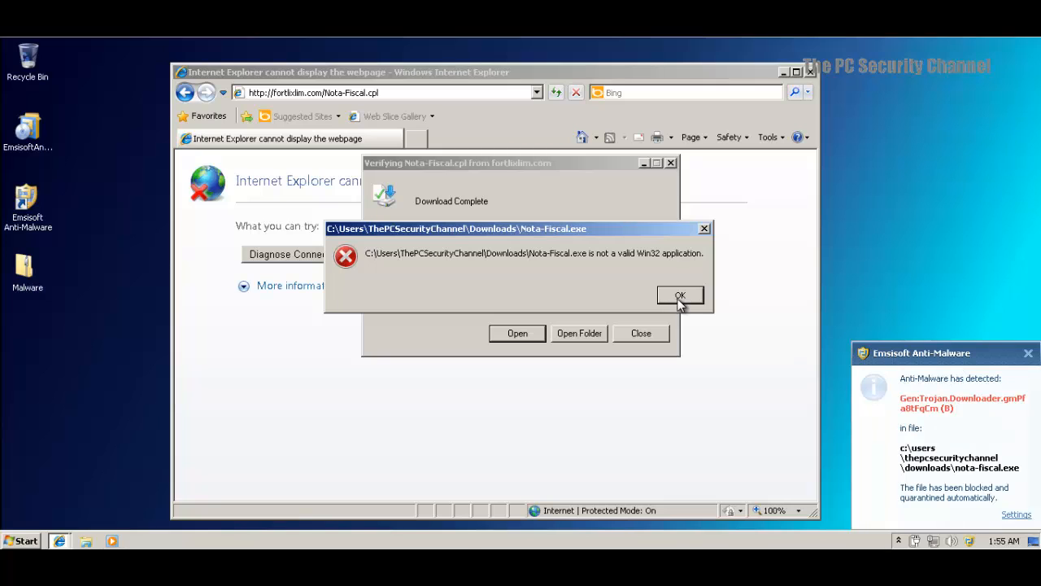
pyautogui.click(679, 296)
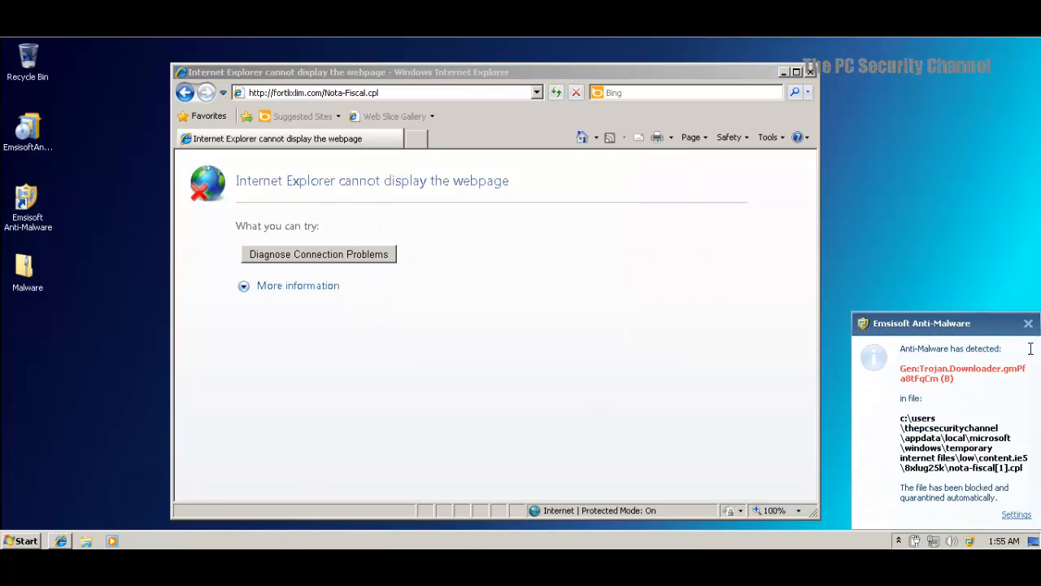
# Dismiss the trojan quarantine alert and open a new tab for the next link
pyautogui.click(1028, 323)
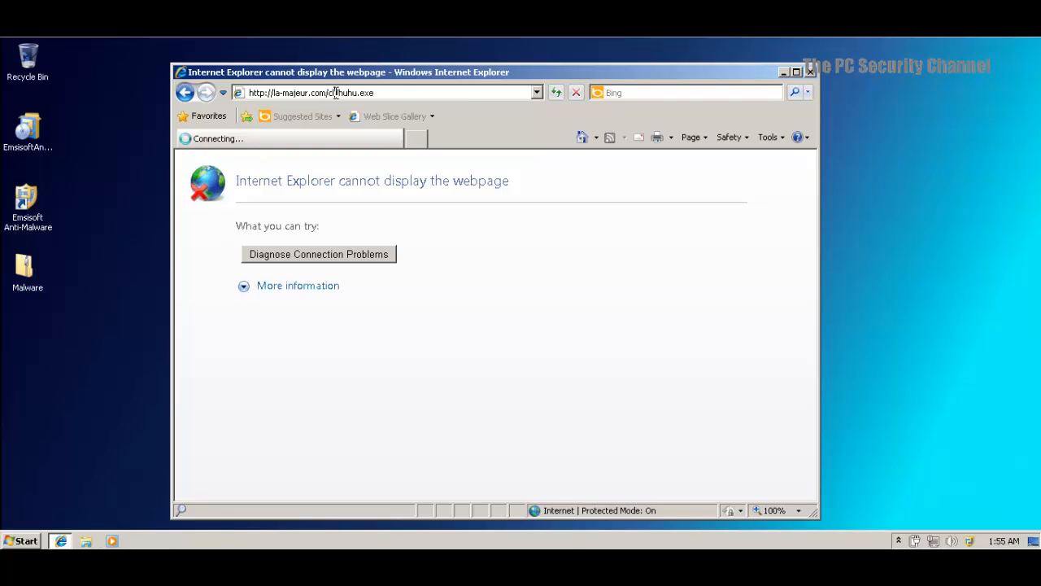
pyautogui.moveTo(679, 482)
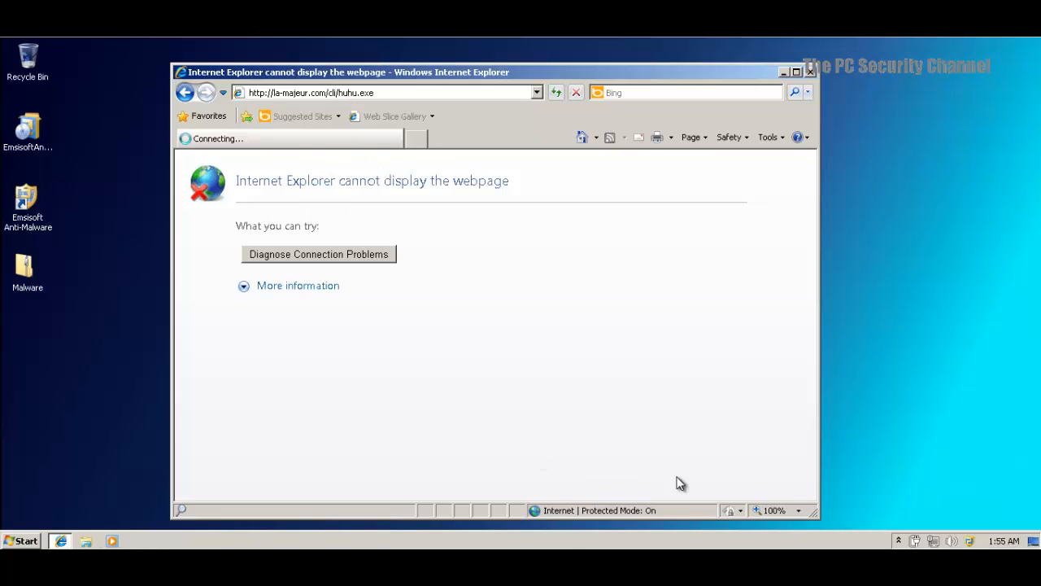
pyautogui.moveTo(461, 290)
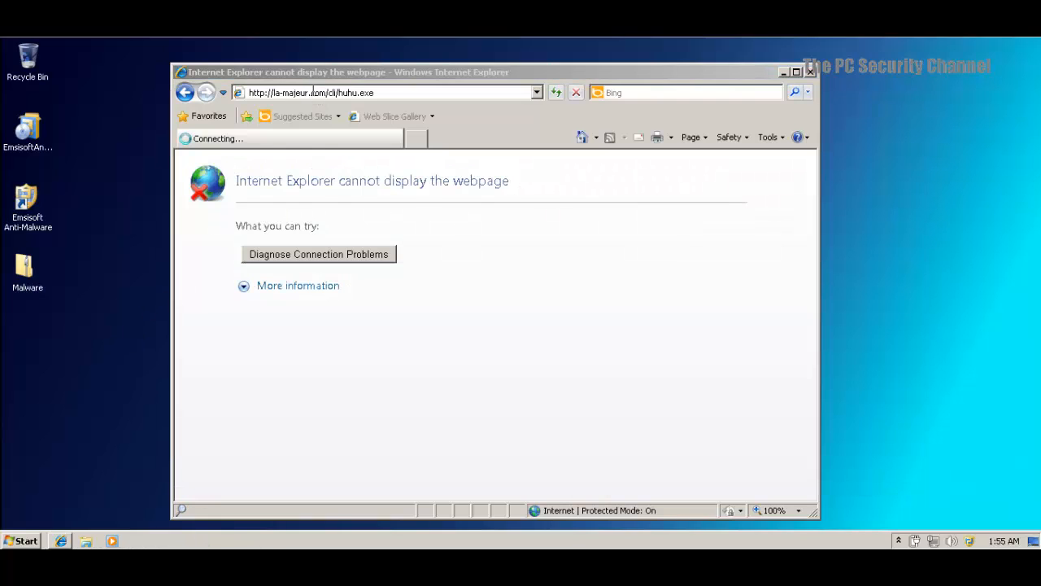
pyautogui.click(366, 92)
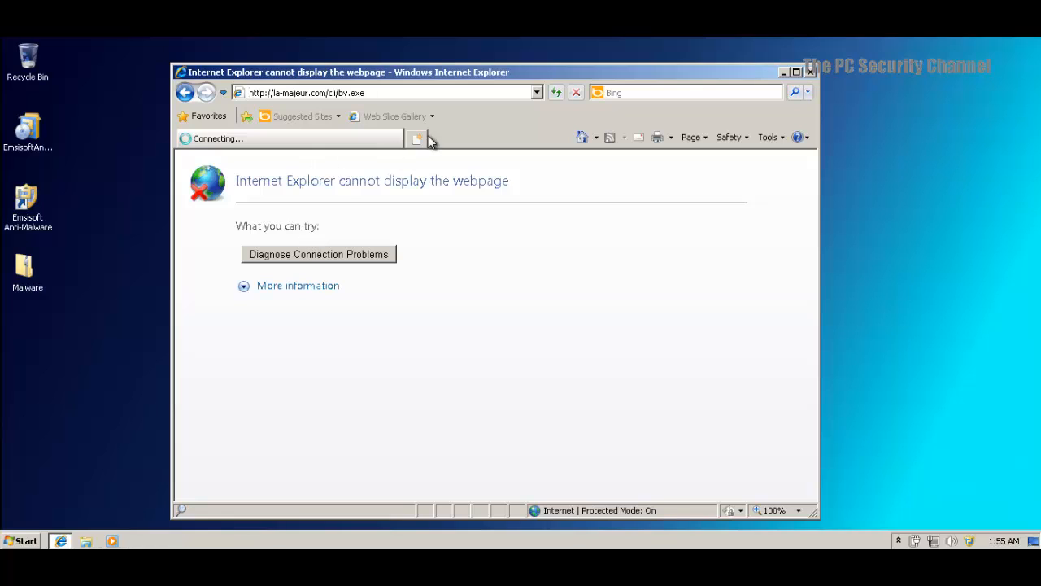
pyautogui.click(417, 138)
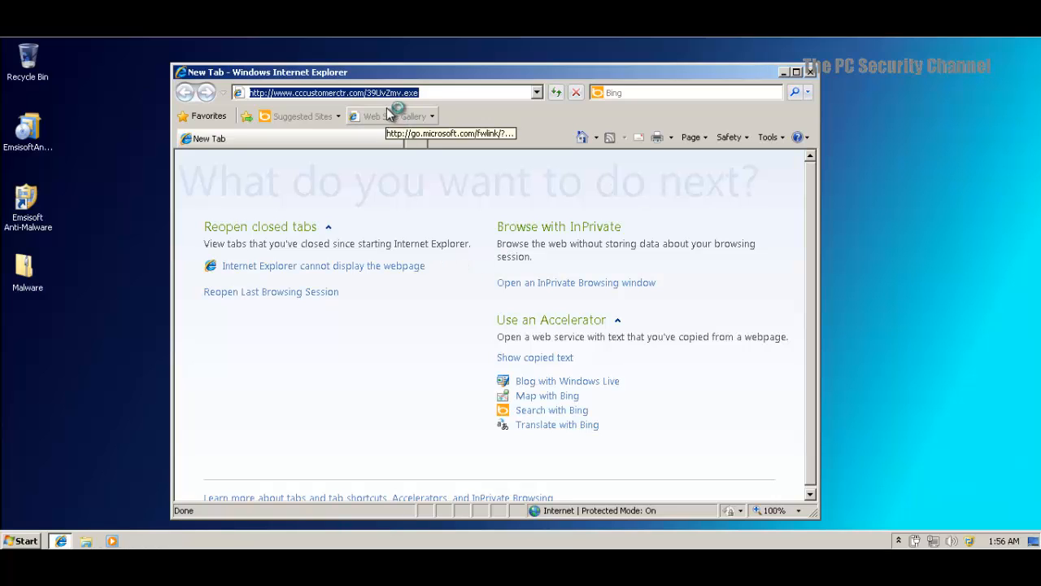
pyautogui.moveTo(427, 236)
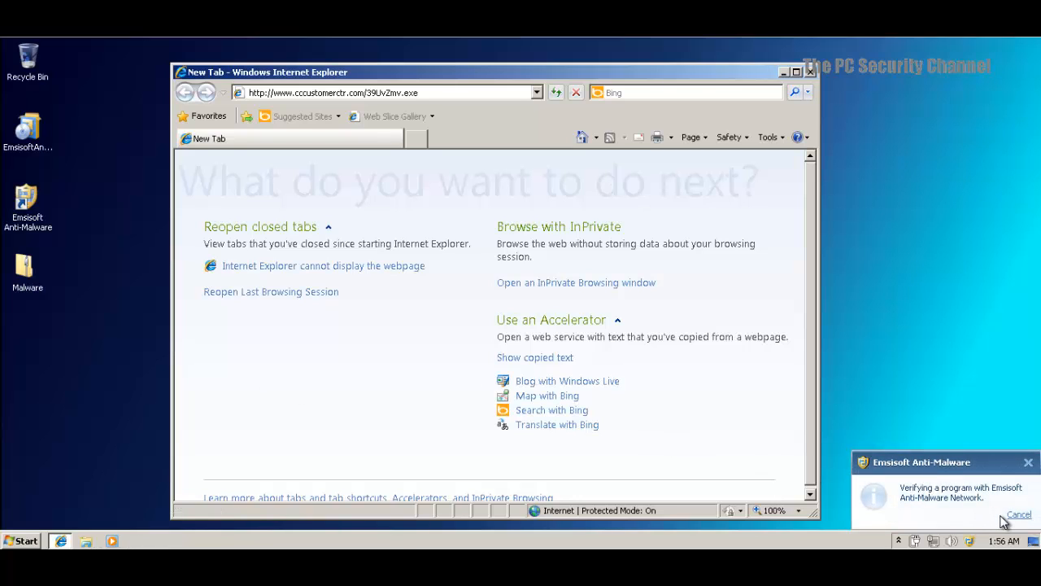
pyautogui.moveTo(863, 508)
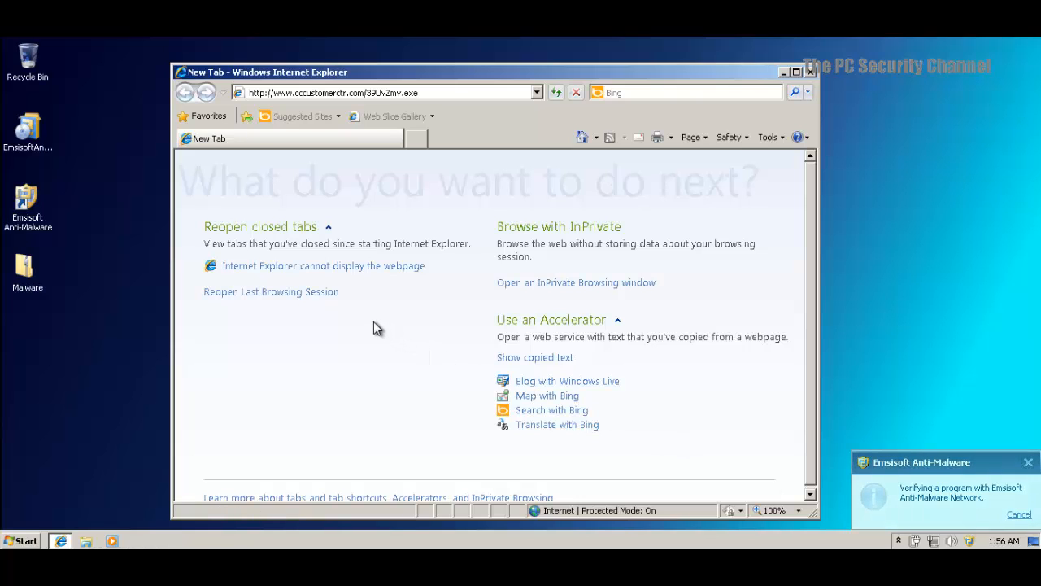
pyautogui.moveTo(399, 335)
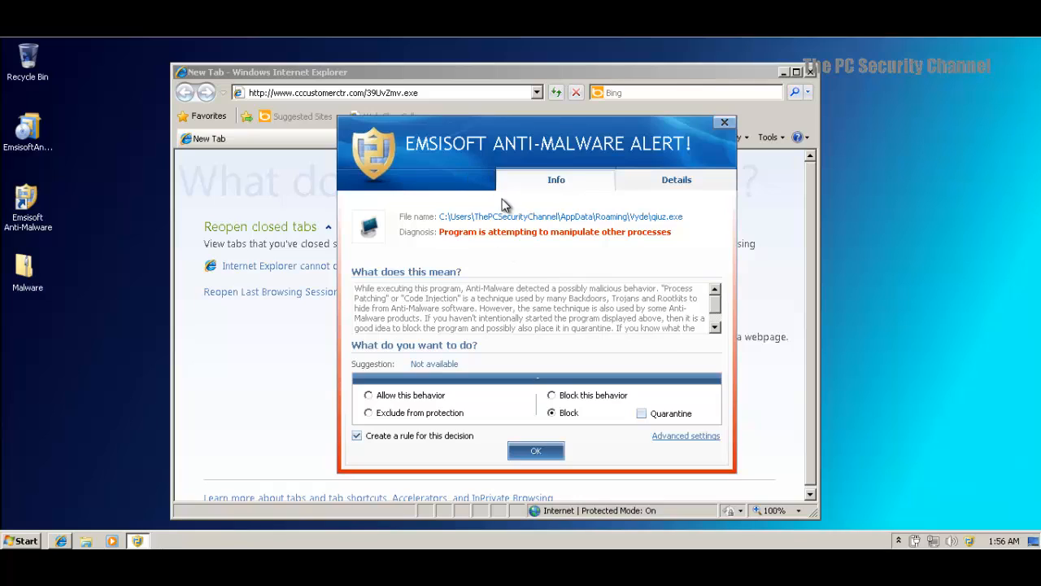
pyautogui.moveTo(536, 193)
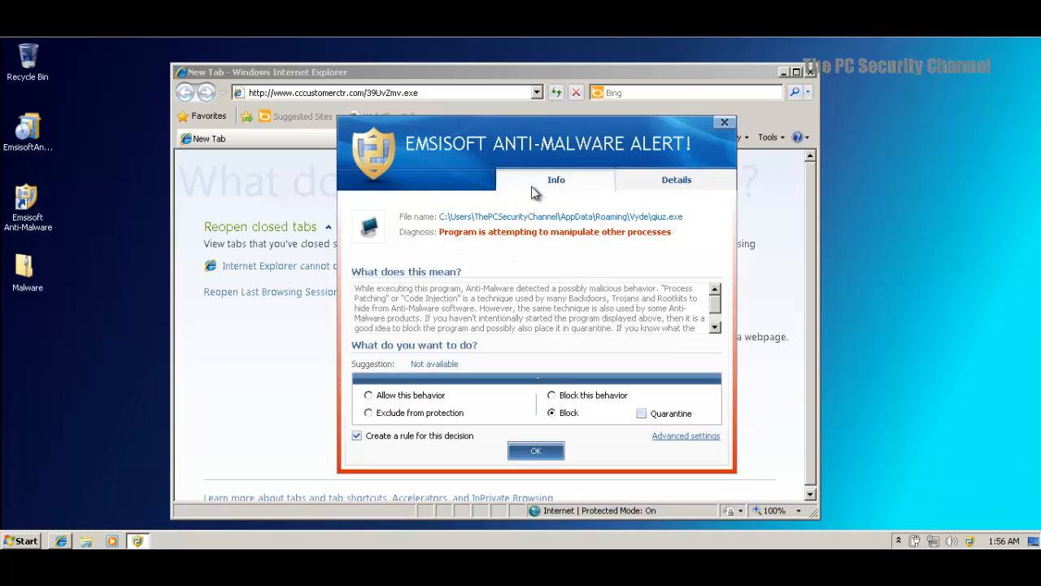
pyautogui.moveTo(496, 246)
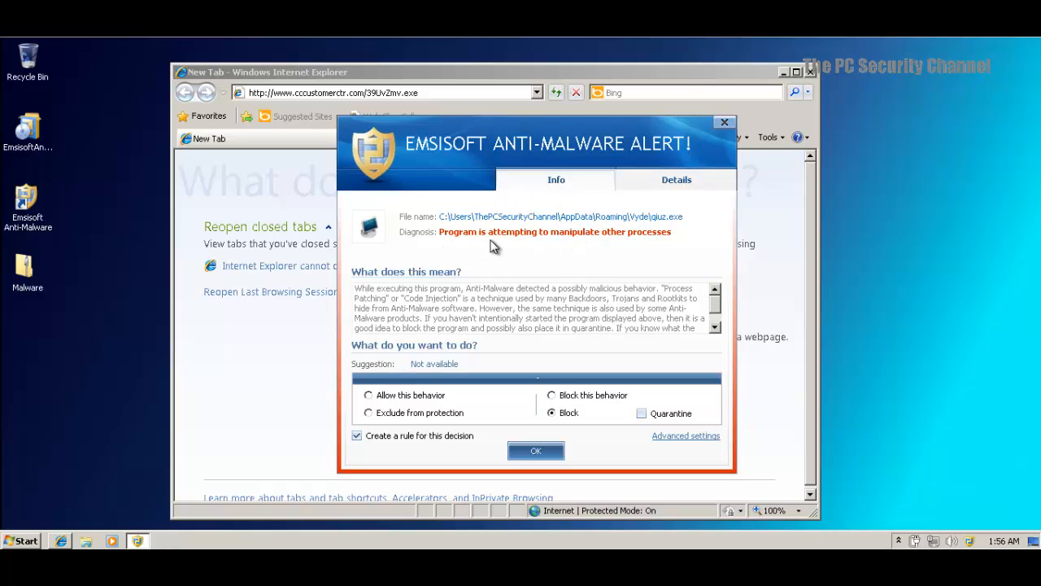
pyautogui.moveTo(576, 241)
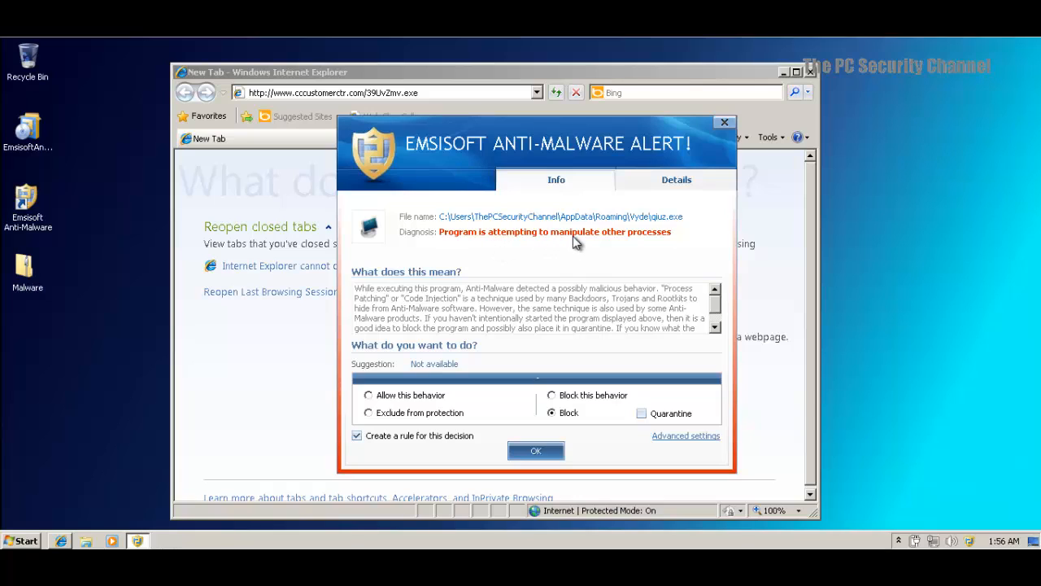
pyautogui.moveTo(442, 286)
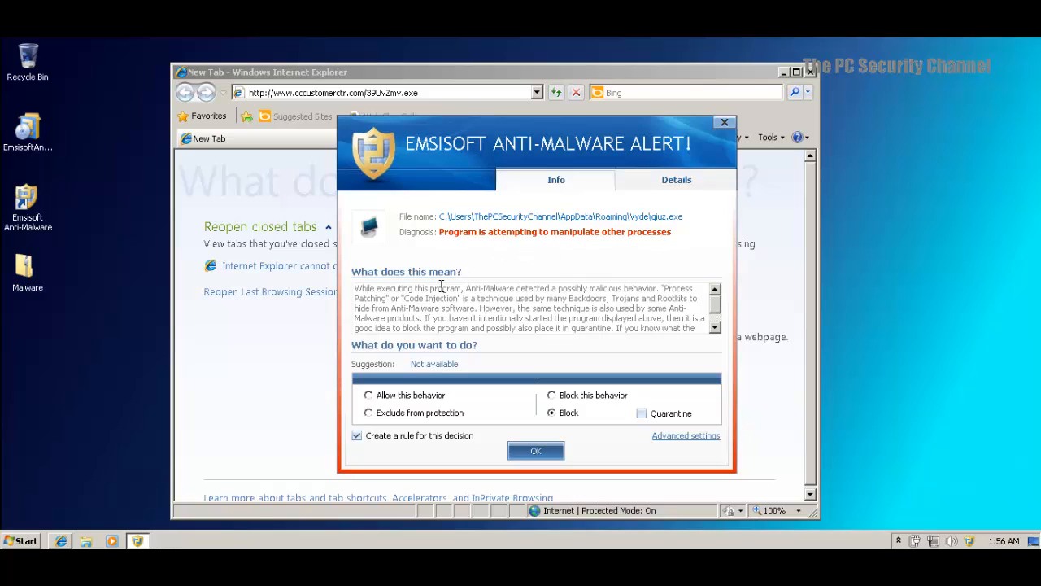
# Block qiuz.exe with Quarantine ticked in the Emsisoft alert
pyautogui.click(641, 413)
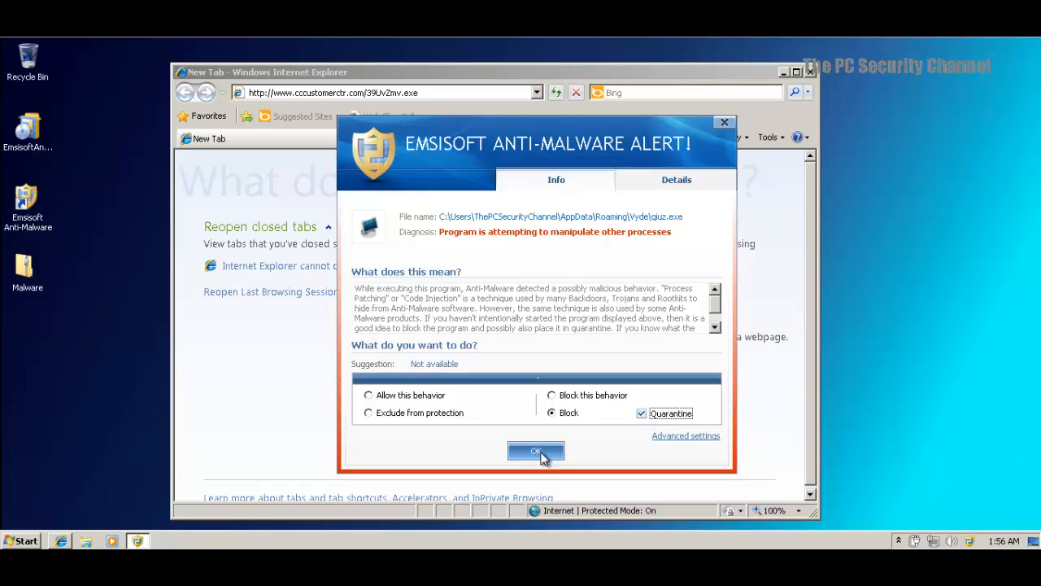
pyautogui.moveTo(536, 457)
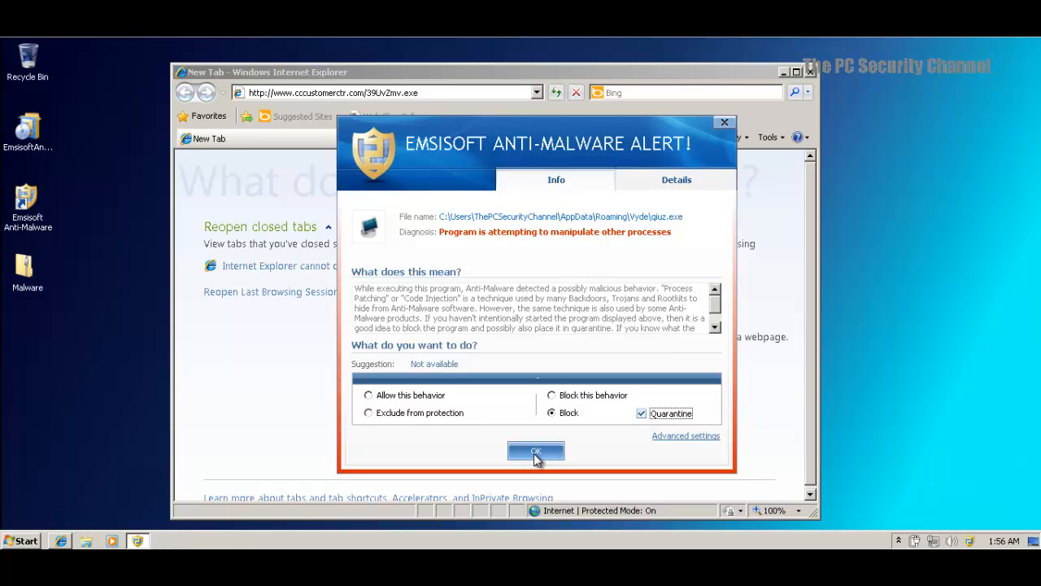
pyautogui.click(535, 450)
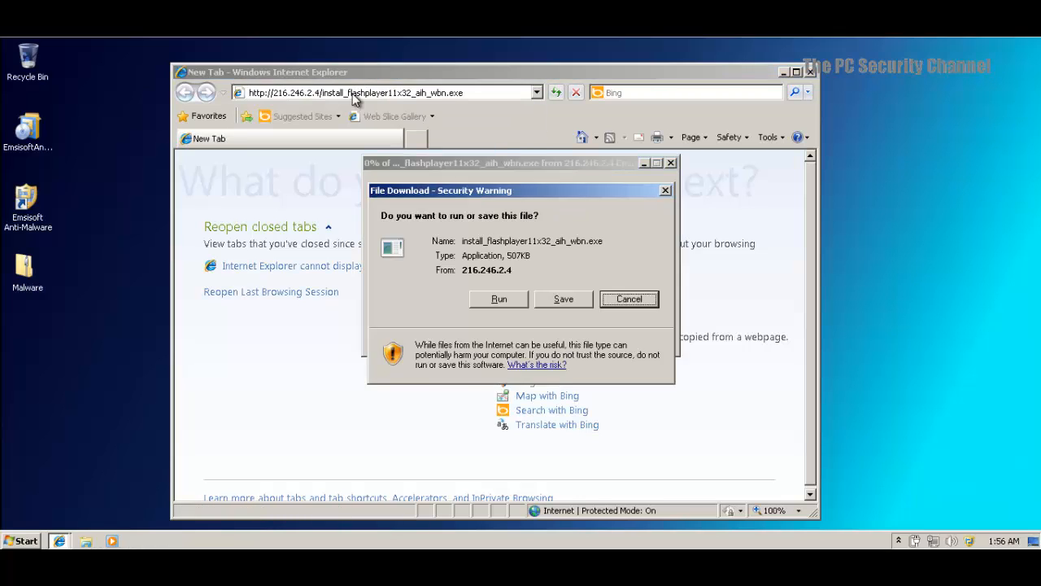
# Run install_flashplayer11x32_aih_wbn.exe, dismiss the invalid-application error, and minimize the browser
pyautogui.click(498, 299)
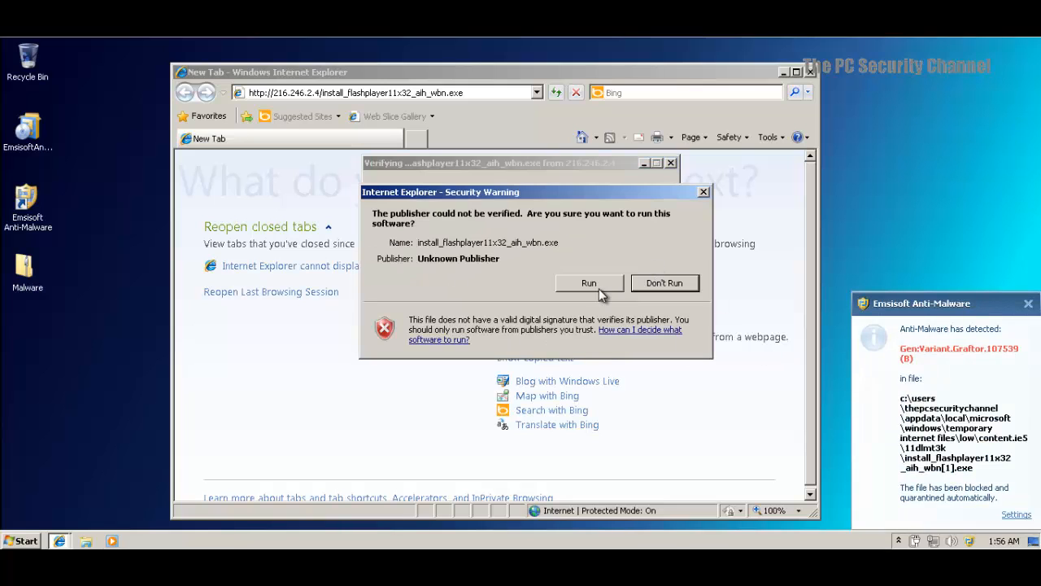
pyautogui.click(589, 282)
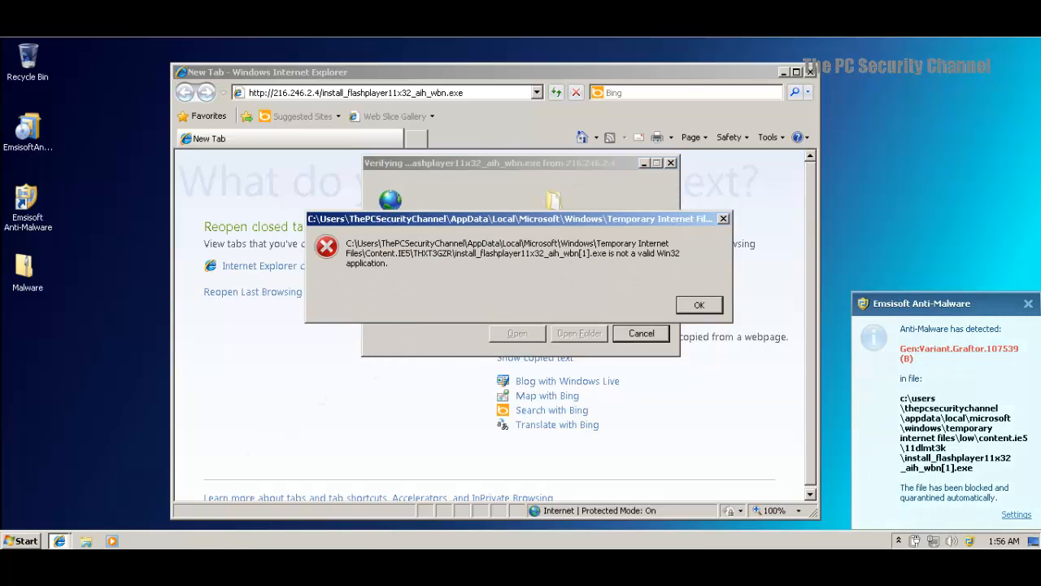
pyautogui.click(699, 305)
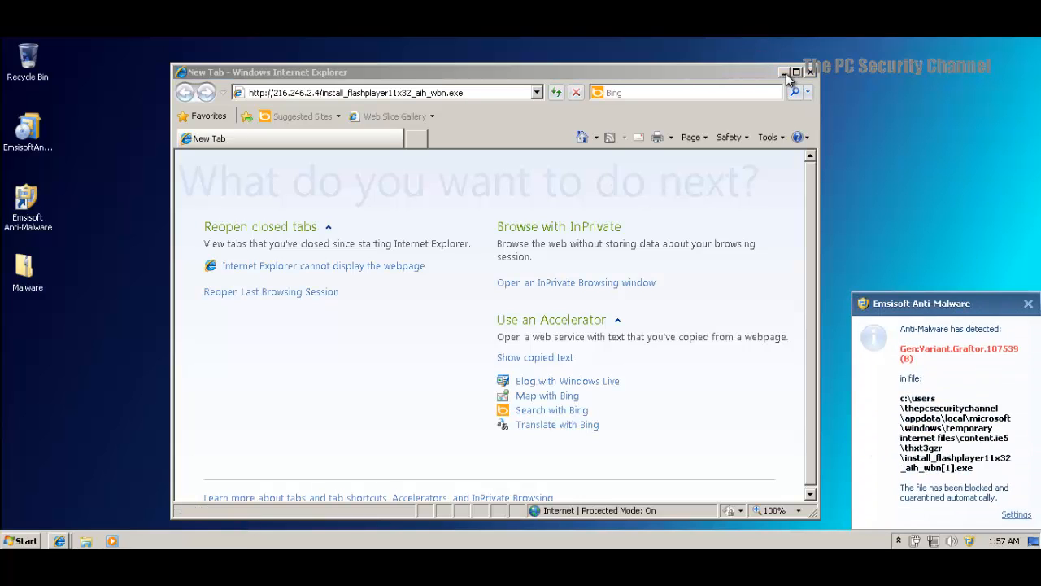
pyautogui.click(810, 72)
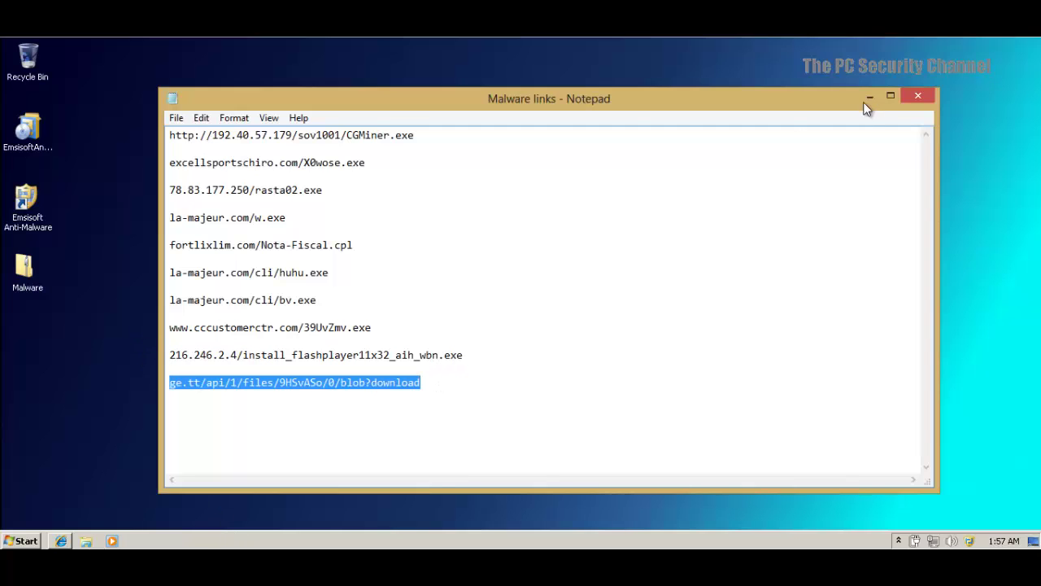
# Minimize Notepad, restore Internet Explorer, and save the ge.tt download into Downloads
pyautogui.click(918, 95)
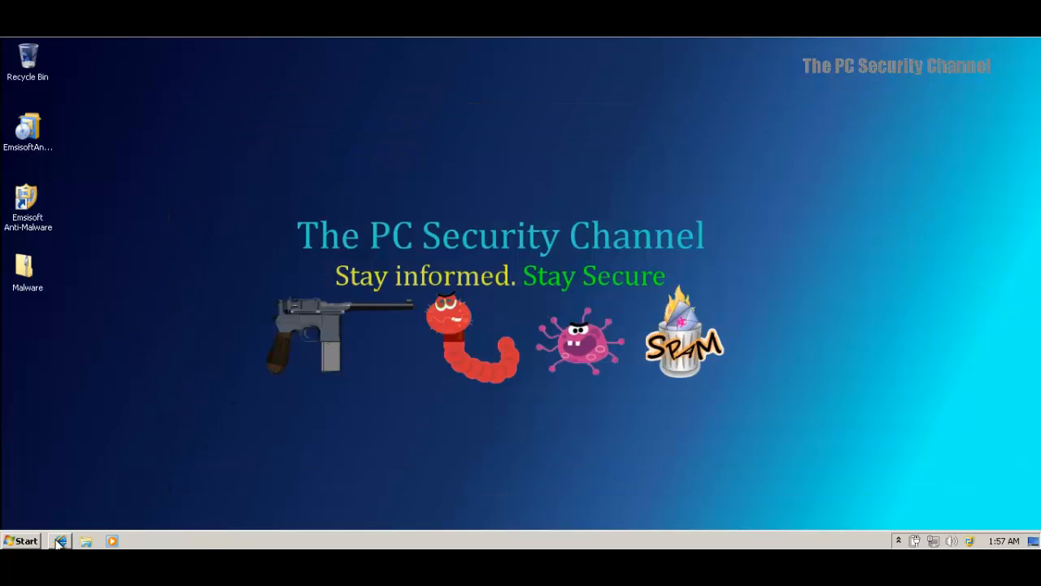
pyautogui.click(59, 540)
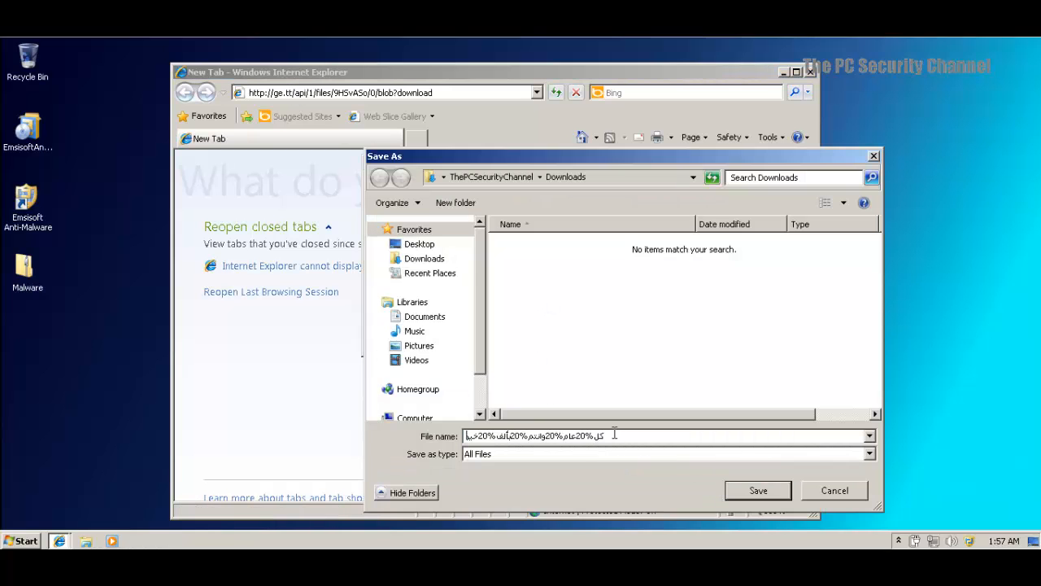
pyautogui.click(758, 489)
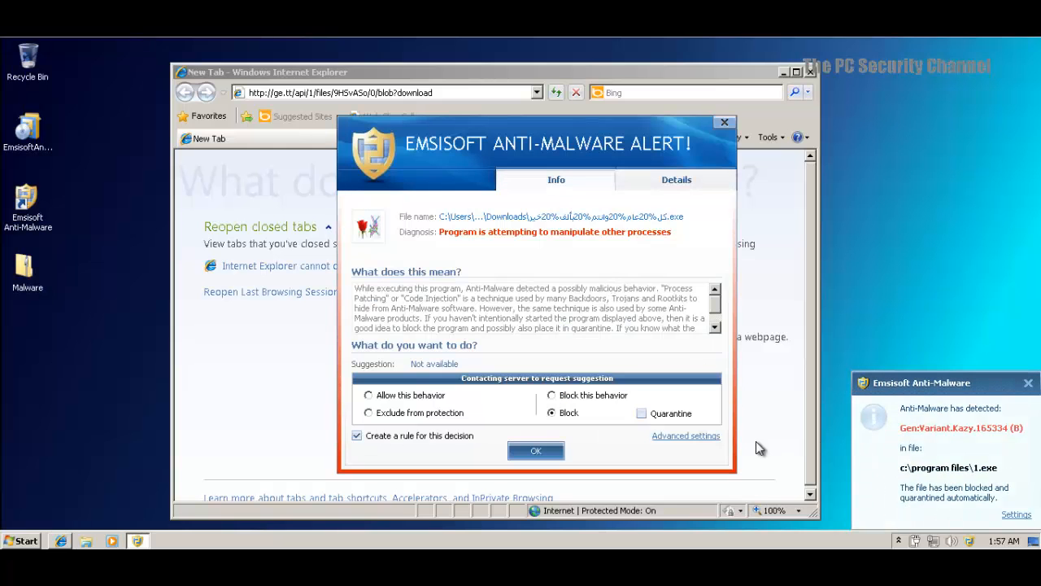
pyautogui.moveTo(980, 503)
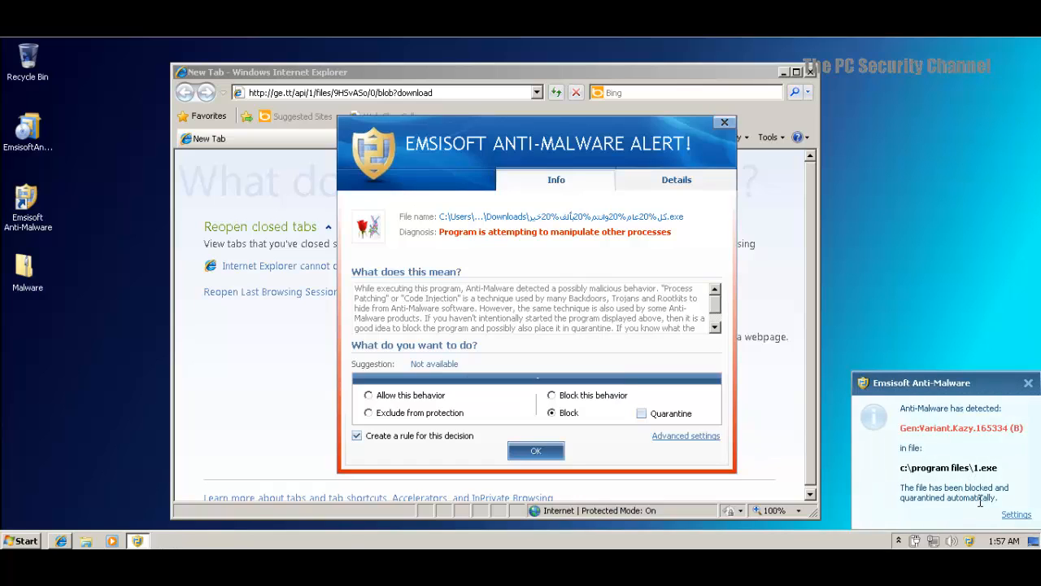
pyautogui.moveTo(916, 458)
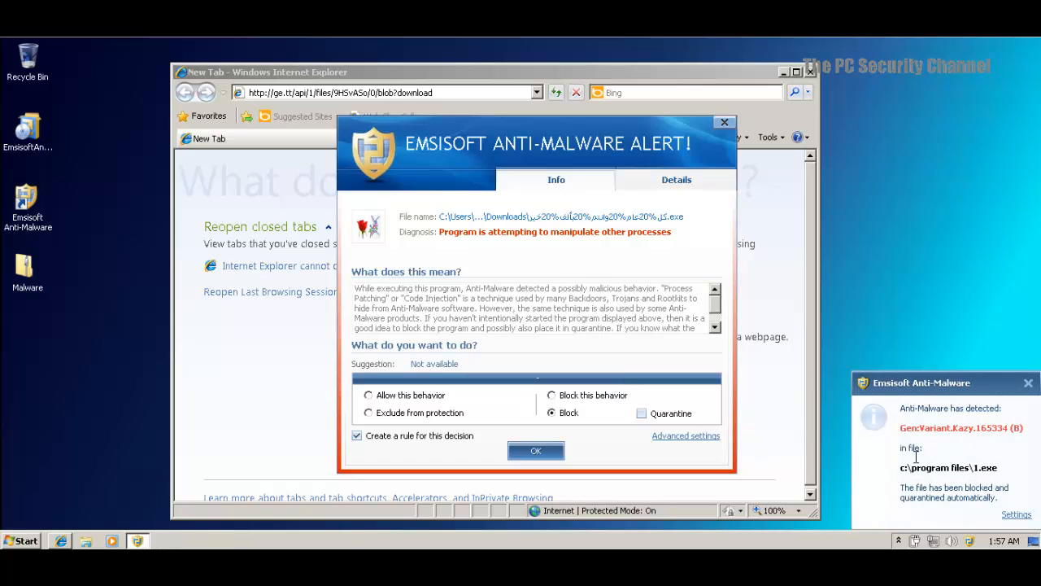
pyautogui.moveTo(869, 365)
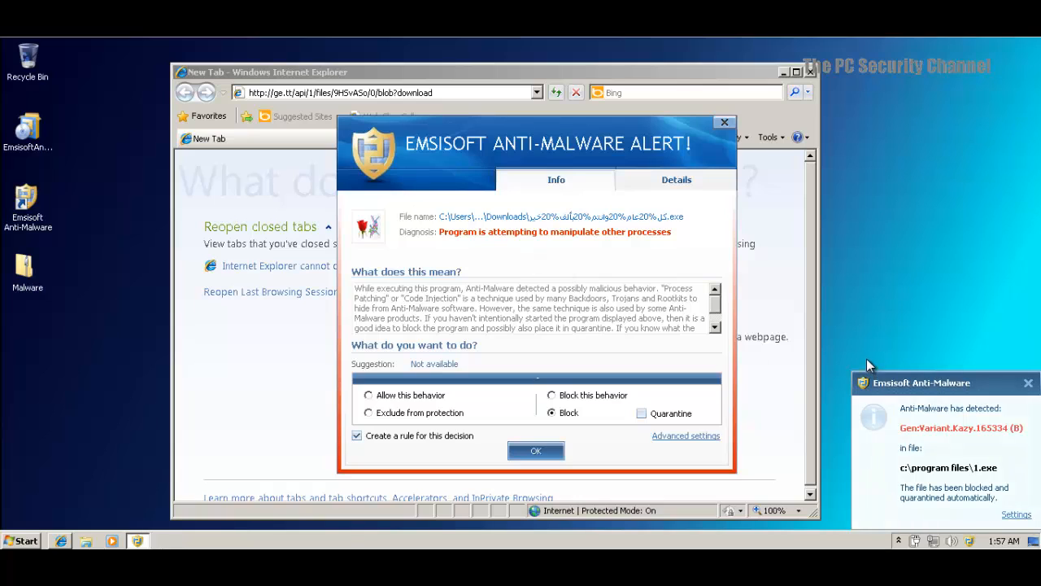
pyautogui.moveTo(503, 266)
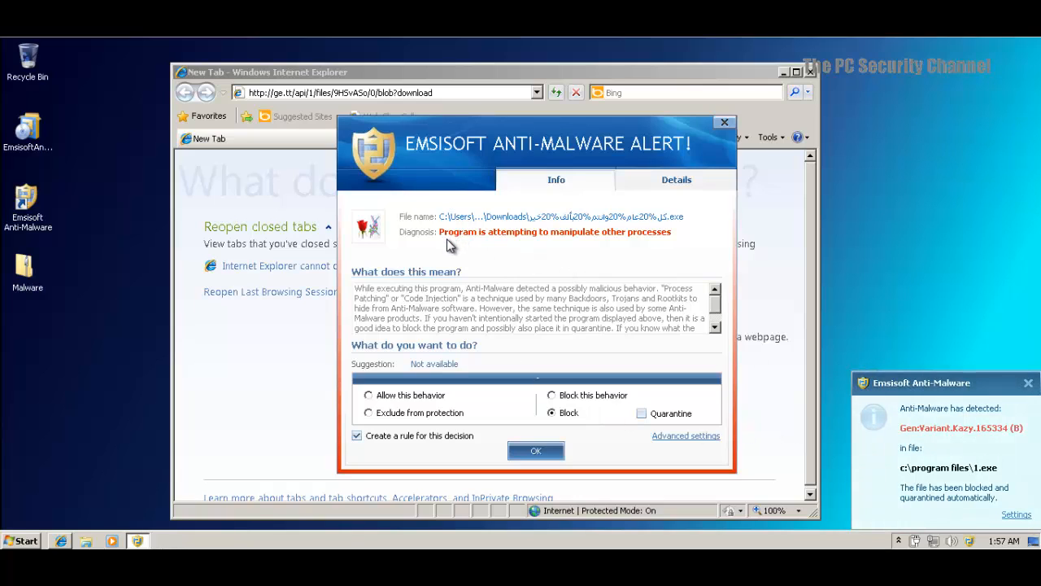
pyautogui.moveTo(609, 246)
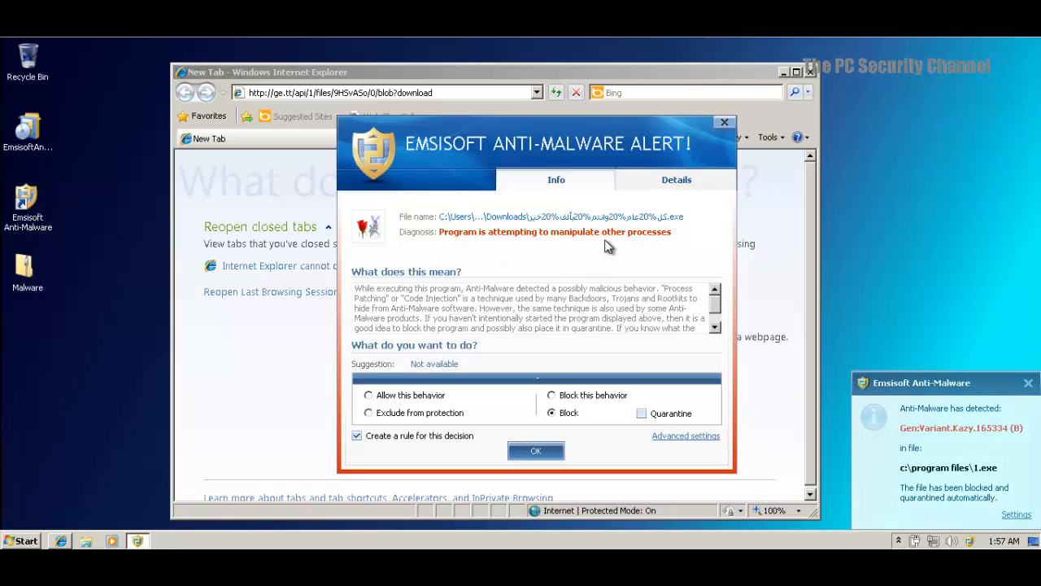
# Block the ge.tt program with Quarantine ticked in the Emsisoft alert
pyautogui.click(644, 413)
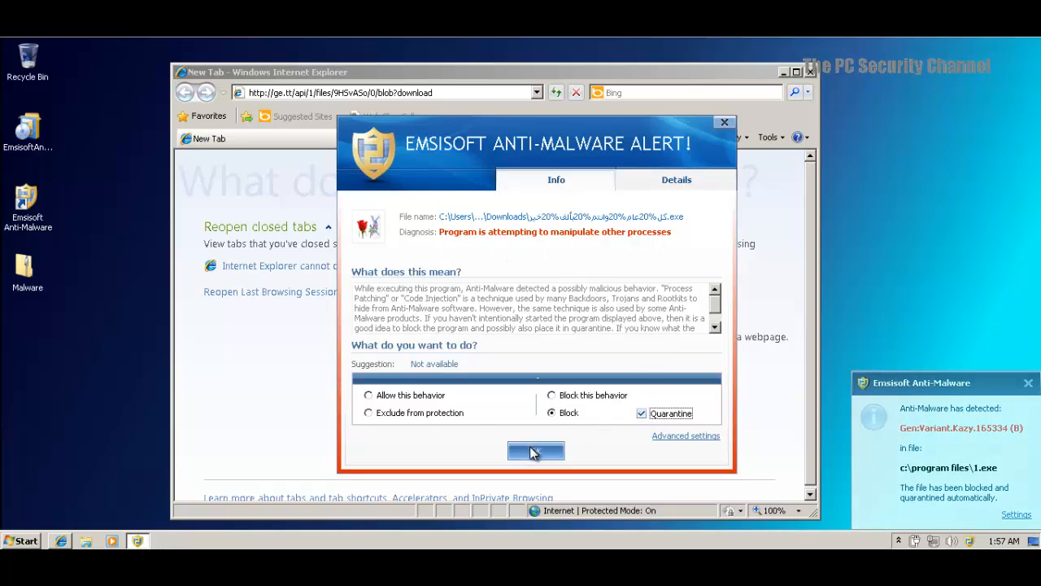
pyautogui.click(536, 451)
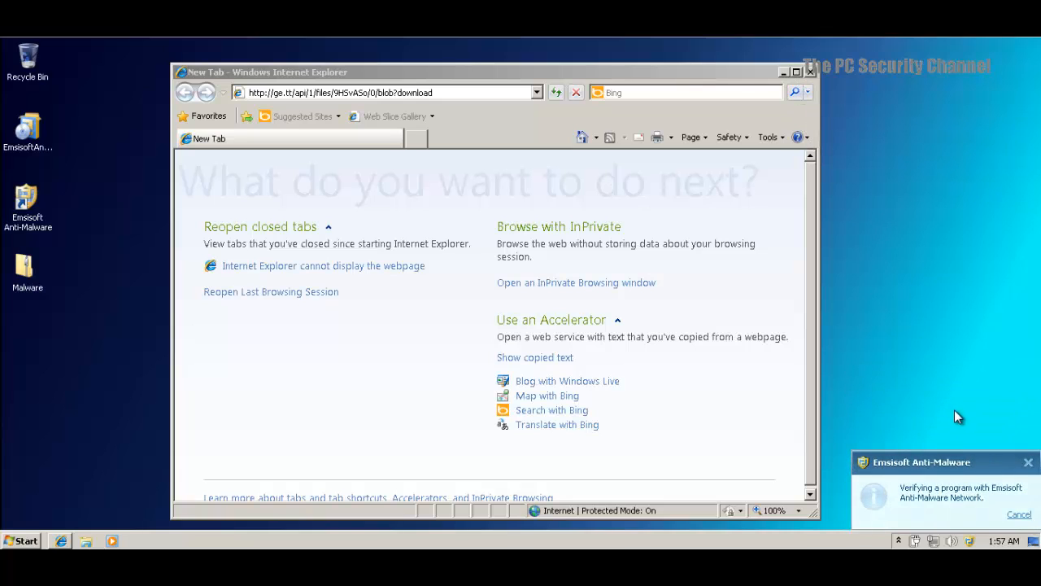
pyautogui.moveTo(799, 181)
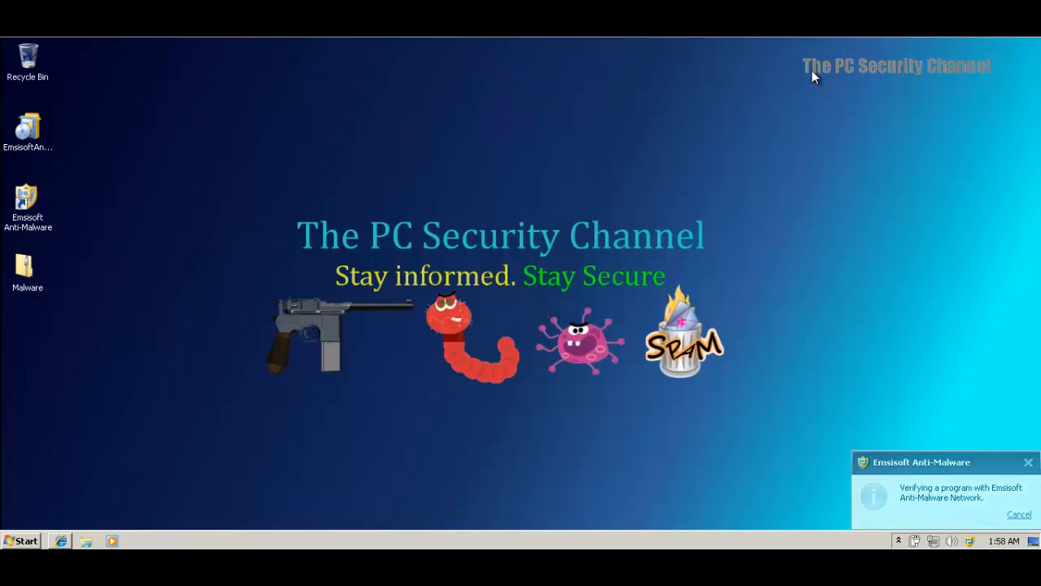
pyautogui.moveTo(707, 204)
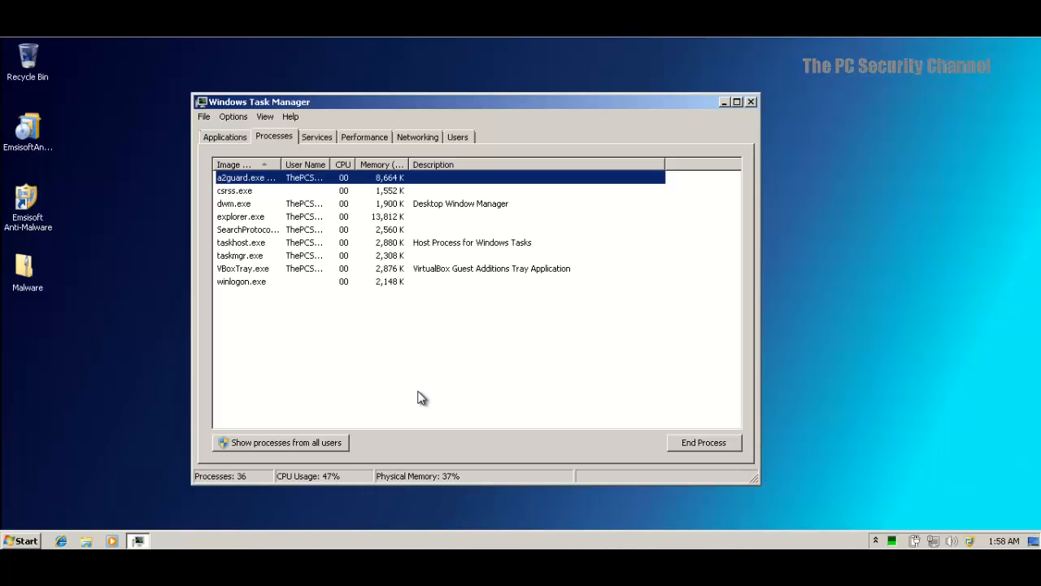
# Show all users' processes, check a2guard.exe and a2service.exe, and close Task Manager
pyautogui.click(280, 443)
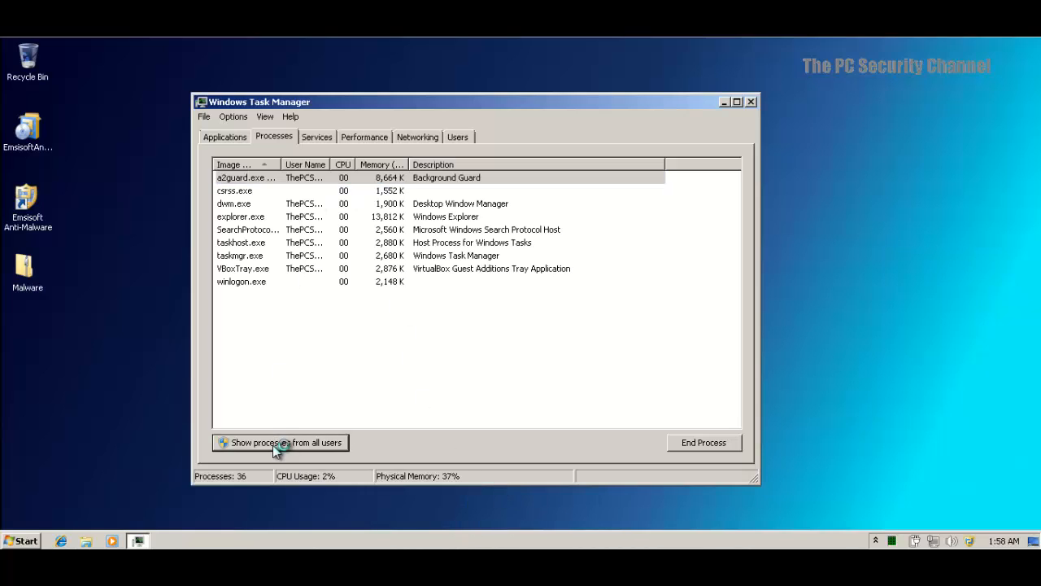
pyautogui.click(280, 443)
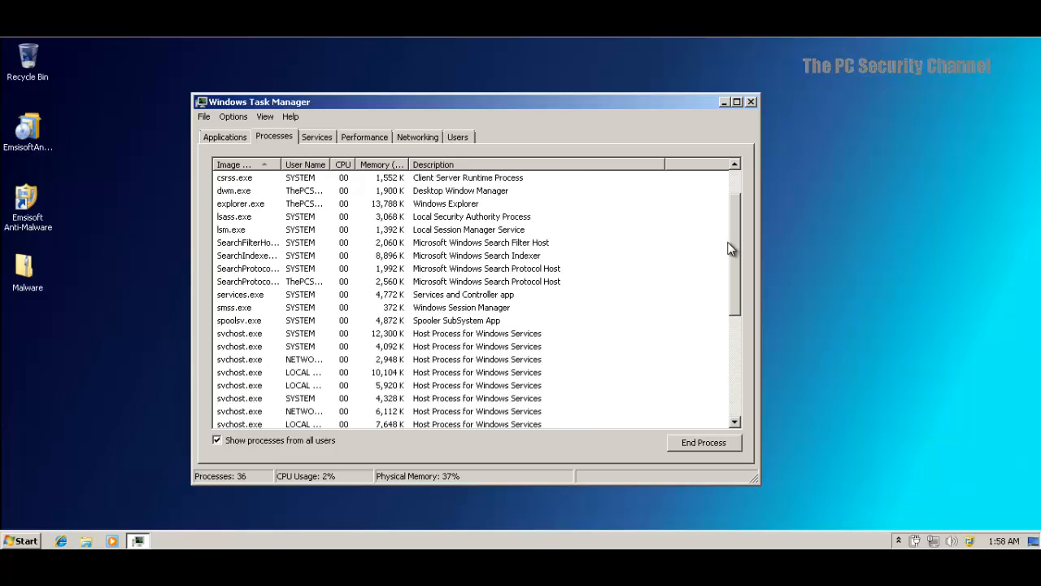
pyautogui.scroll(-3)
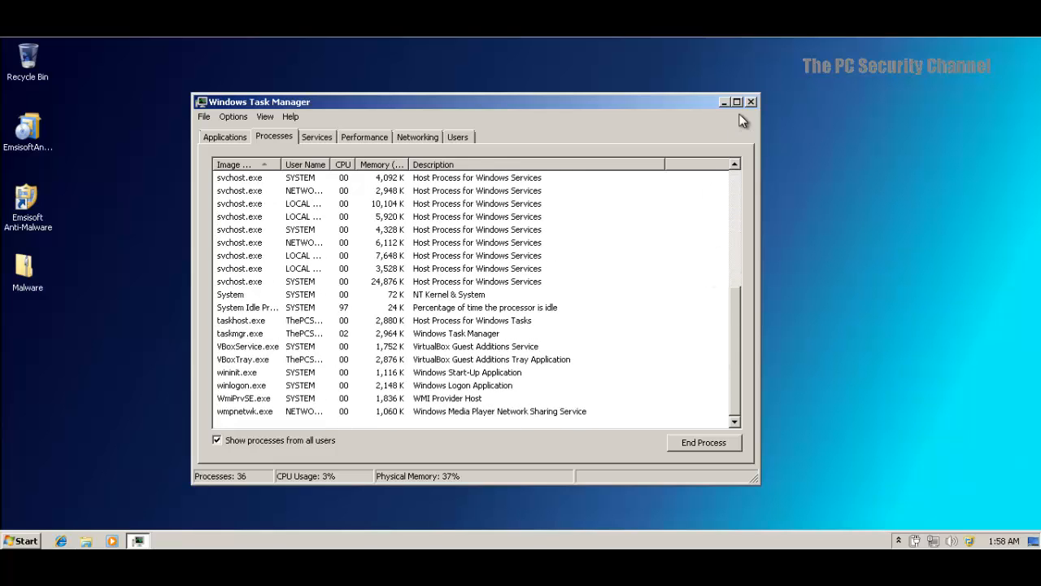
pyautogui.click(751, 101)
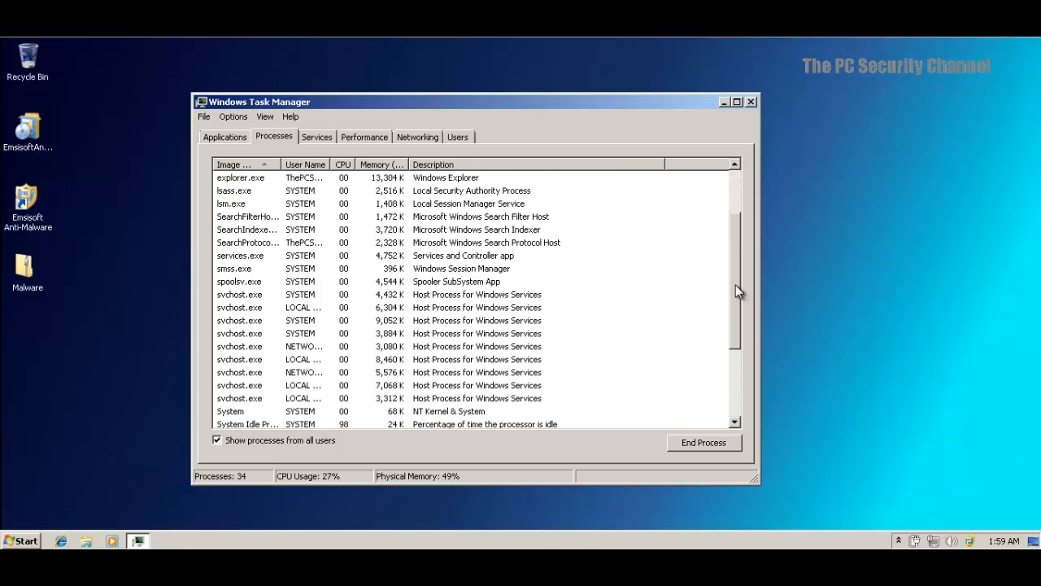
pyautogui.scroll(-3)
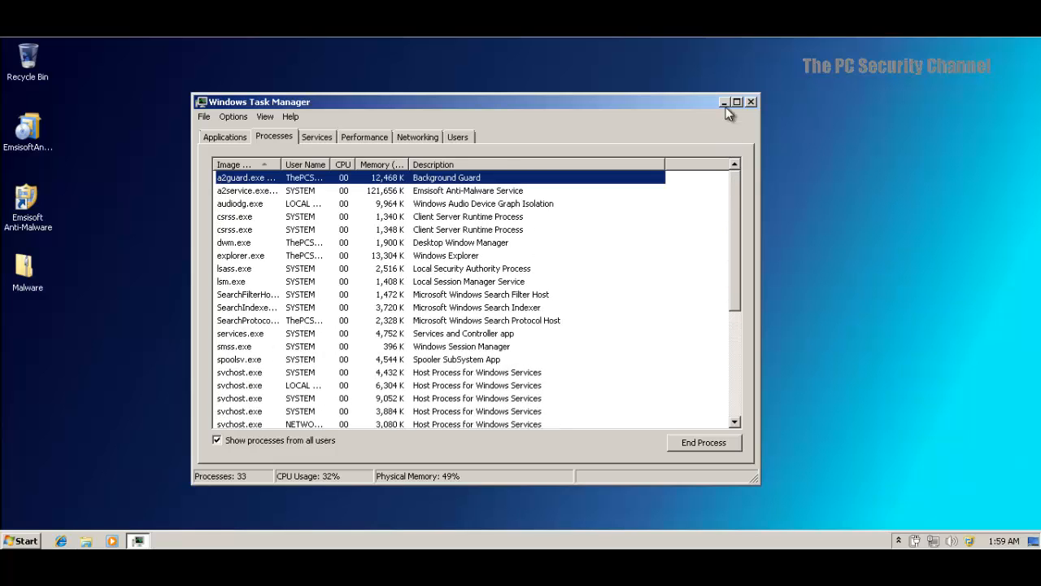
pyautogui.click(750, 102)
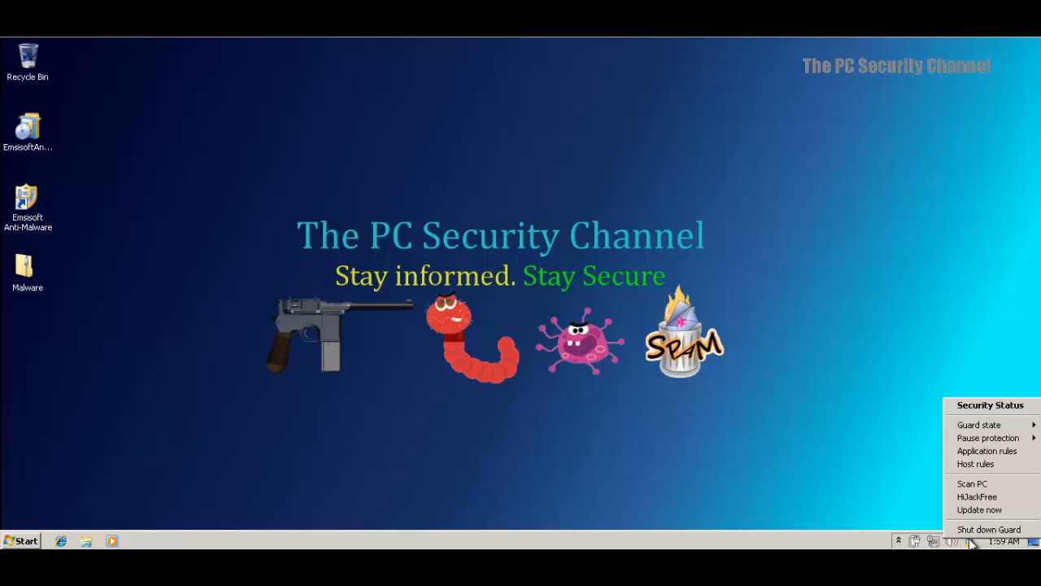
pyautogui.moveTo(979, 425)
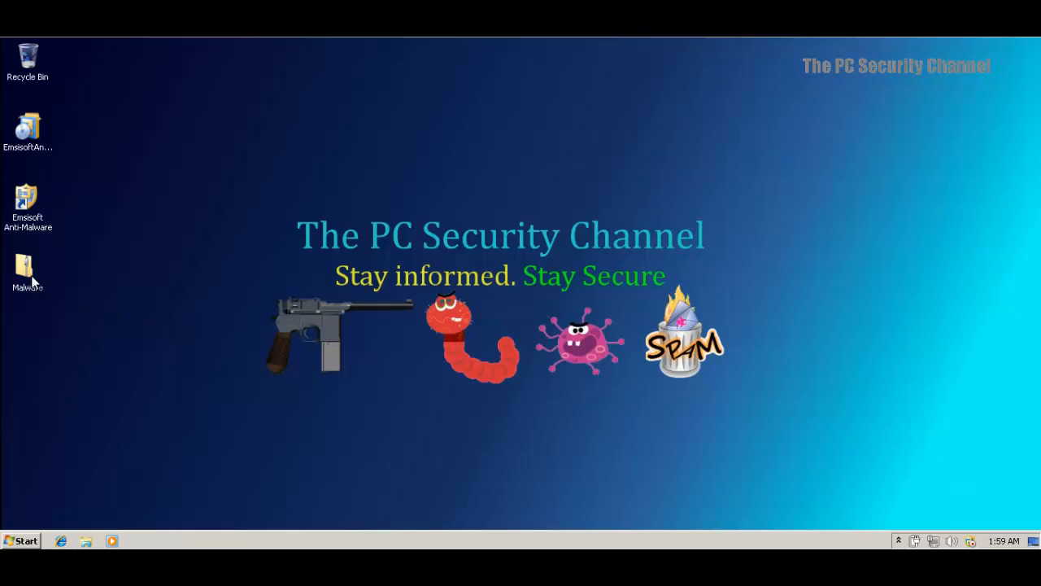
# Extract all 501 Malware archive samples into New folder and bring up its scan option
pyautogui.doubleClick(27, 264)
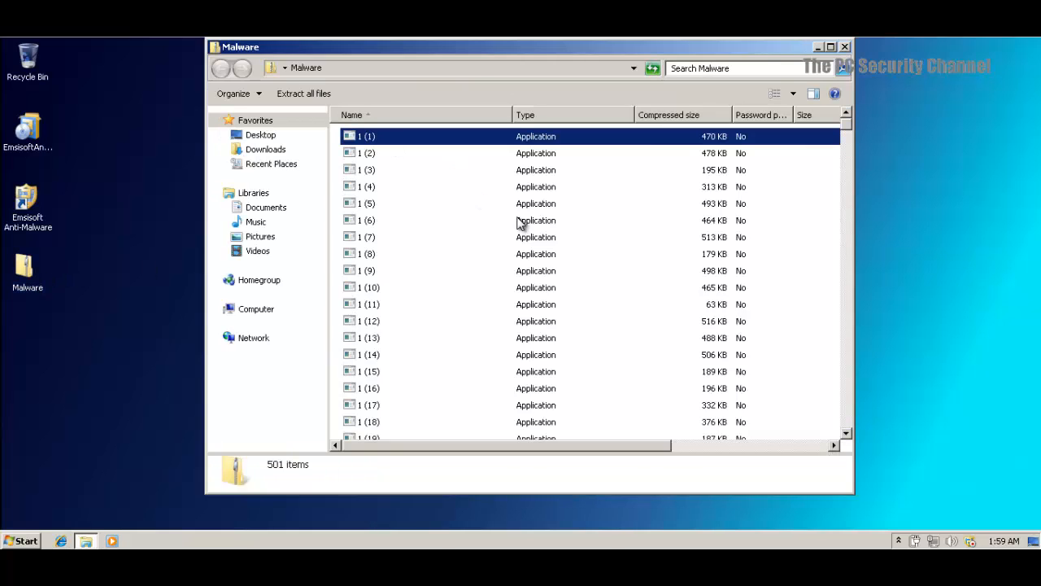
pyautogui.scroll(-3)
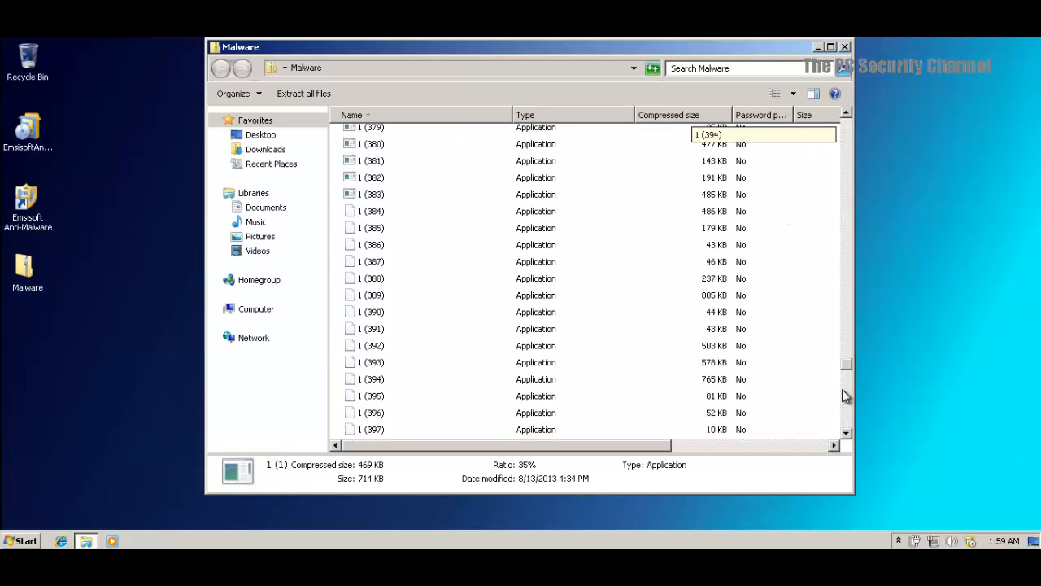
pyautogui.scroll(-3)
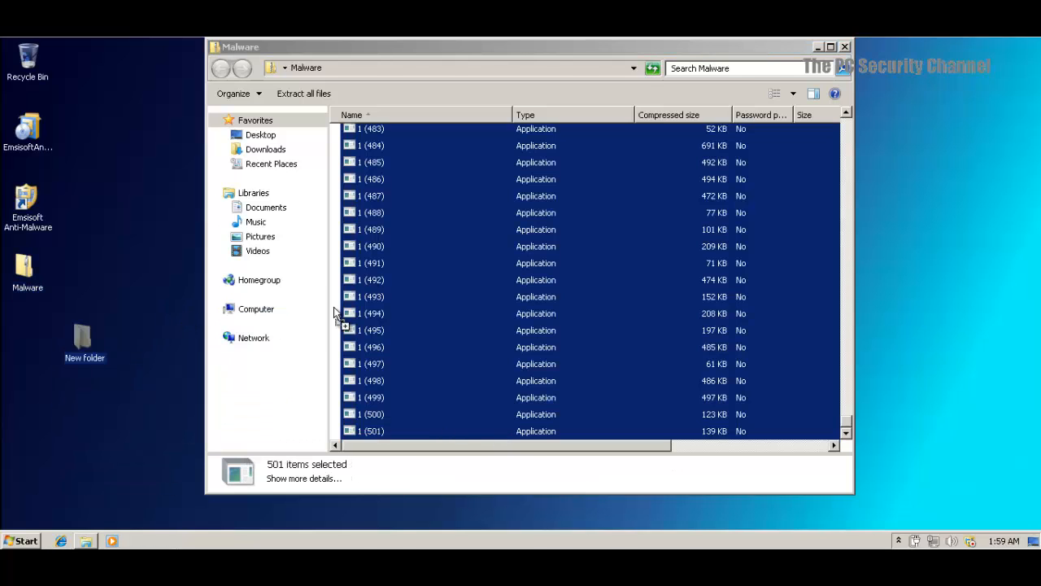
pyautogui.moveTo(82, 334)
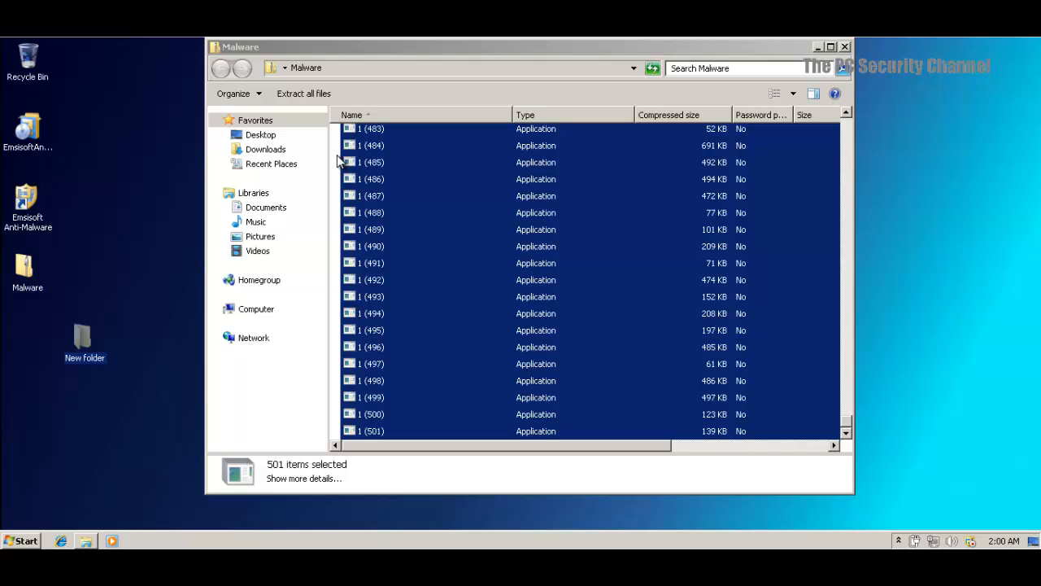
pyautogui.click(846, 49)
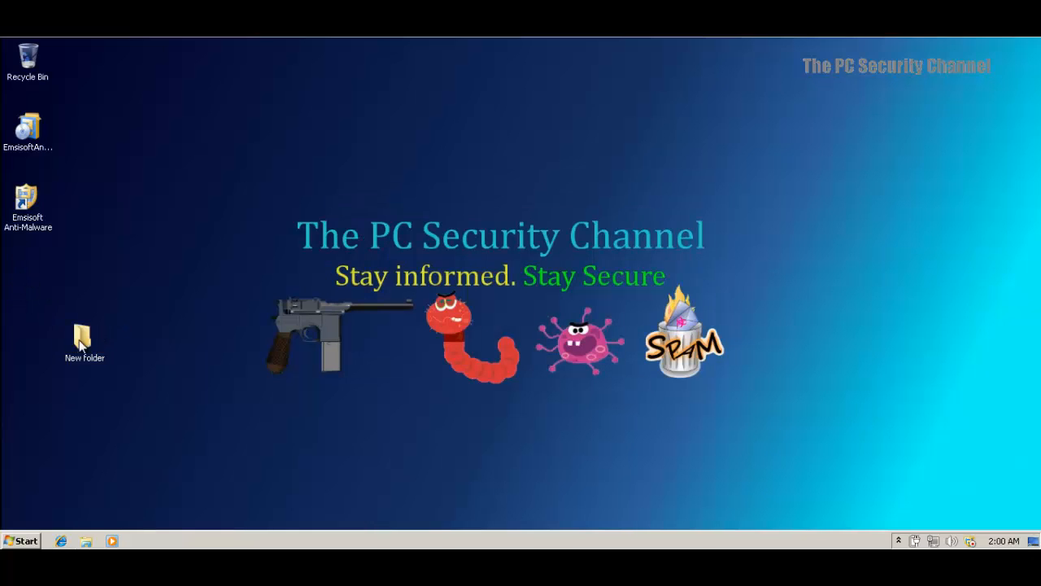
pyautogui.doubleClick(83, 340)
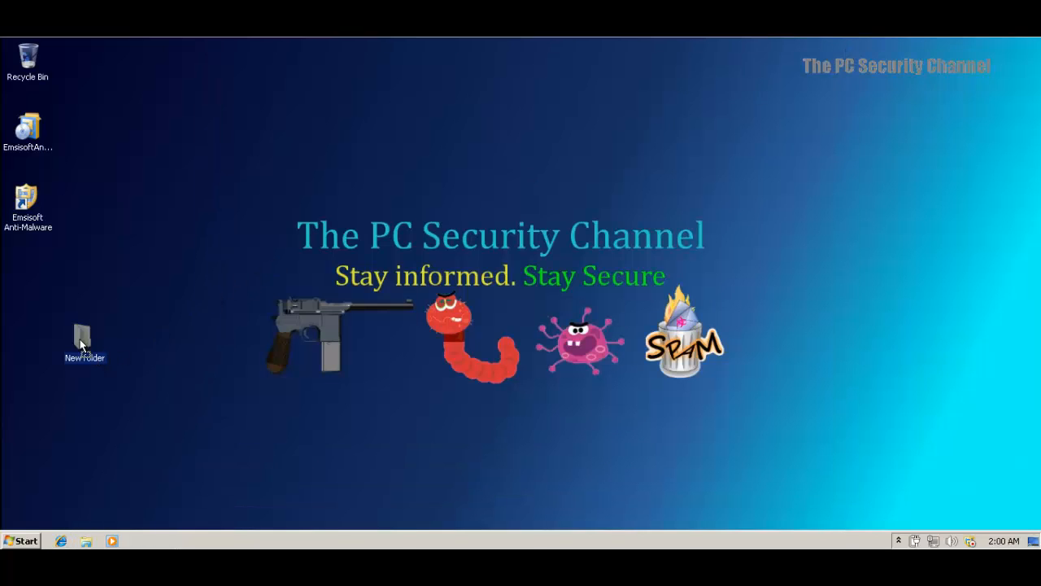
pyautogui.rightClick(82, 341)
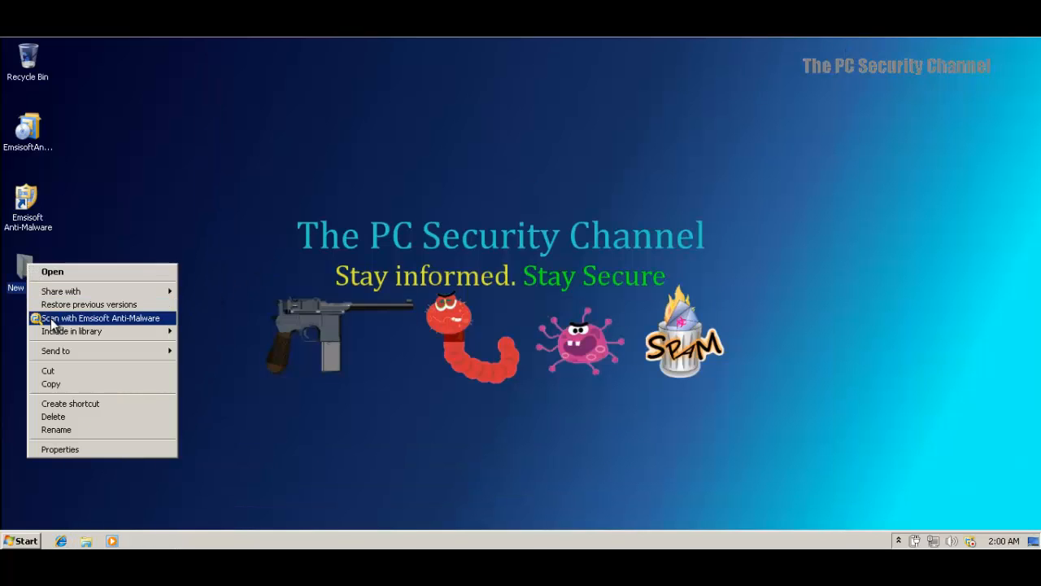
# Scan New folder with Emsisoft Anti-Malware: 501 scanned, 502 detected, 501 removed
pyautogui.click(101, 318)
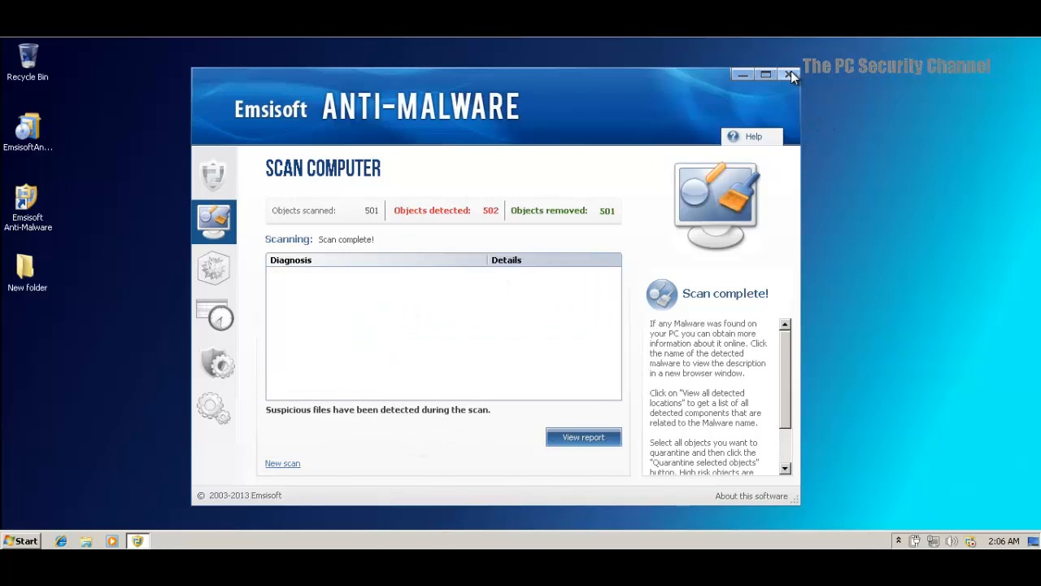
# Close the scan results, confirm New folder is empty, then close it
pyautogui.click(789, 72)
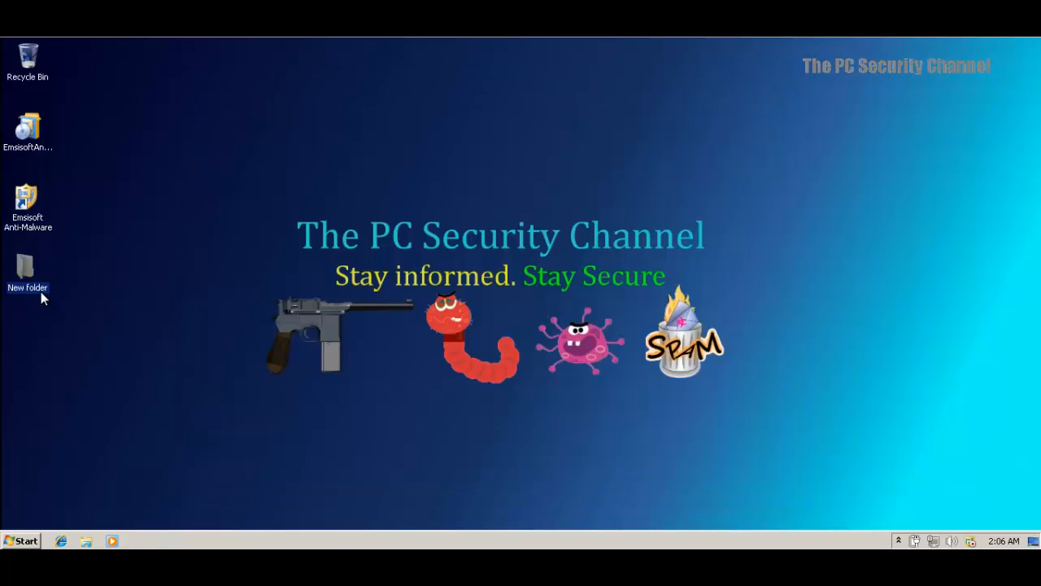
pyautogui.doubleClick(27, 268)
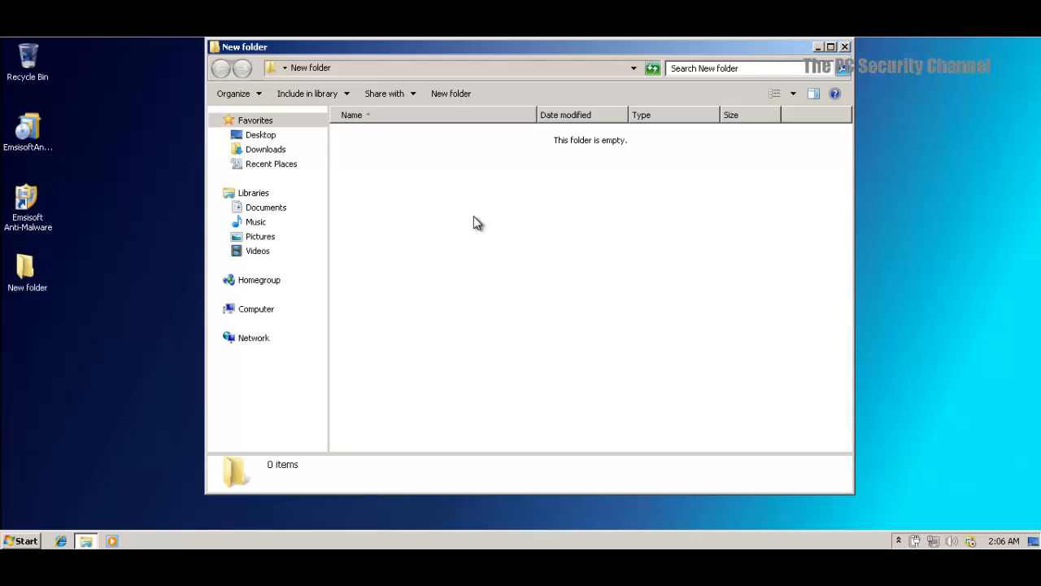
pyautogui.moveTo(555, 255)
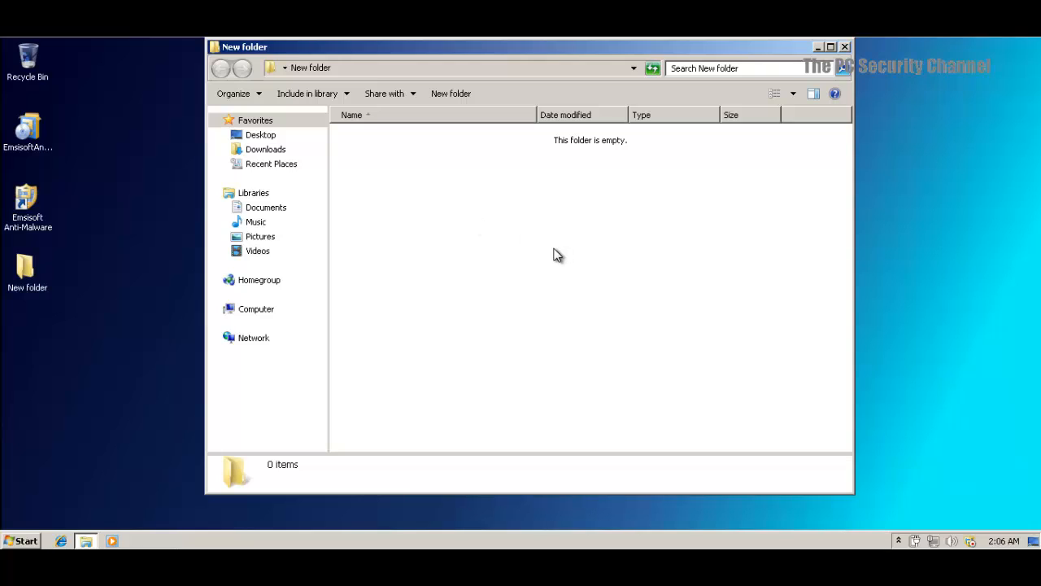
pyautogui.moveTo(553, 258)
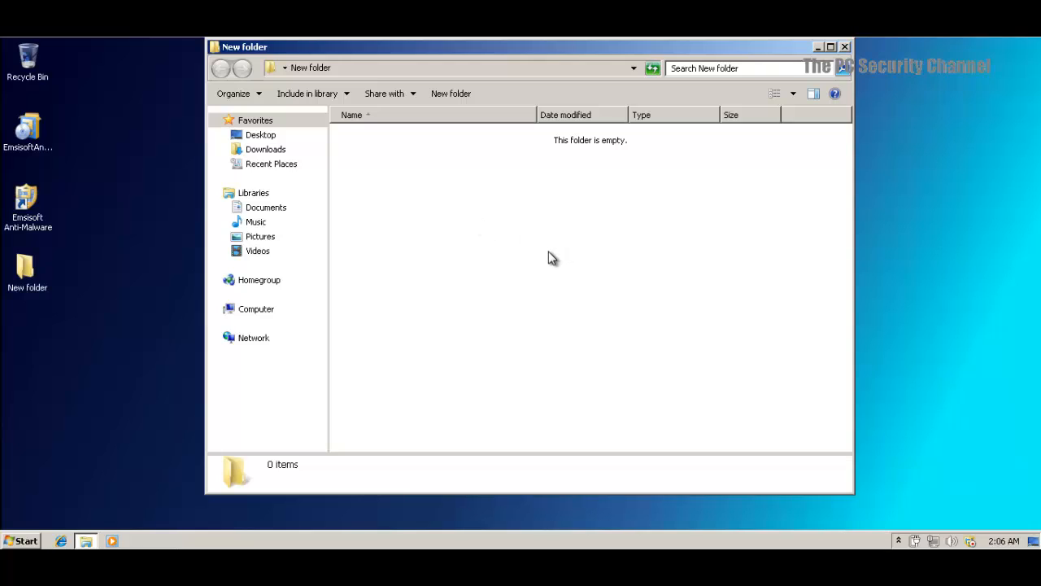
pyautogui.moveTo(544, 261)
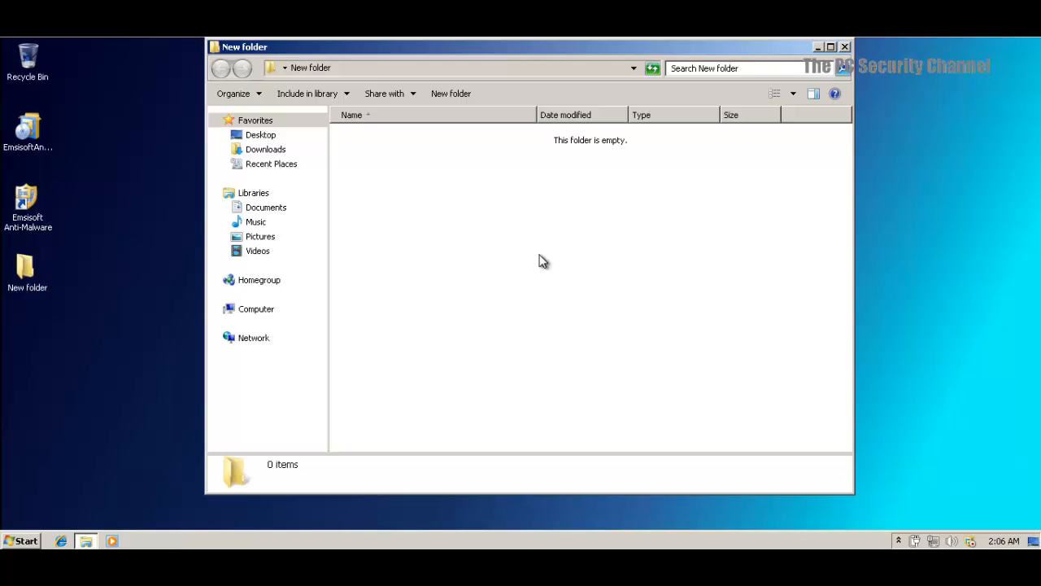
pyautogui.moveTo(536, 260)
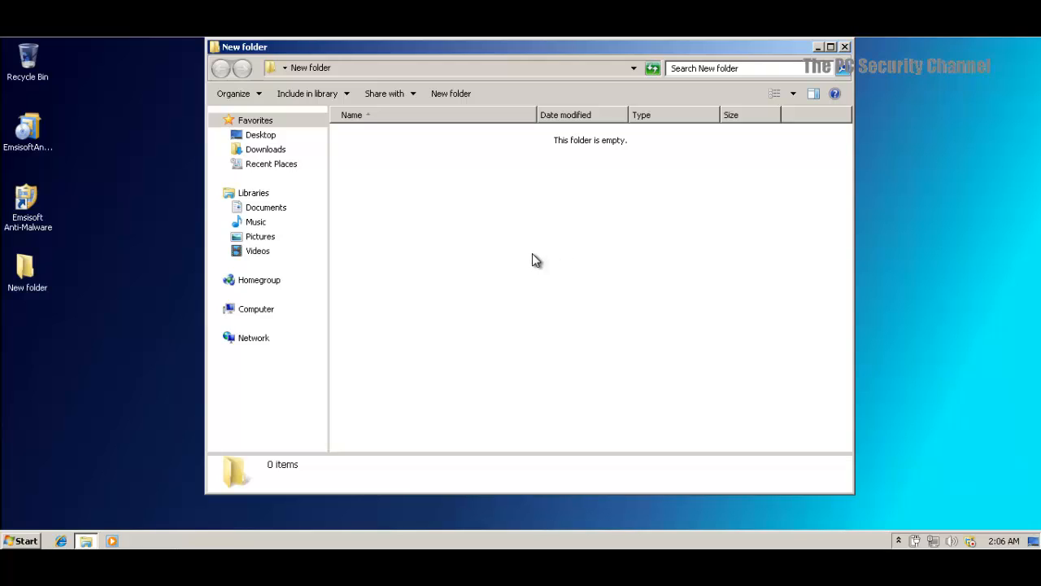
pyautogui.moveTo(955, 519)
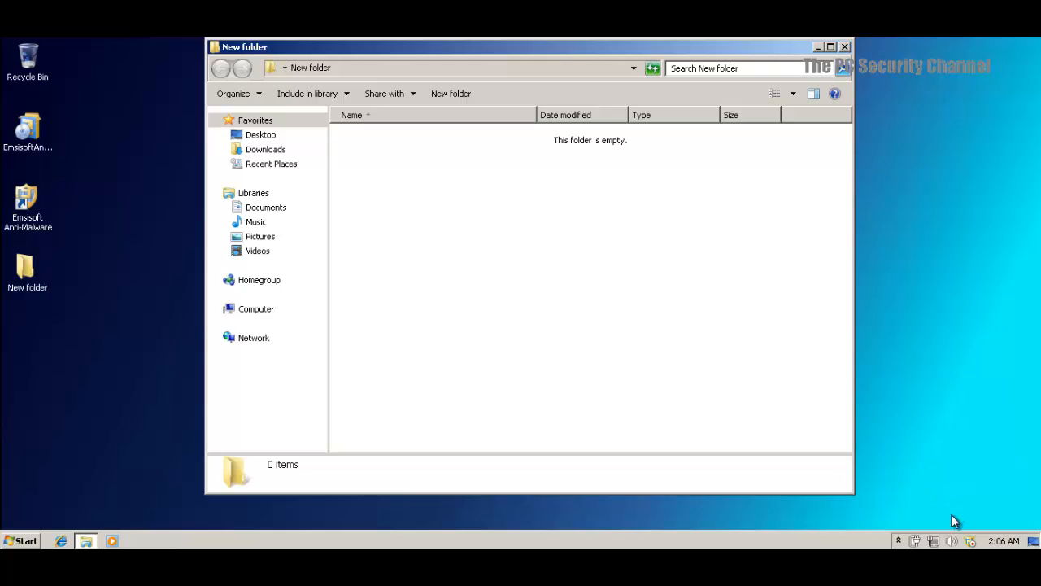
pyautogui.moveTo(971, 540)
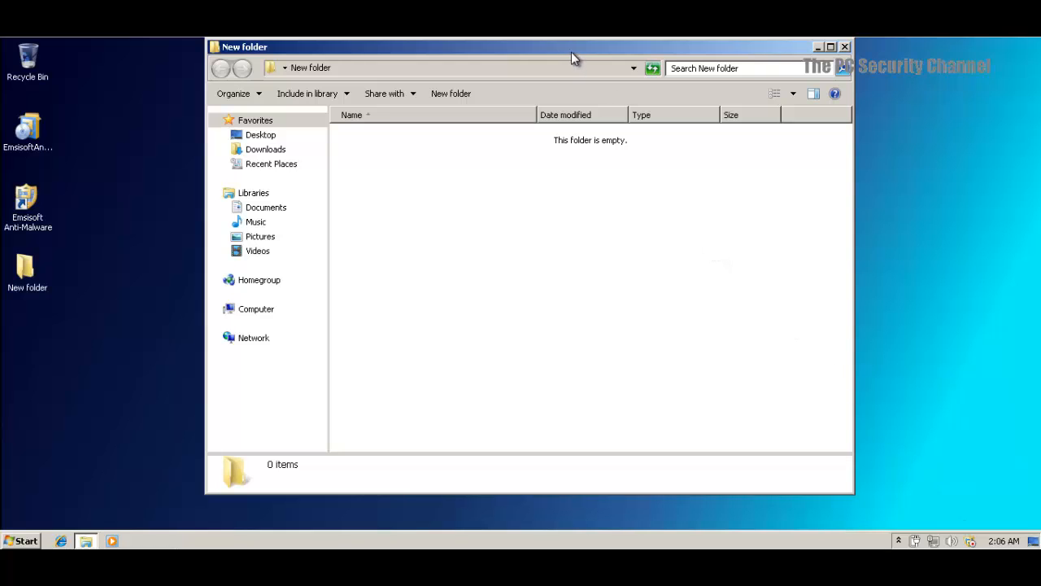
pyautogui.moveTo(573, 46); pyautogui.dragTo(496, 223)
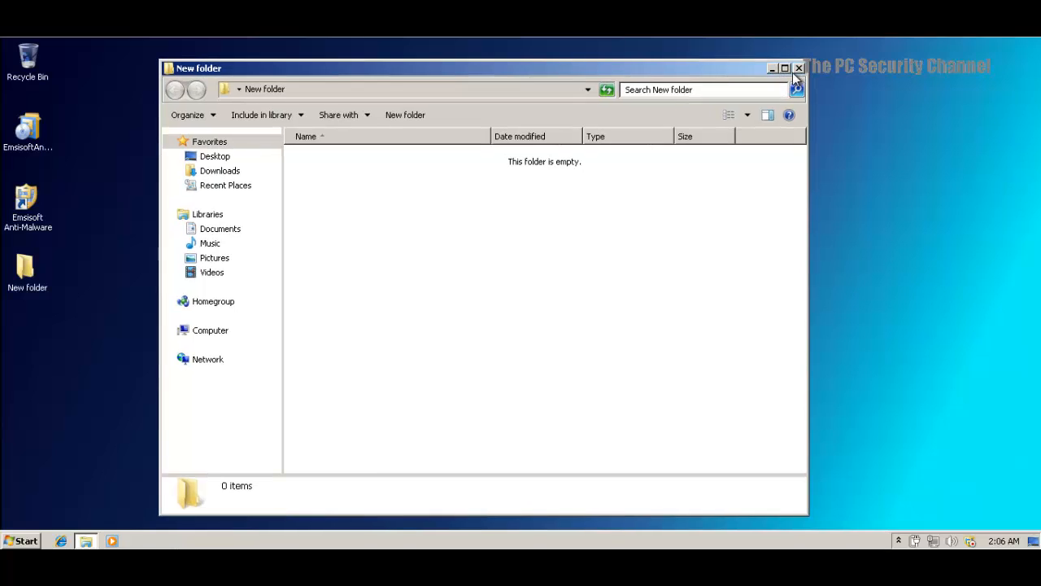
pyautogui.click(795, 70)
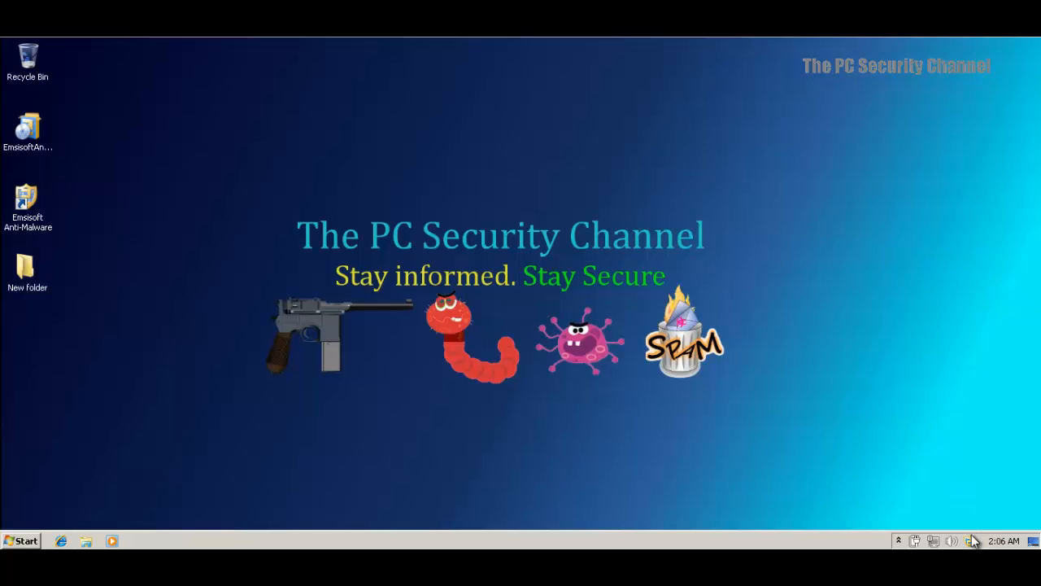
pyautogui.moveTo(92, 266)
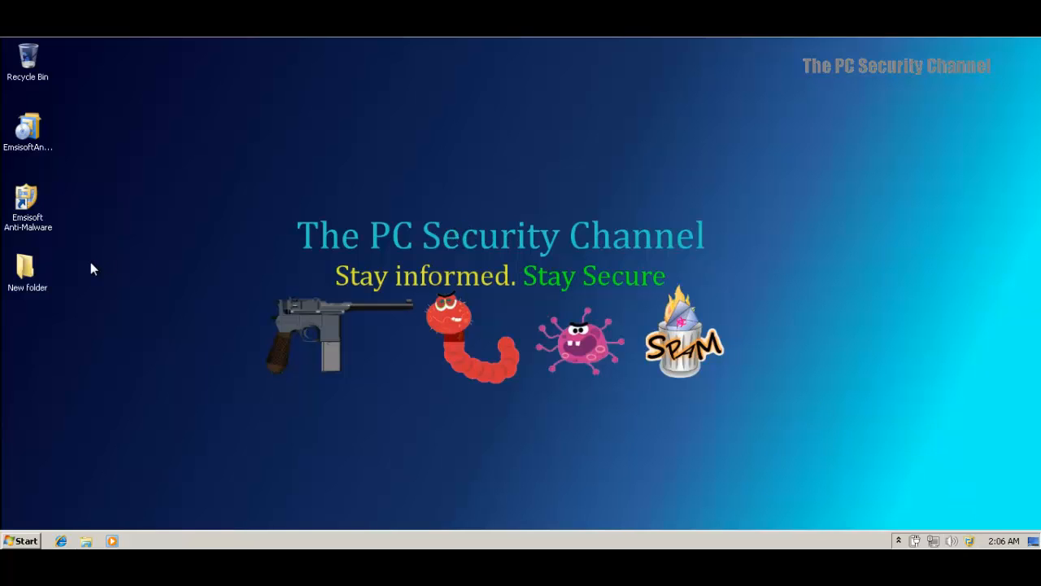
pyautogui.doubleClick(28, 203)
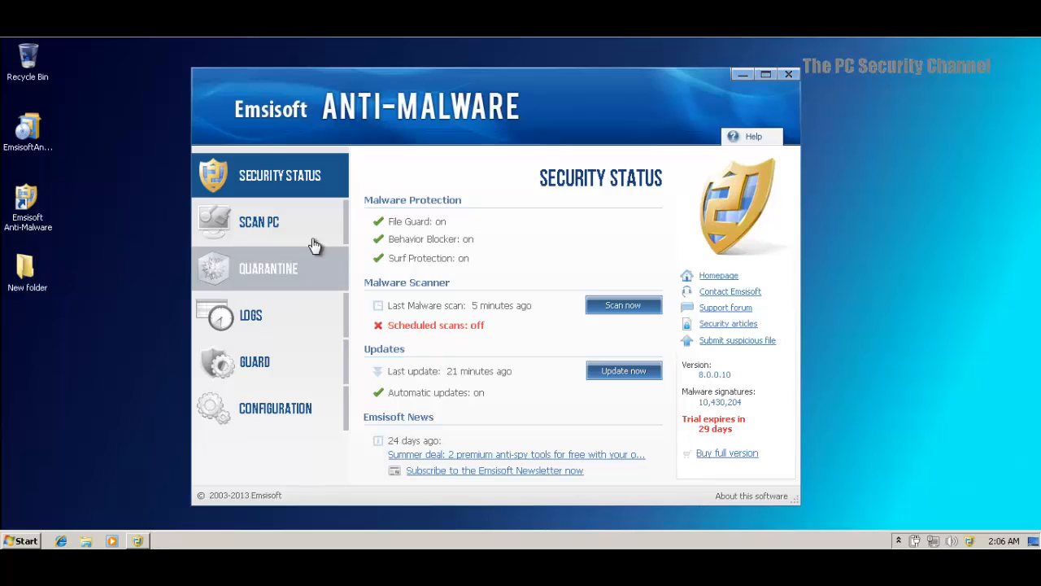
pyautogui.moveTo(357, 181)
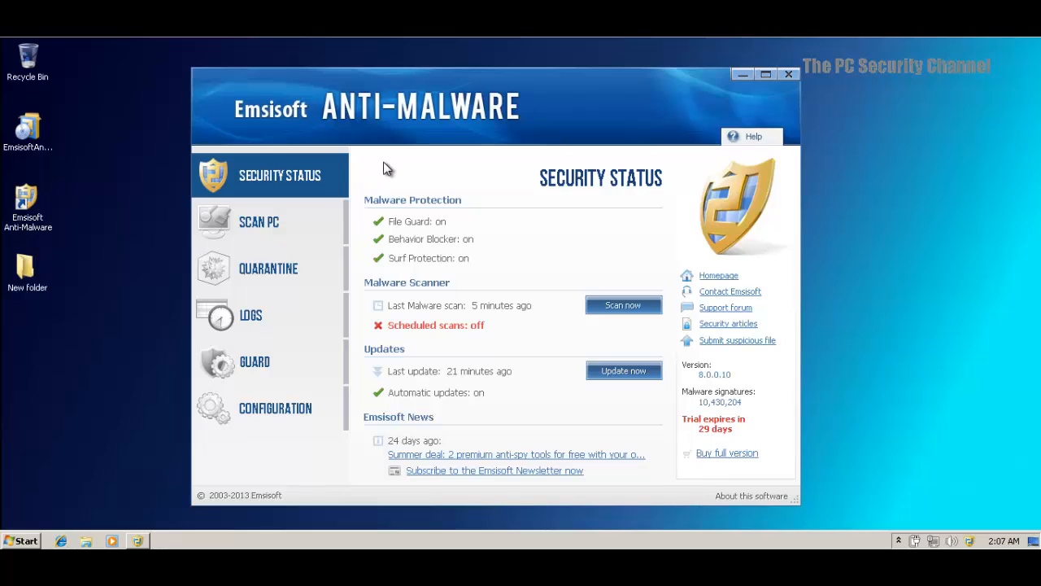
pyautogui.moveTo(484, 381)
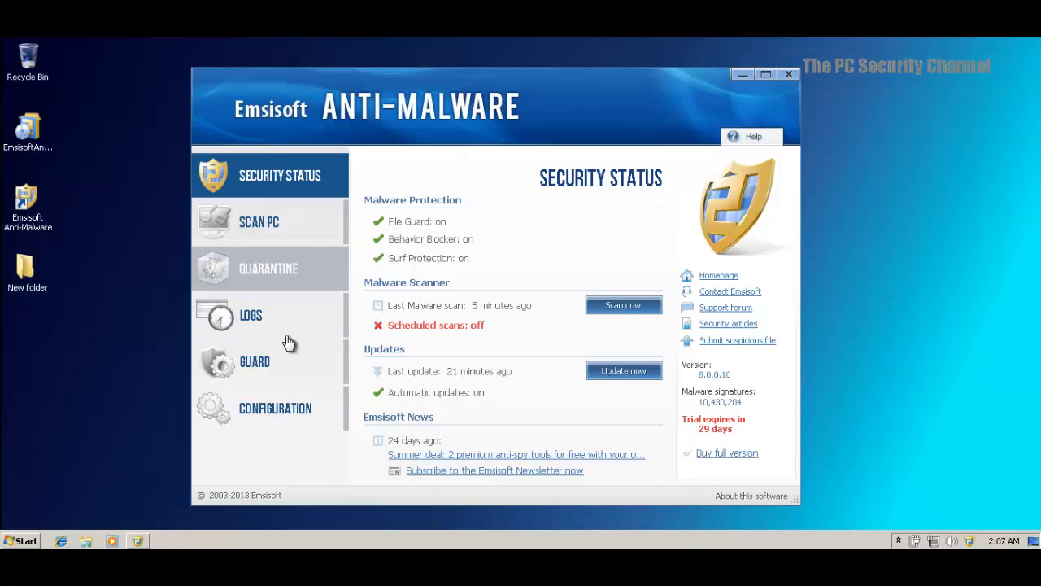
pyautogui.moveTo(703, 111)
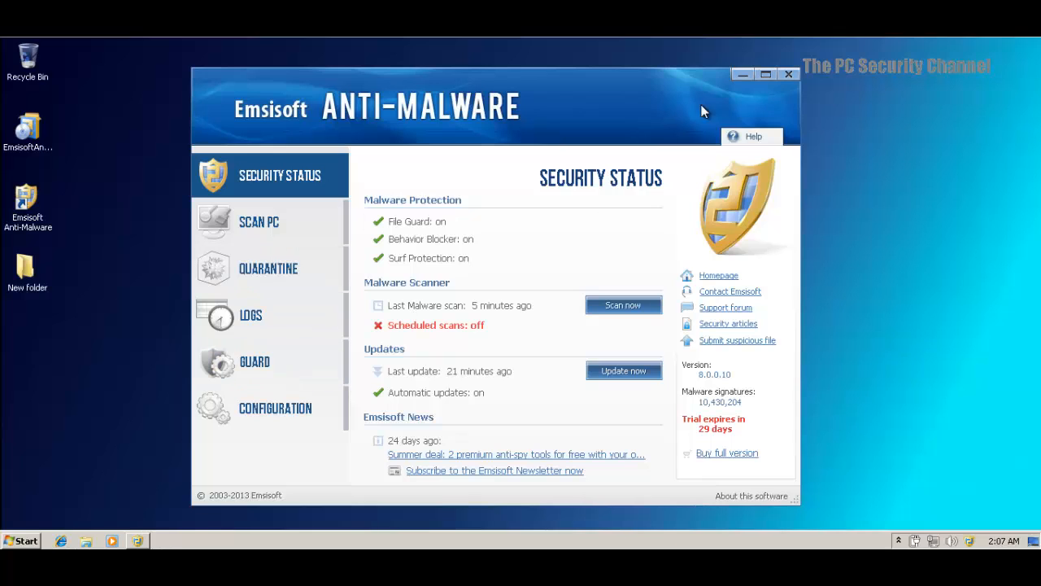
pyautogui.moveTo(788, 75)
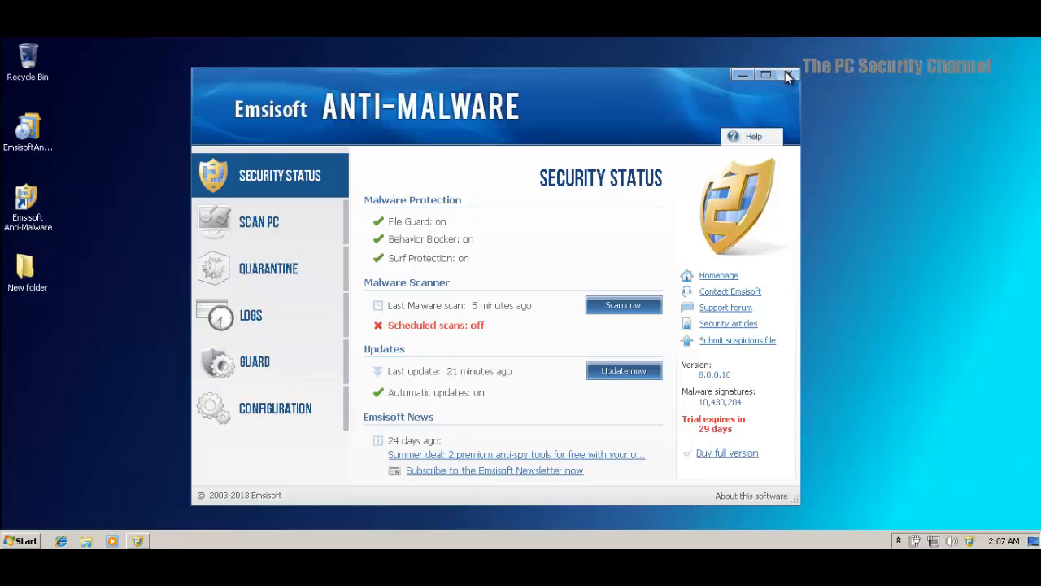
pyautogui.click(787, 74)
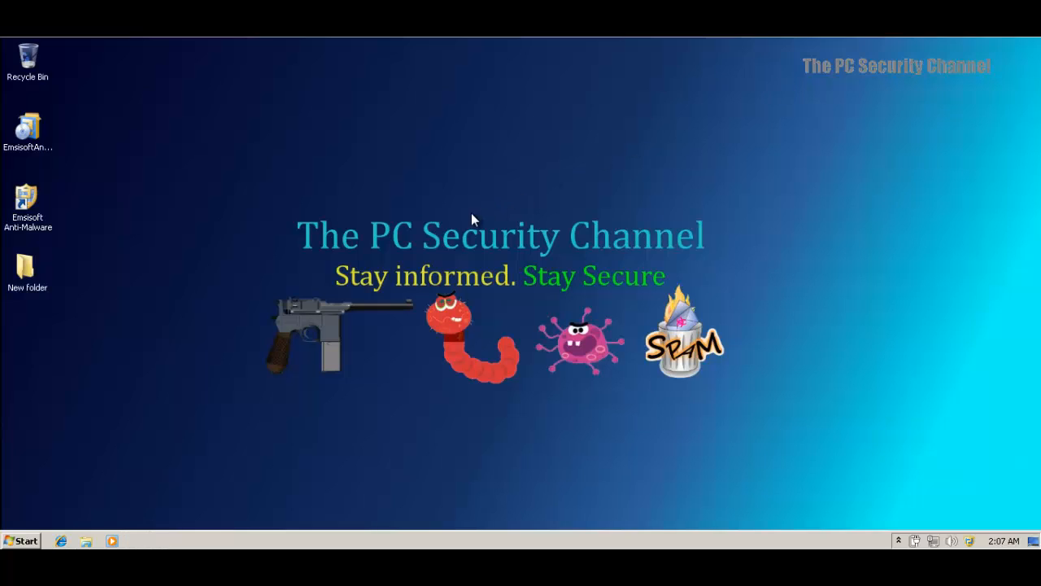
pyautogui.moveTo(549, 448)
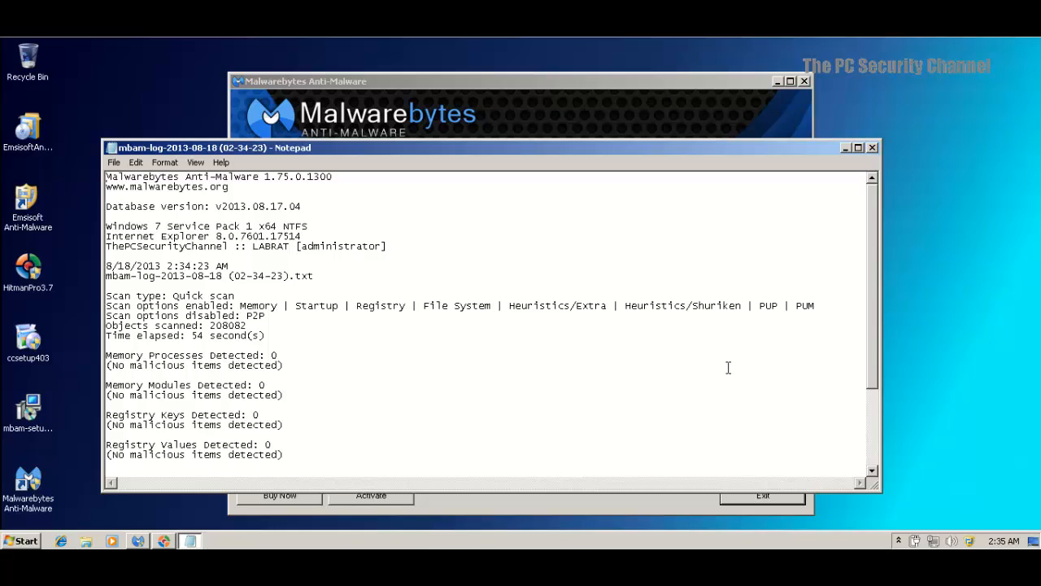
pyautogui.moveTo(581, 205)
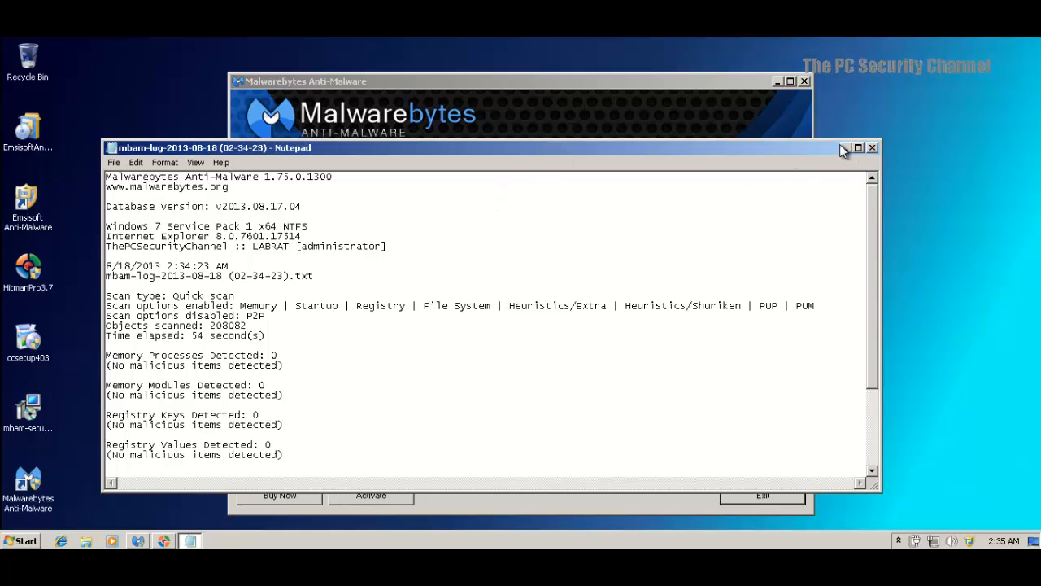
pyautogui.moveTo(872, 151)
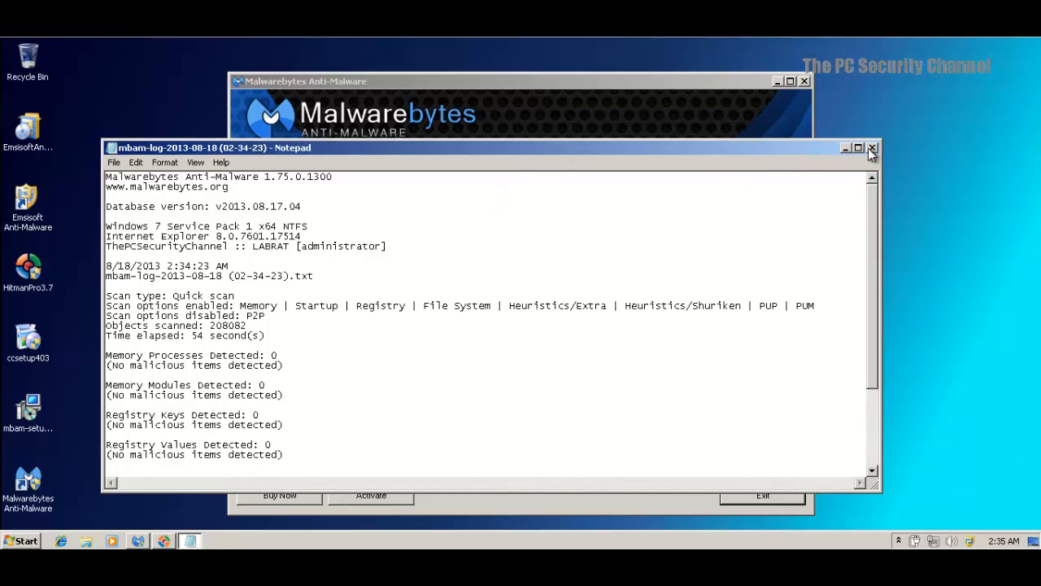
pyautogui.moveTo(876, 153)
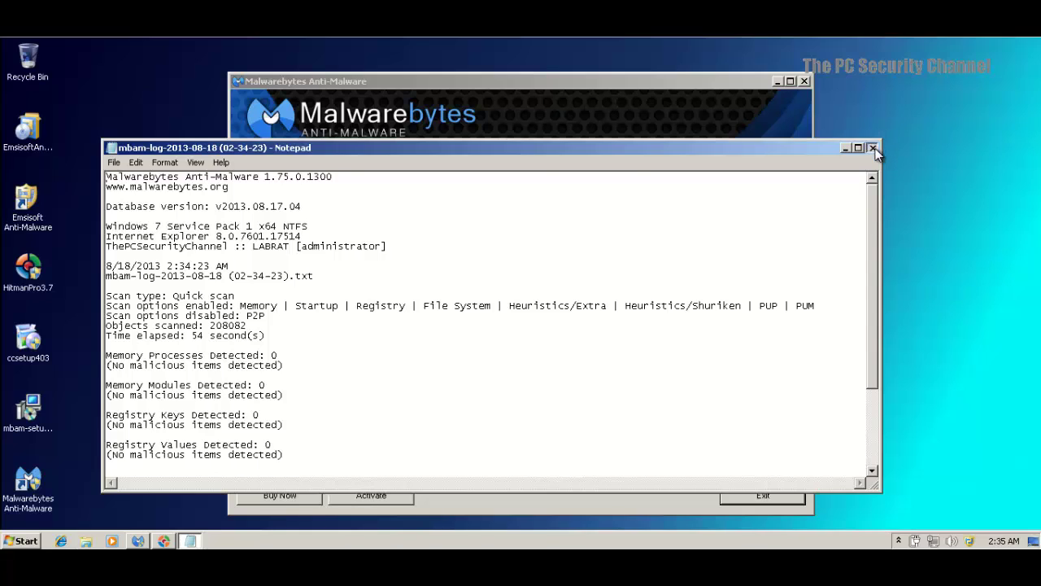
# Close the Notepad quick scan log and exit Malwarebytes Anti-Malware
pyautogui.click(874, 147)
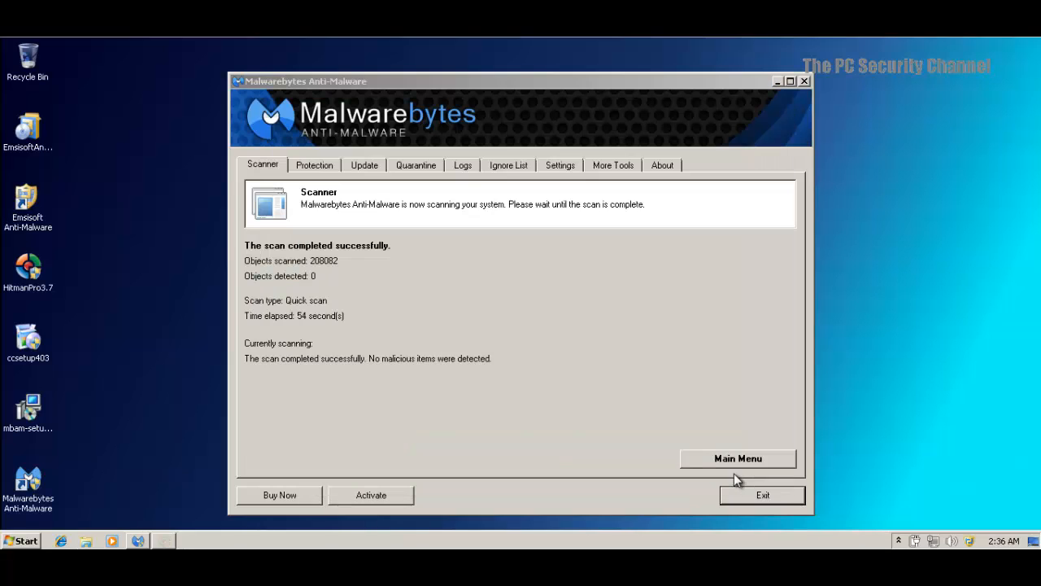
pyautogui.click(760, 494)
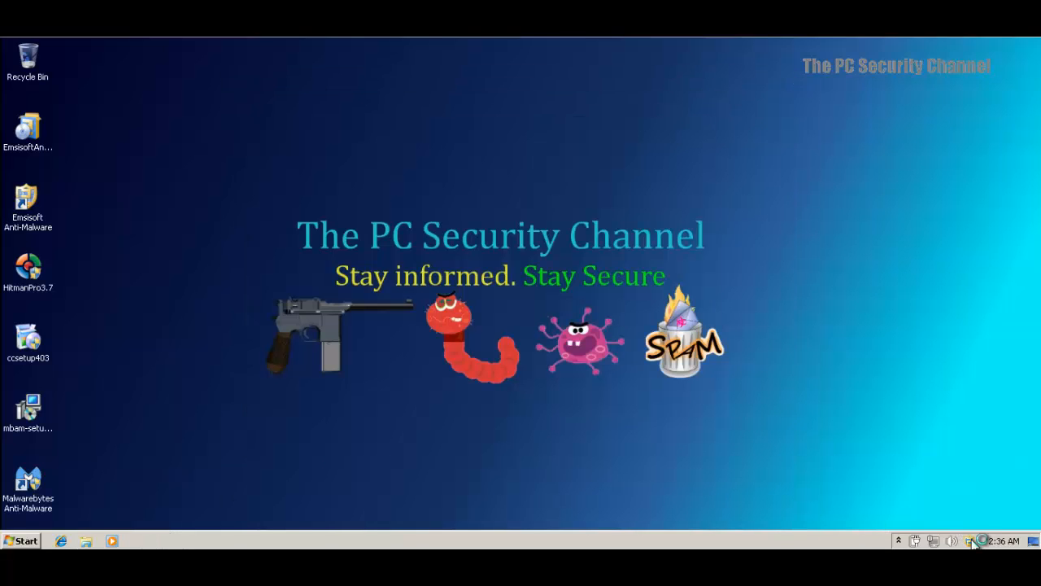
# Launch Emsisoft Anti-Malware to its Security Status page showing File Guard, Behavior Blocker, Surf Protection
pyautogui.doubleClick(28, 205)
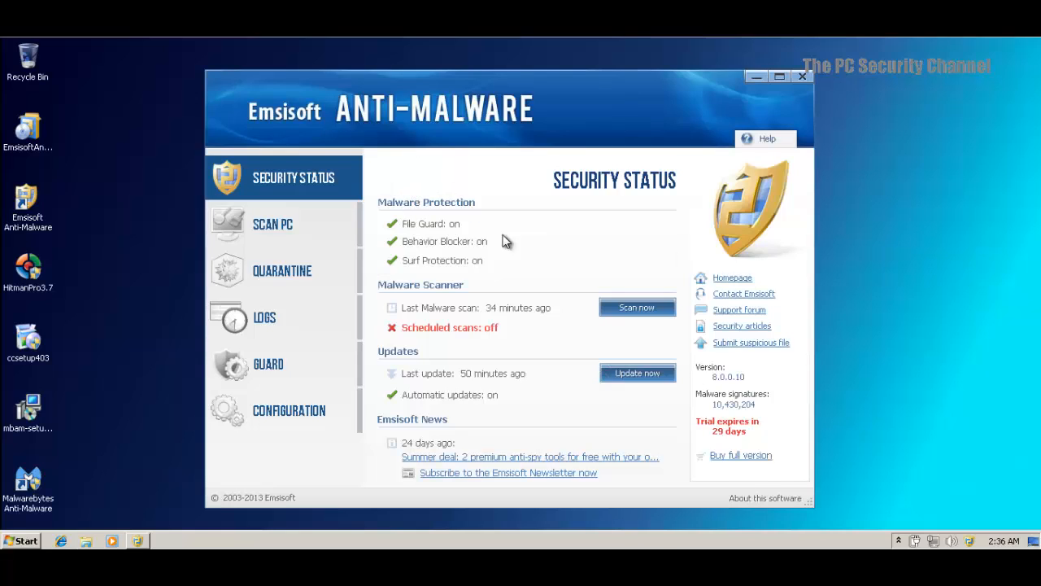
pyautogui.moveTo(811, 504)
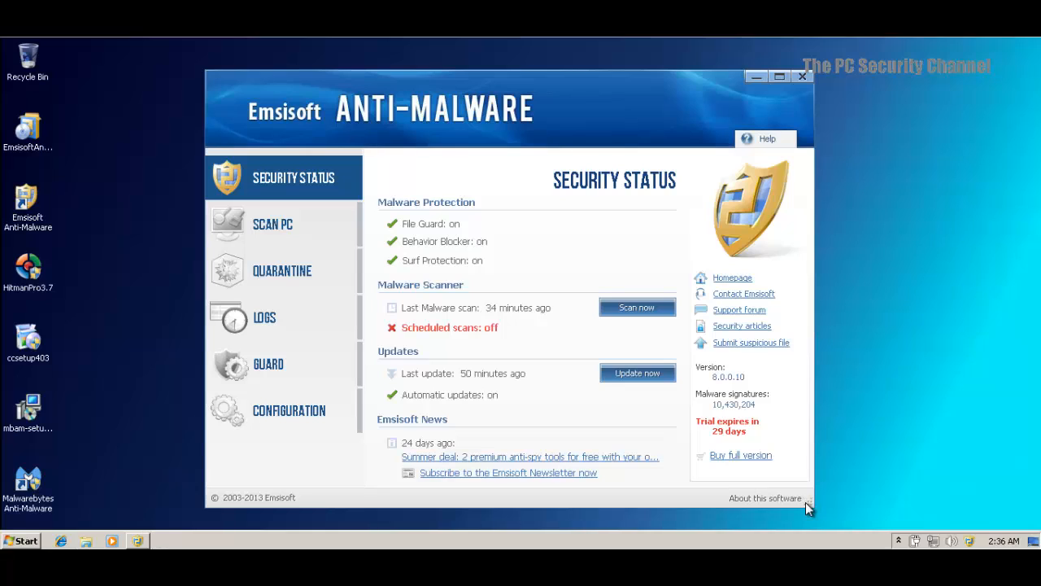
pyautogui.moveTo(543, 107)
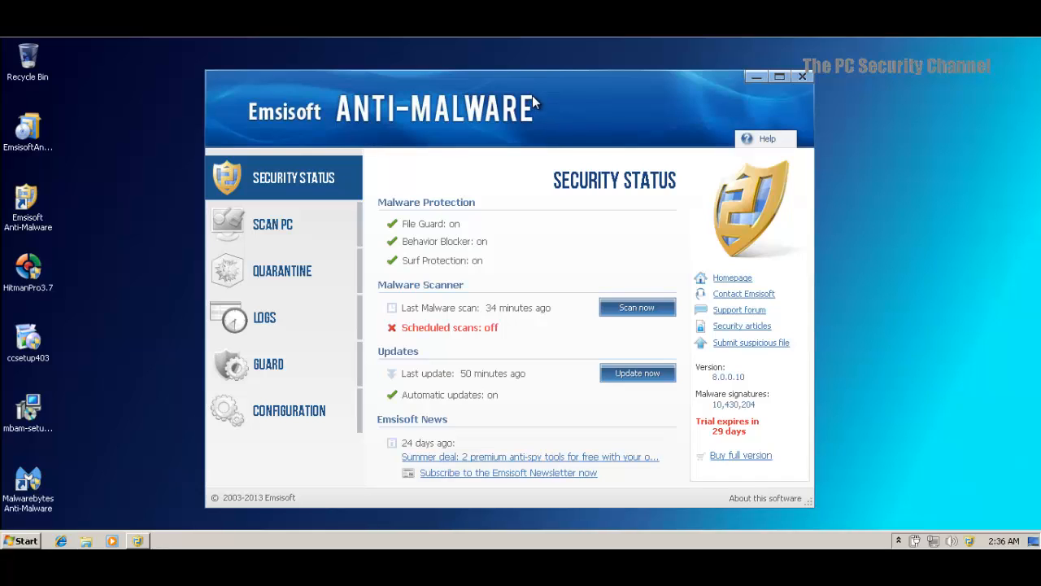
pyautogui.moveTo(562, 111)
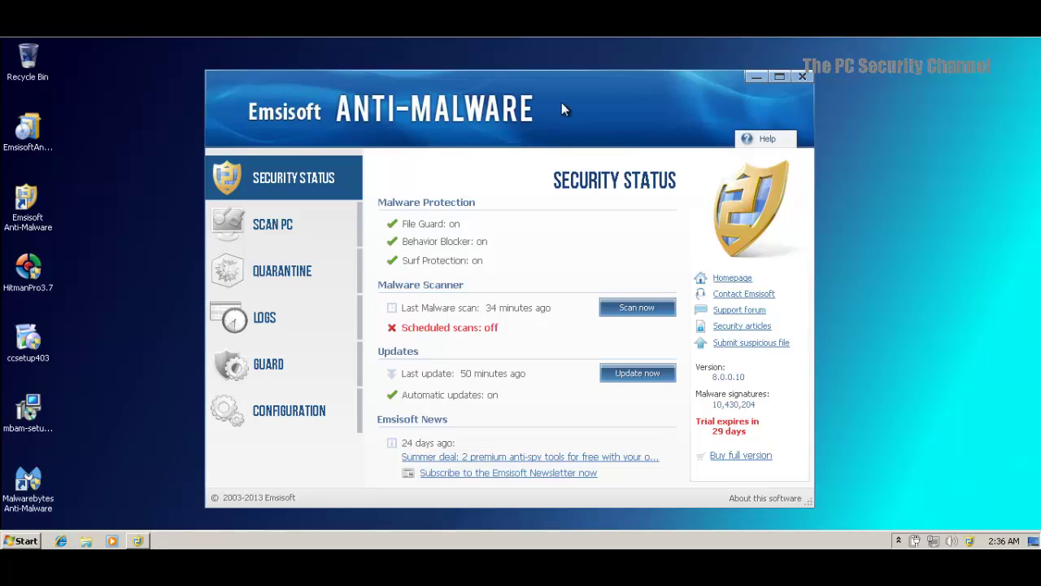
pyautogui.moveTo(350, 262)
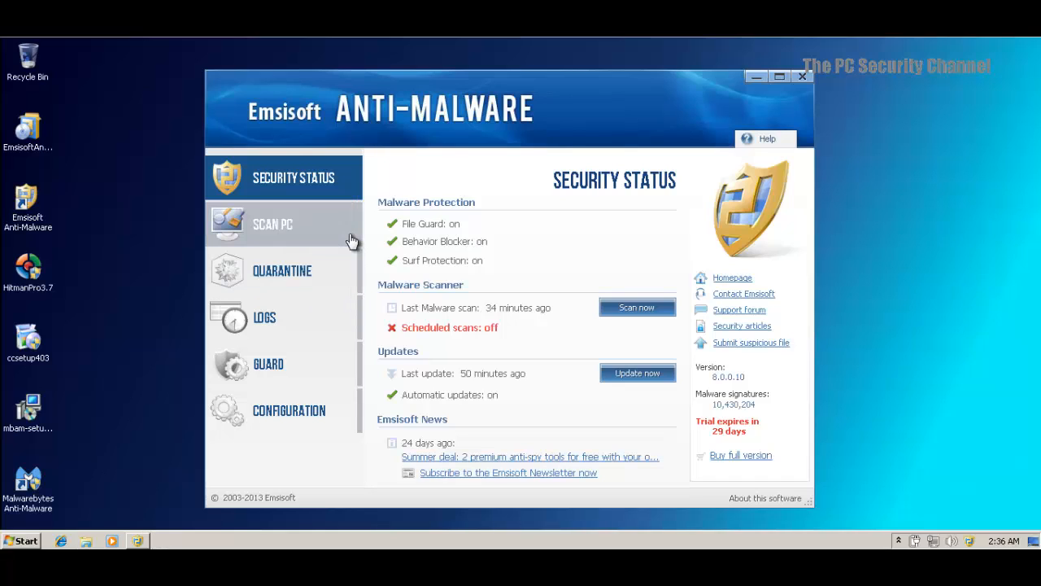
pyautogui.moveTo(558, 396)
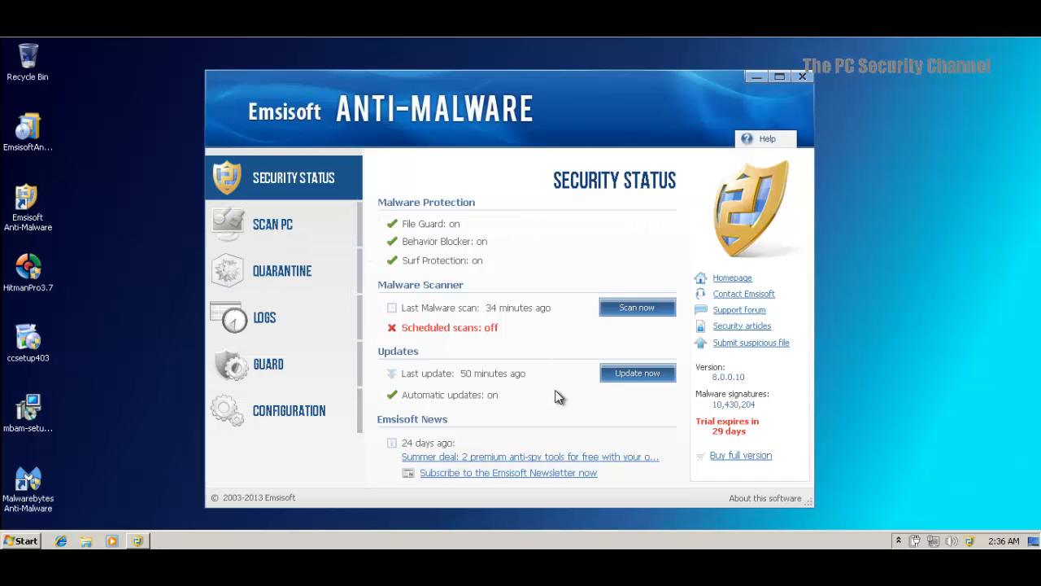
pyautogui.moveTo(307, 377)
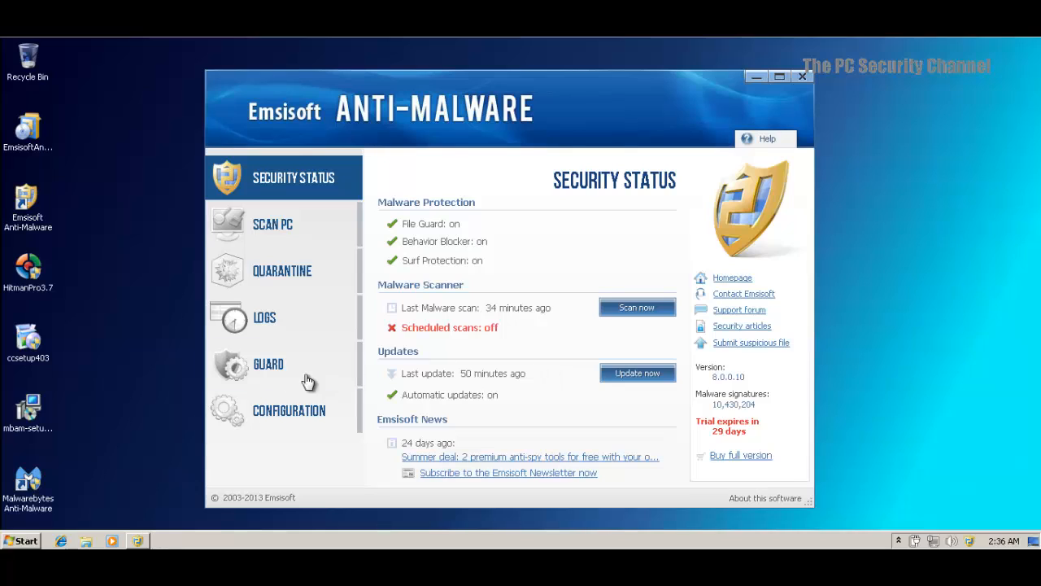
pyautogui.moveTo(282, 407)
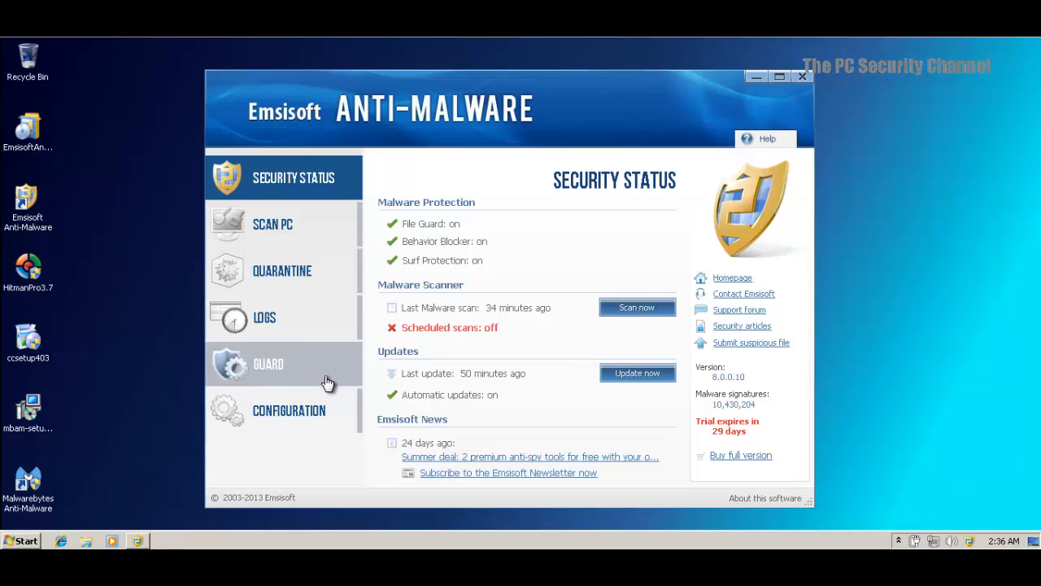
pyautogui.moveTo(334, 358)
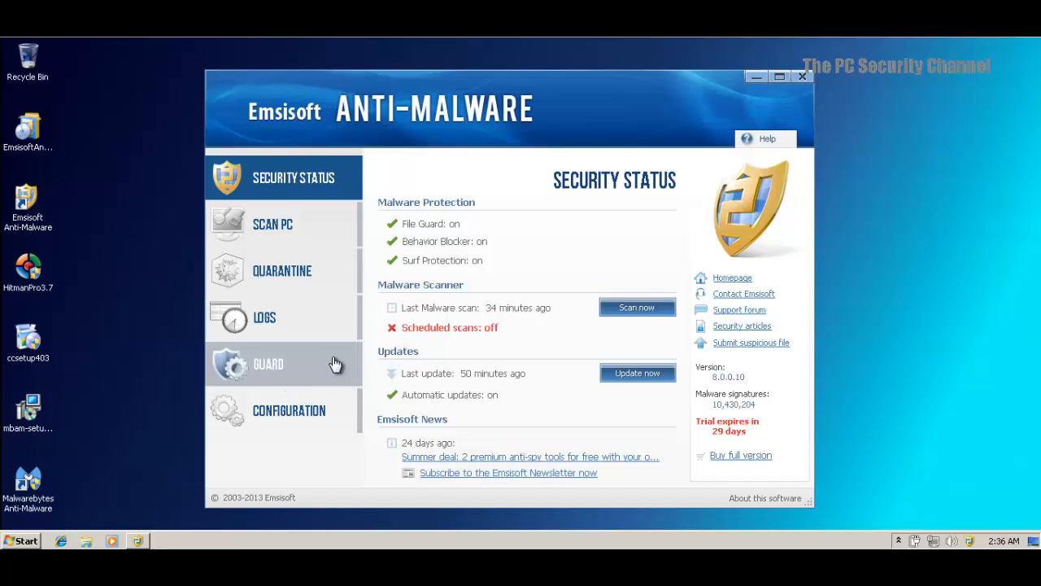
pyautogui.moveTo(366, 347)
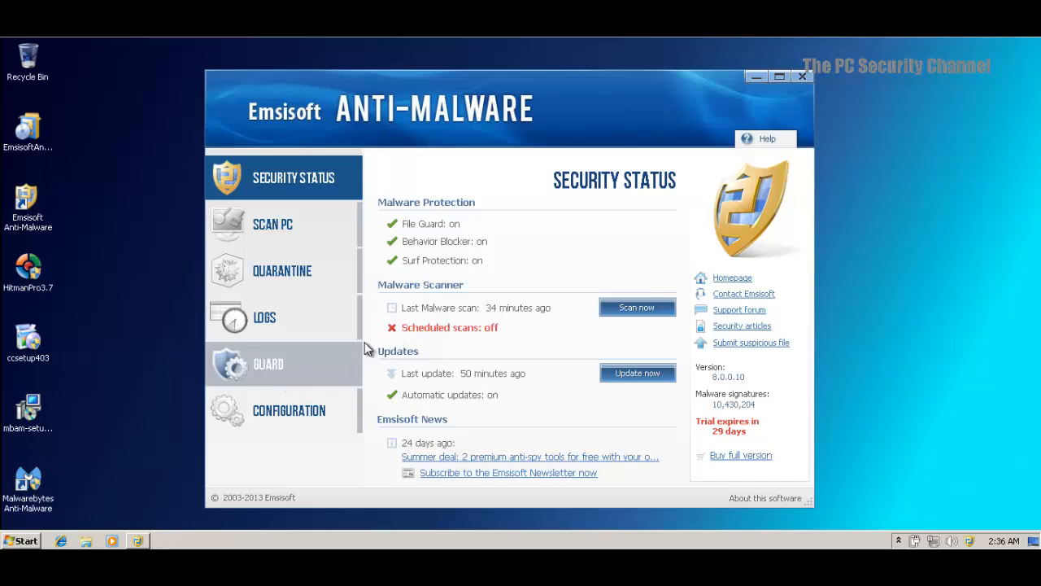
pyautogui.moveTo(736, 151)
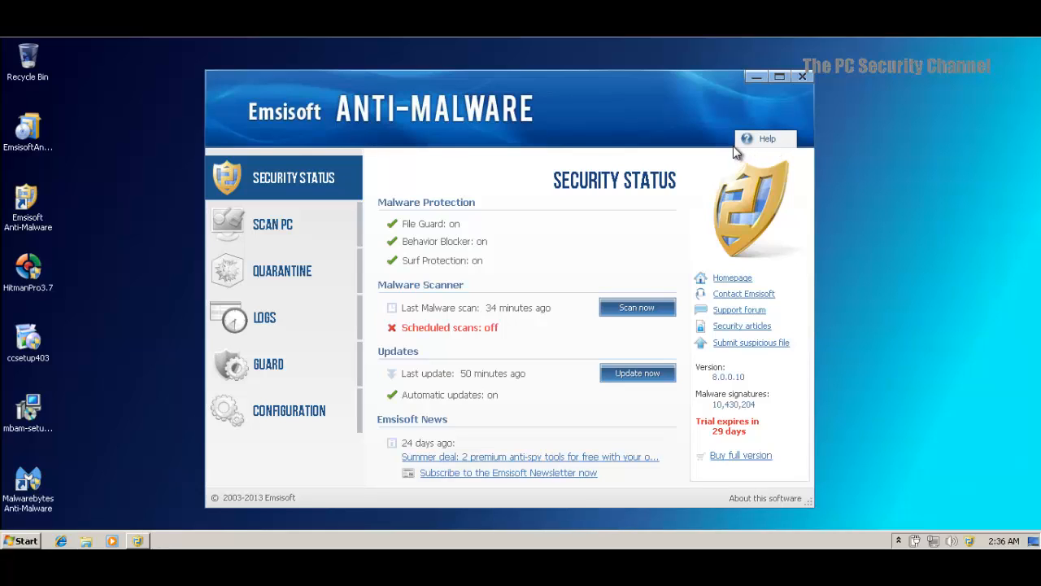
pyautogui.moveTo(754, 160)
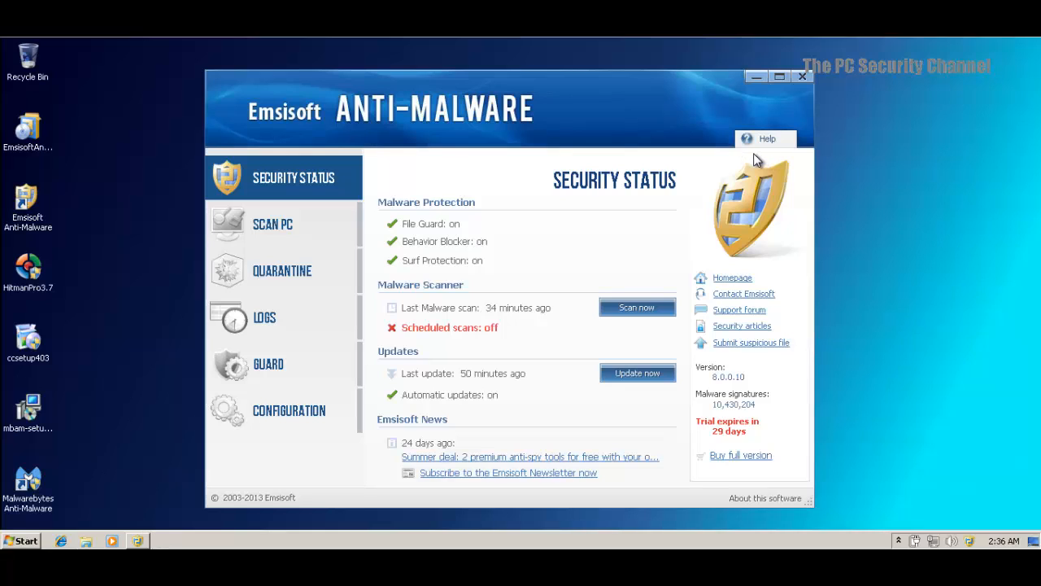
pyautogui.moveTo(690, 133)
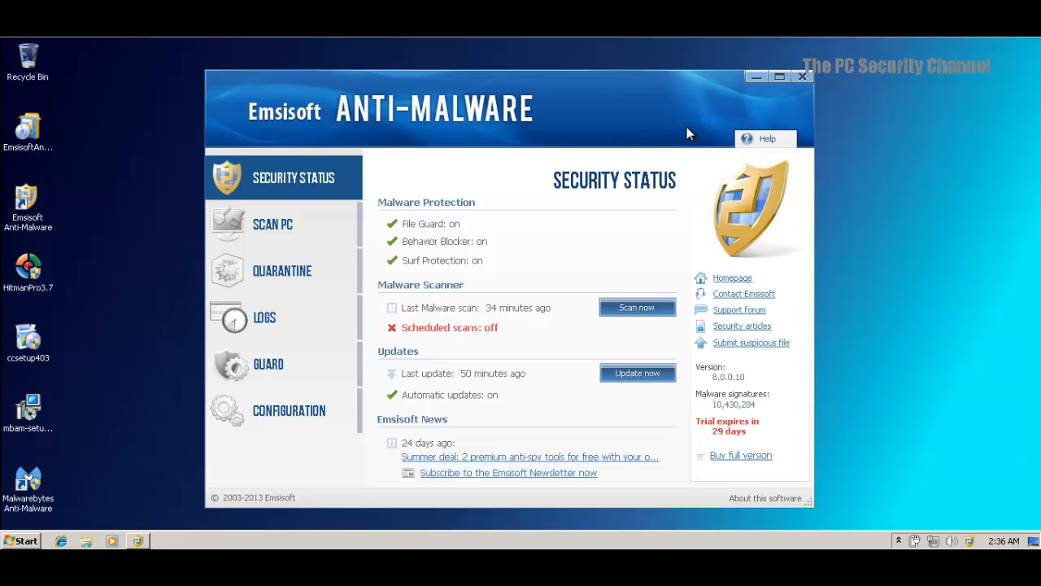
pyautogui.moveTo(675, 124)
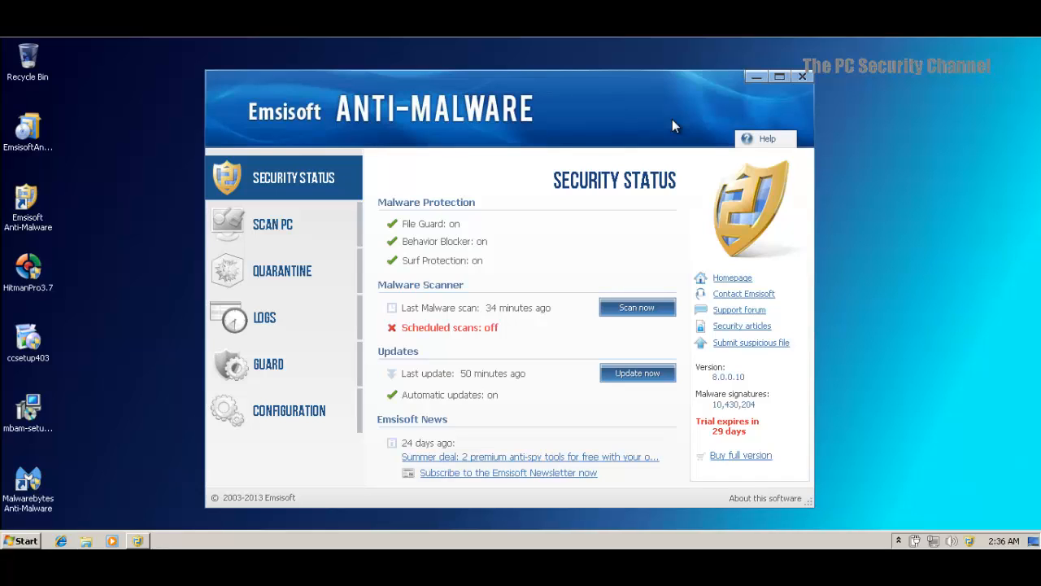
pyautogui.moveTo(596, 124)
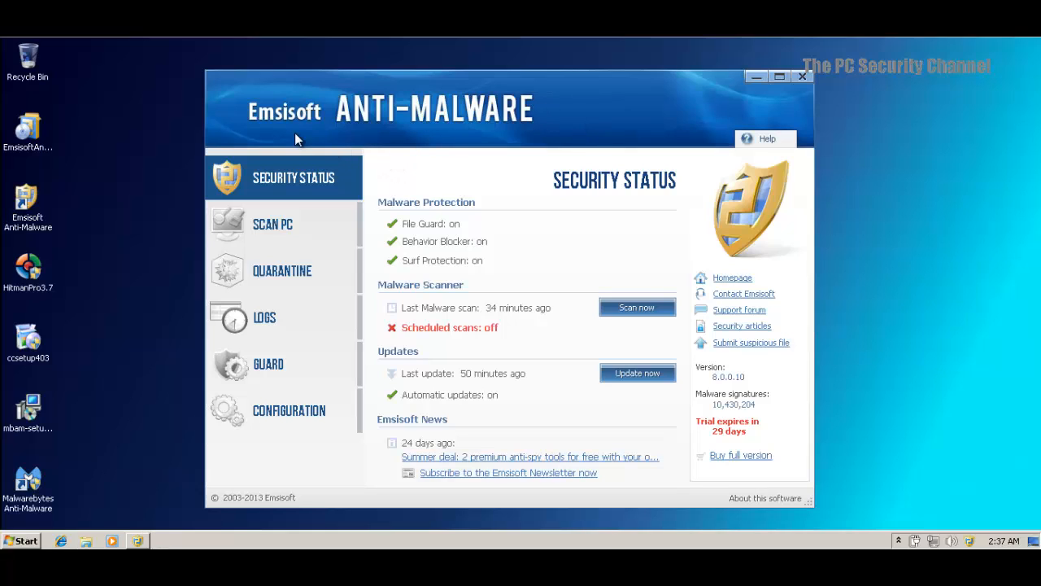
pyautogui.moveTo(232, 89)
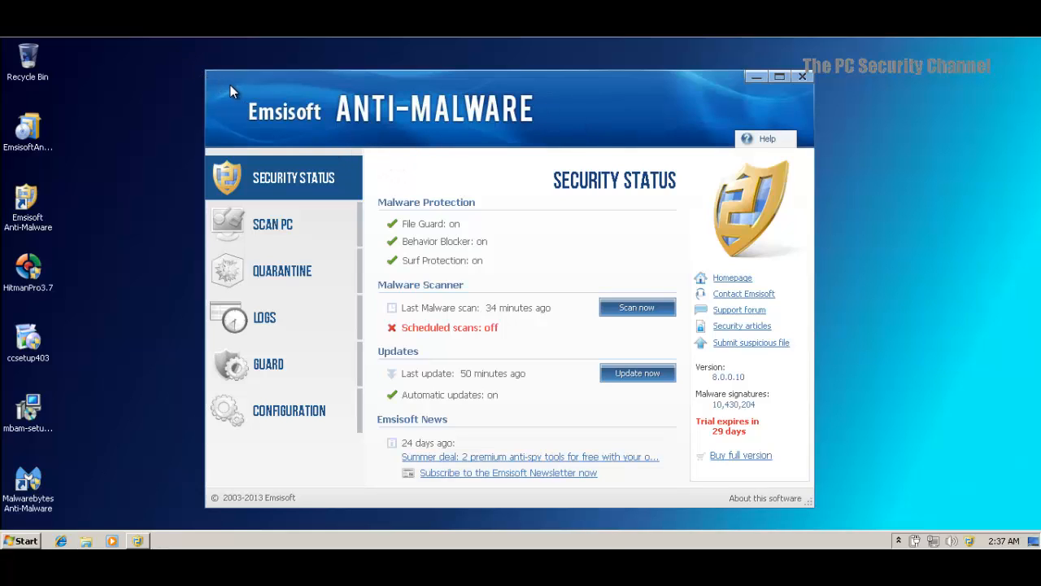
pyautogui.moveTo(386, 440)
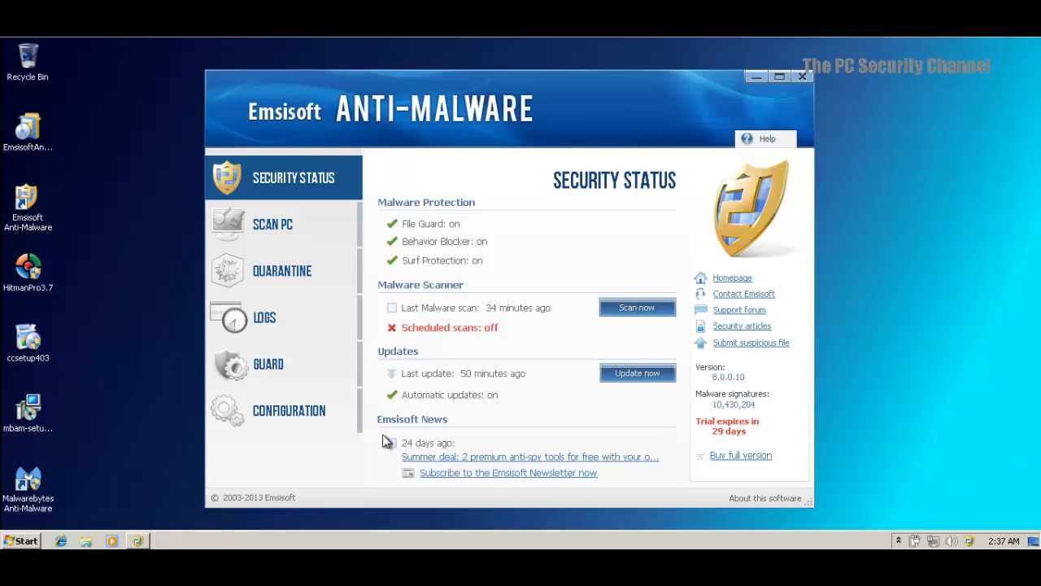
pyautogui.moveTo(352, 513)
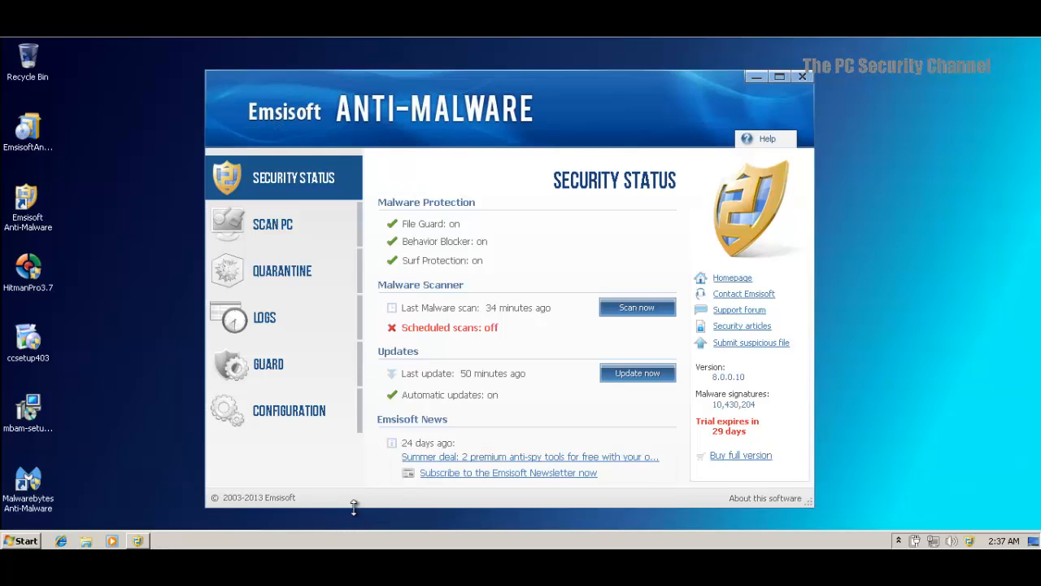
pyautogui.moveTo(565, 122)
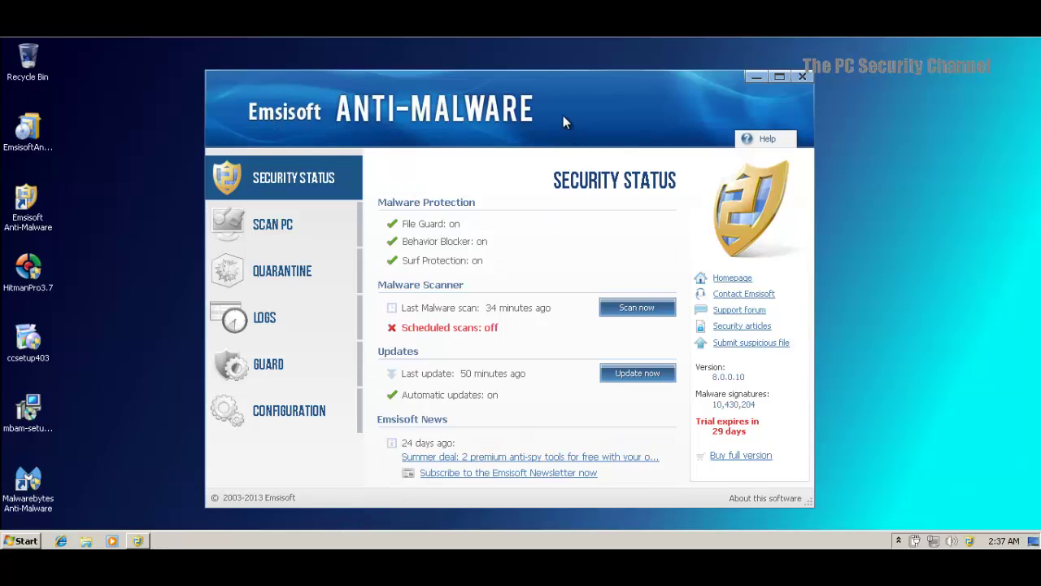
pyautogui.moveTo(558, 117)
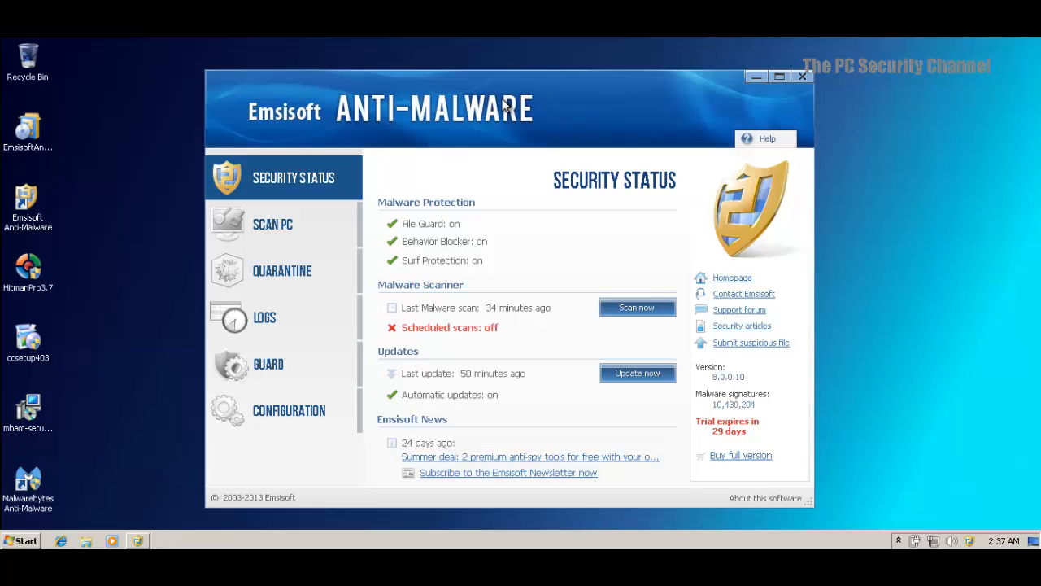
pyautogui.moveTo(313, 334)
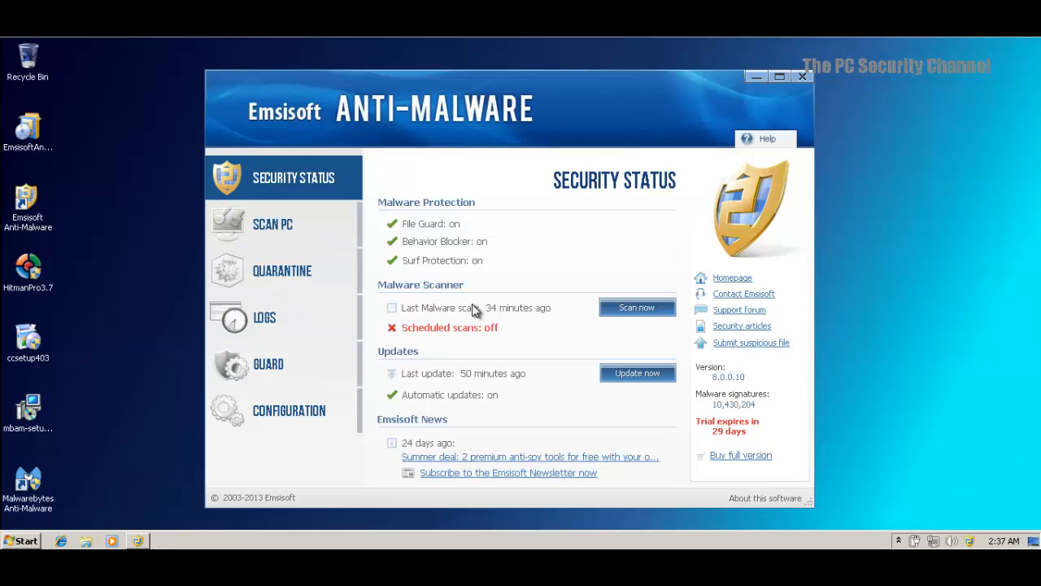
pyautogui.moveTo(692, 373)
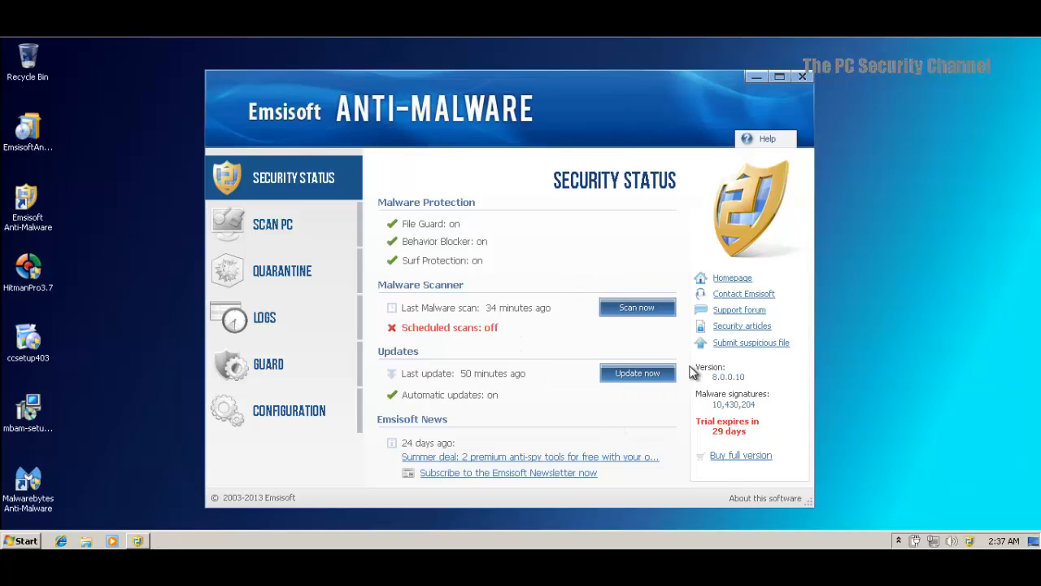
pyautogui.moveTo(649, 116)
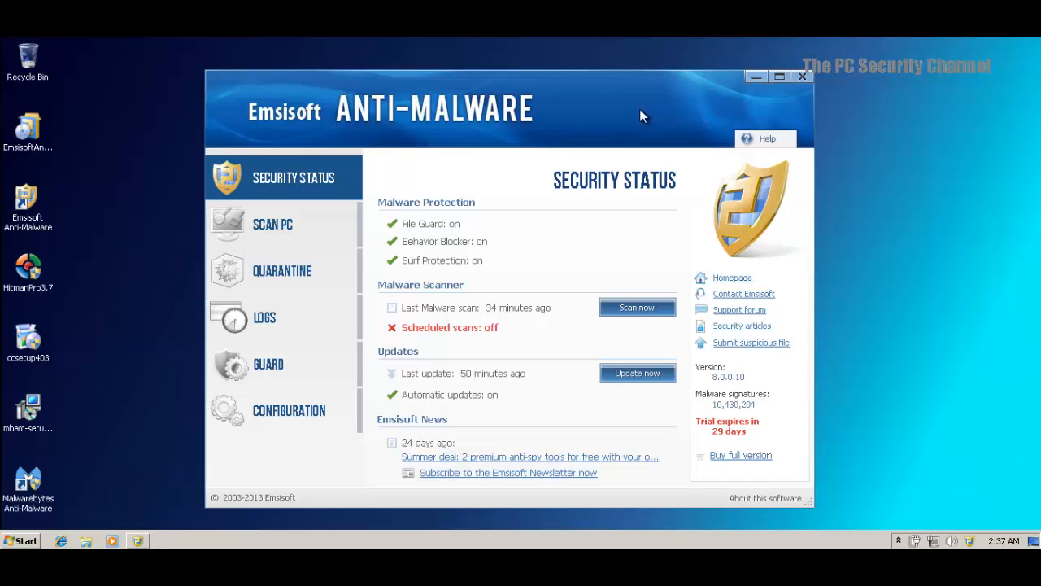
pyautogui.moveTo(261, 314)
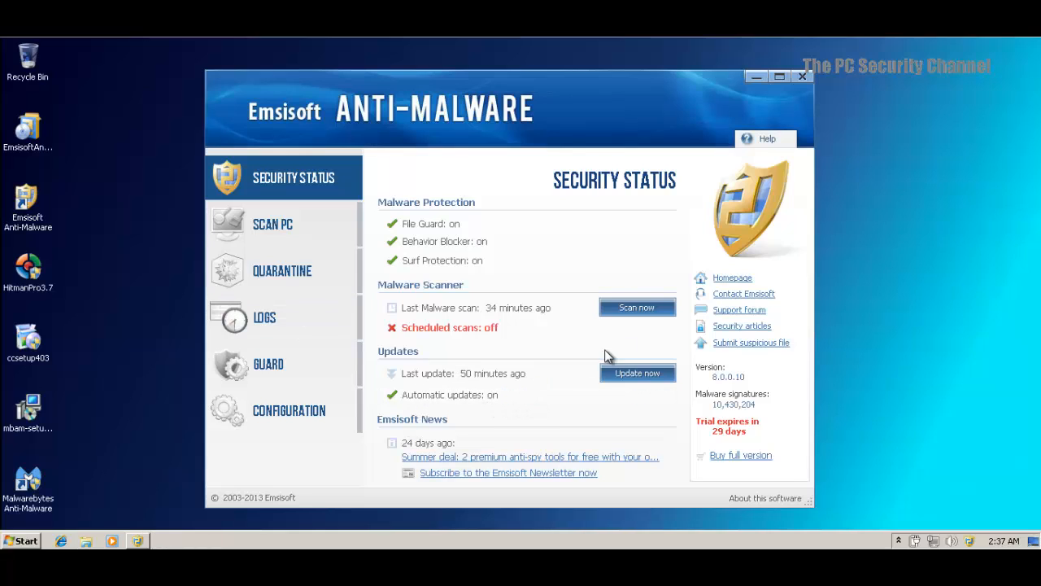
pyautogui.moveTo(706, 163)
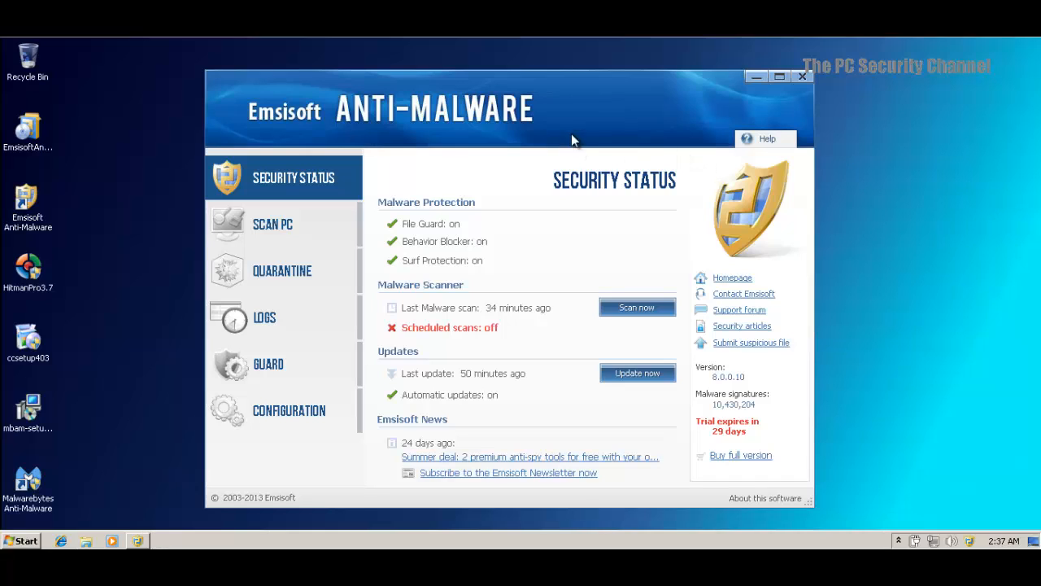
pyautogui.moveTo(576, 130)
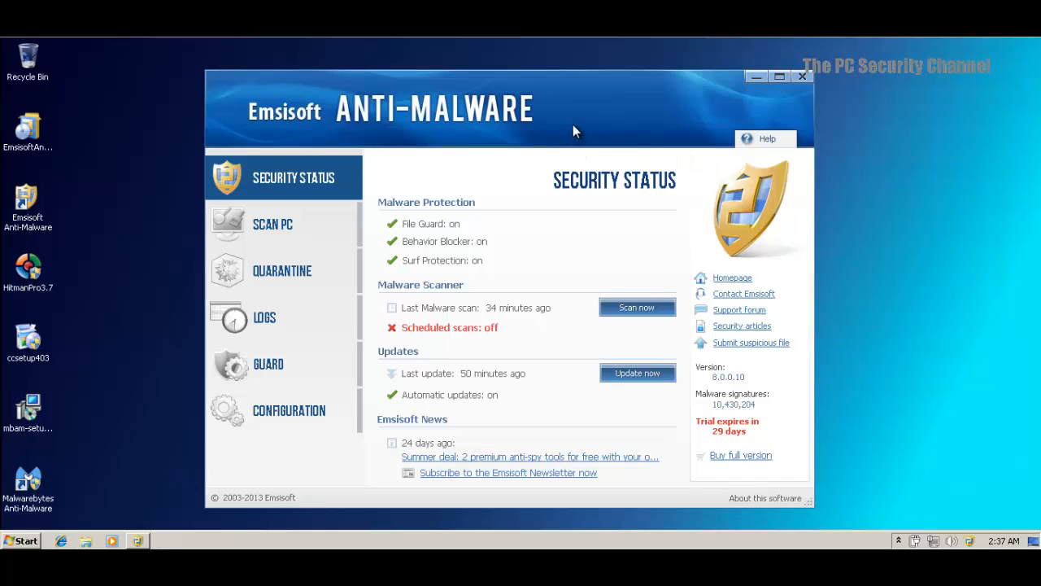
pyautogui.moveTo(565, 88)
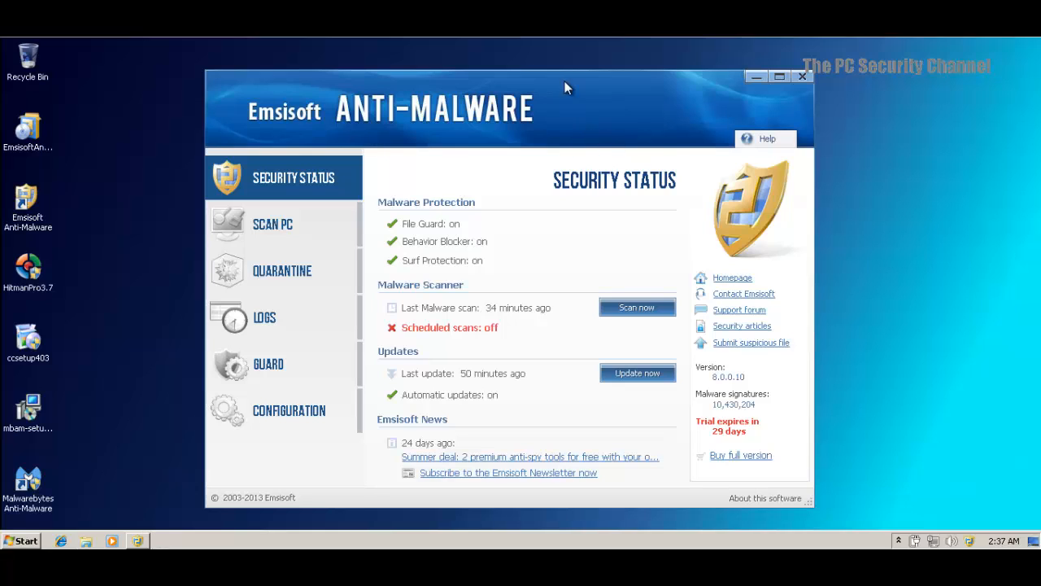
pyautogui.moveTo(680, 96)
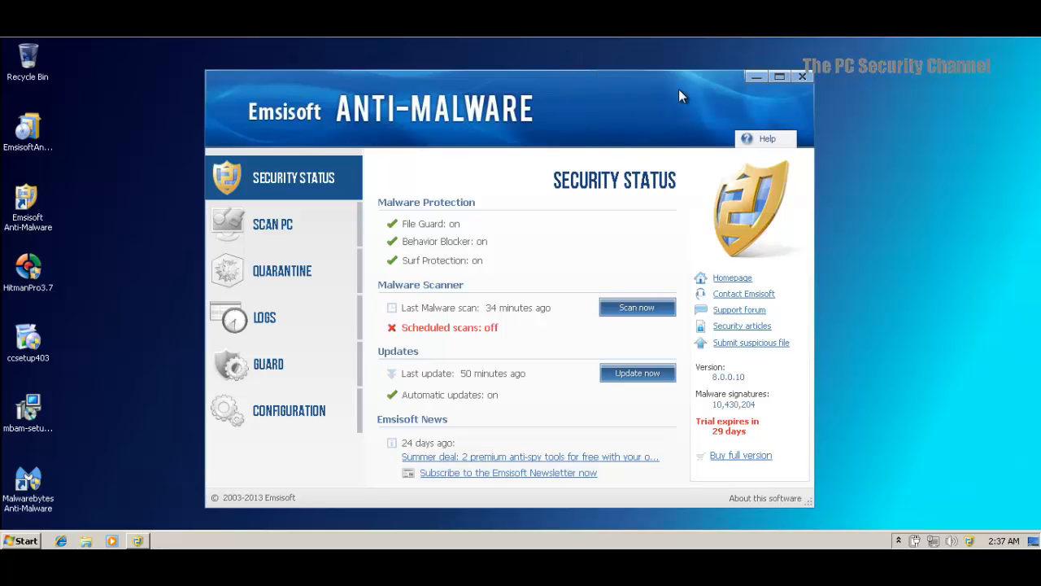
pyautogui.moveTo(645, 102)
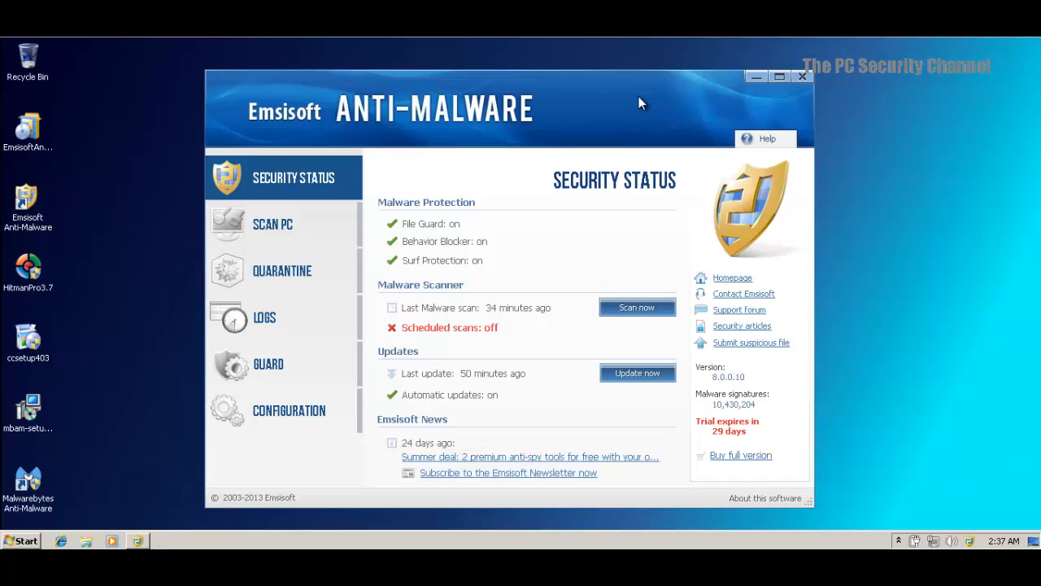
pyautogui.moveTo(644, 103)
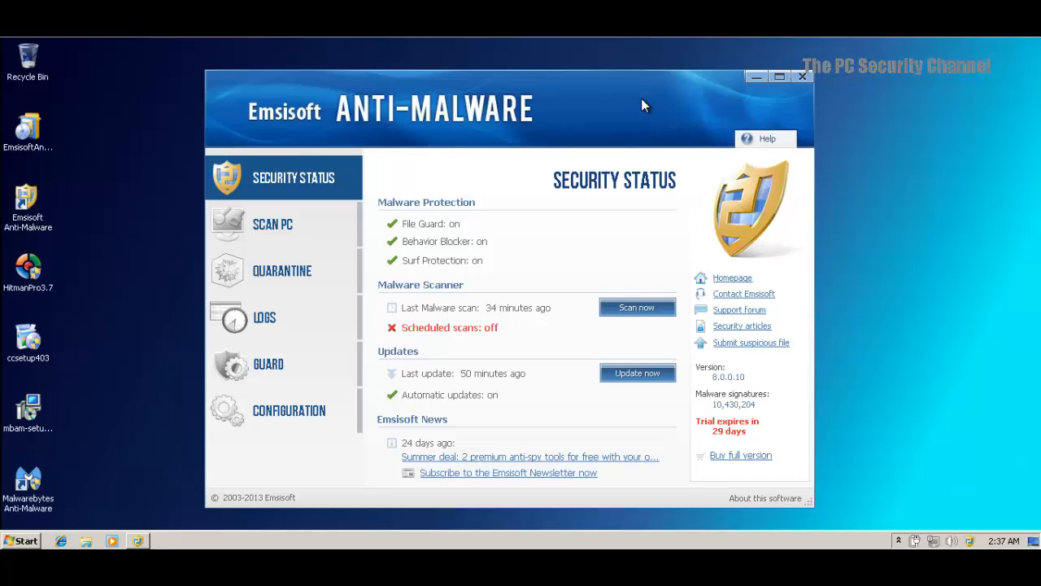
pyautogui.moveTo(641, 89)
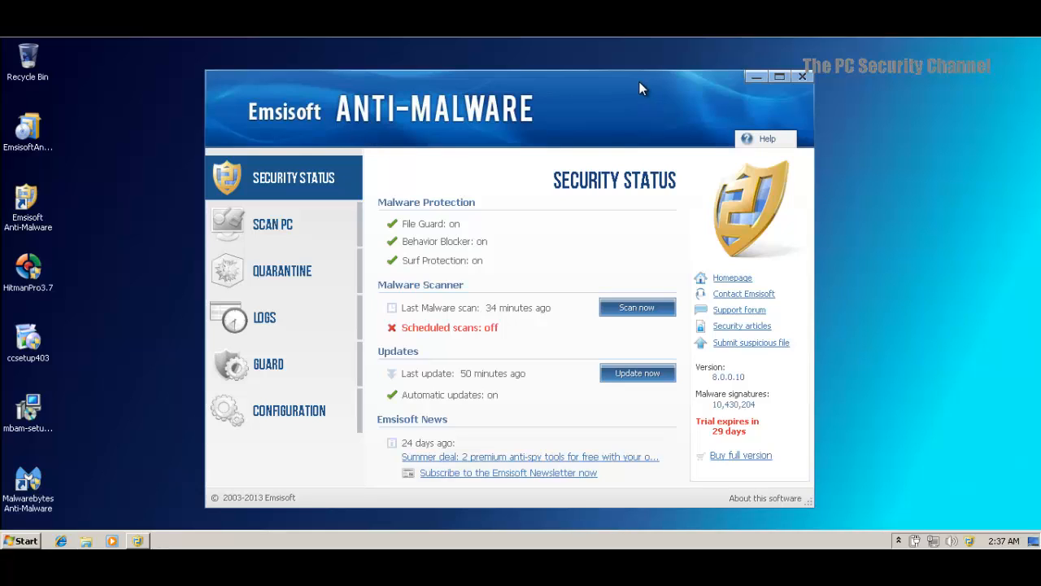
pyautogui.moveTo(479, 156)
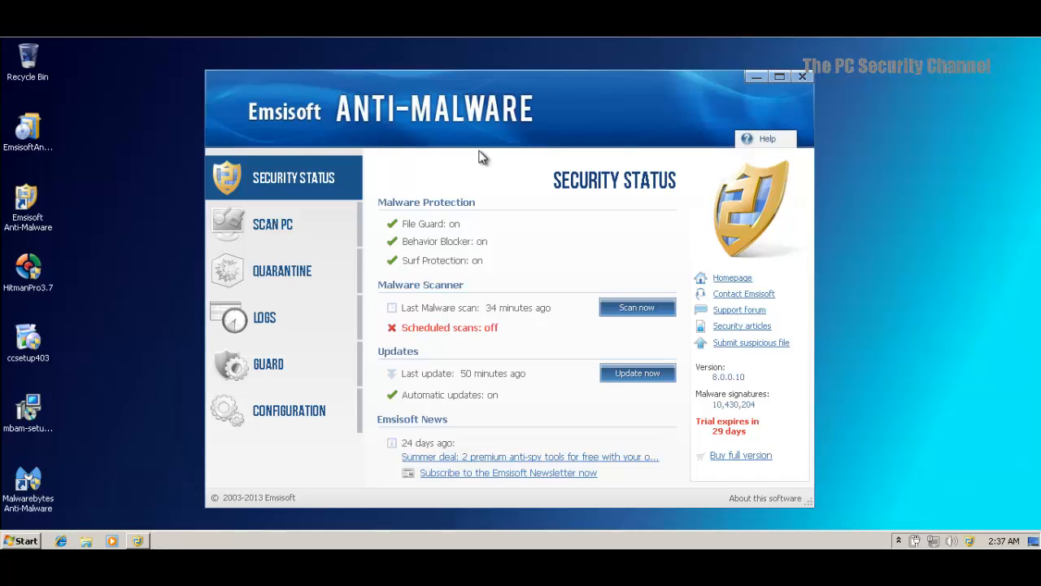
pyautogui.moveTo(630, 132)
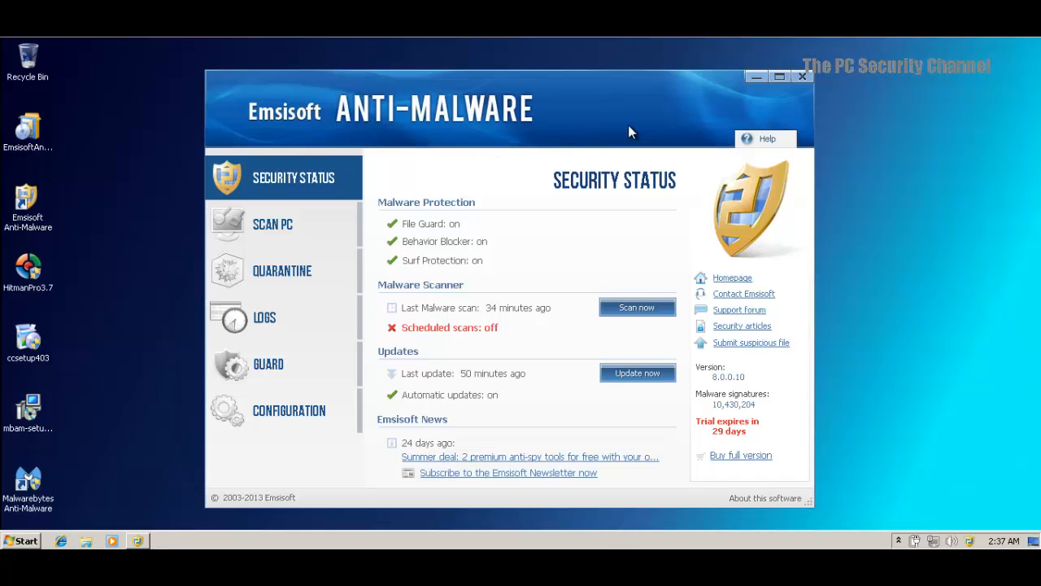
pyautogui.moveTo(678, 131)
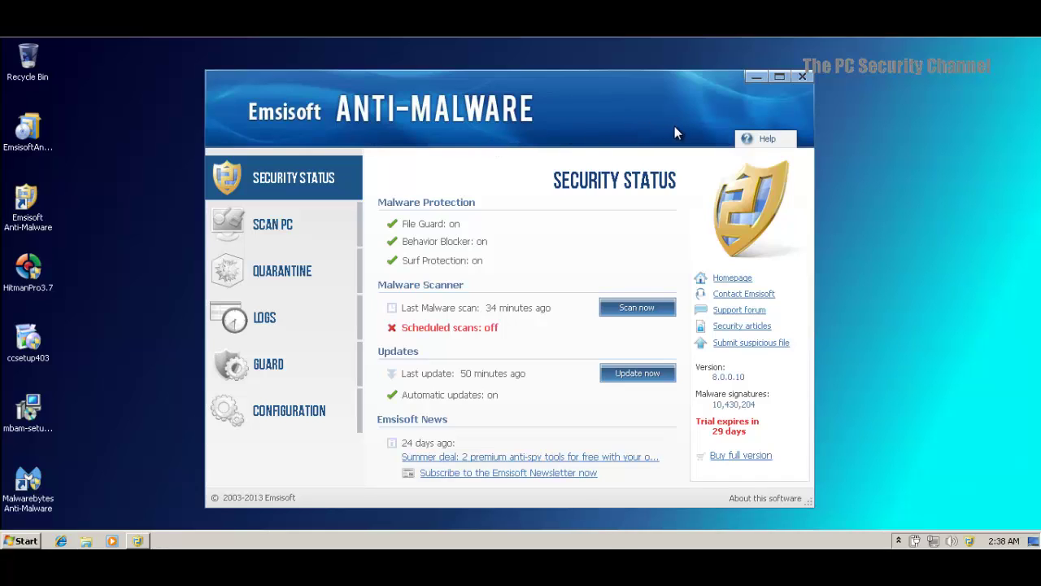
pyautogui.moveTo(675, 133)
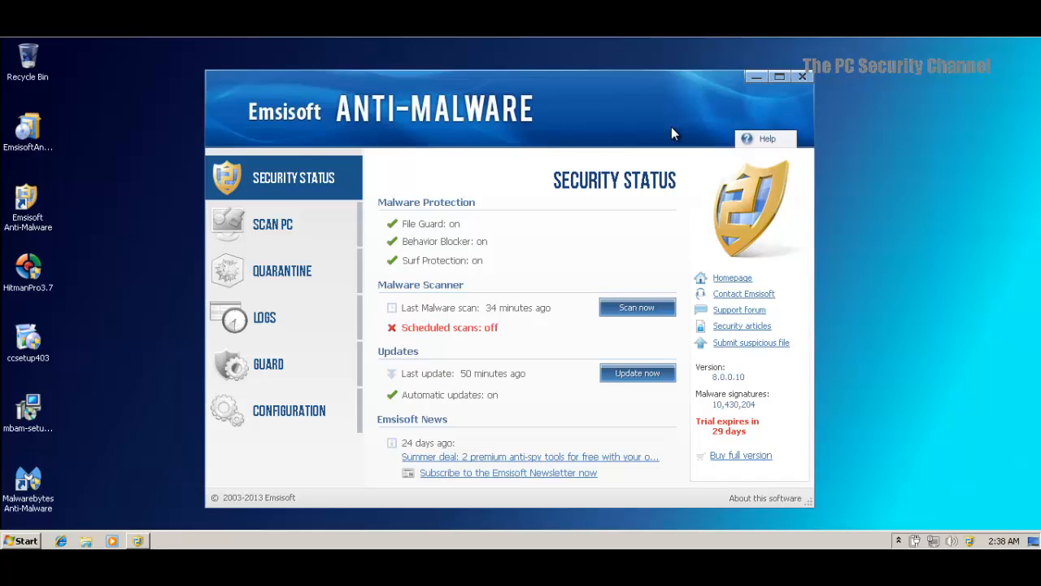
pyautogui.moveTo(734, 104)
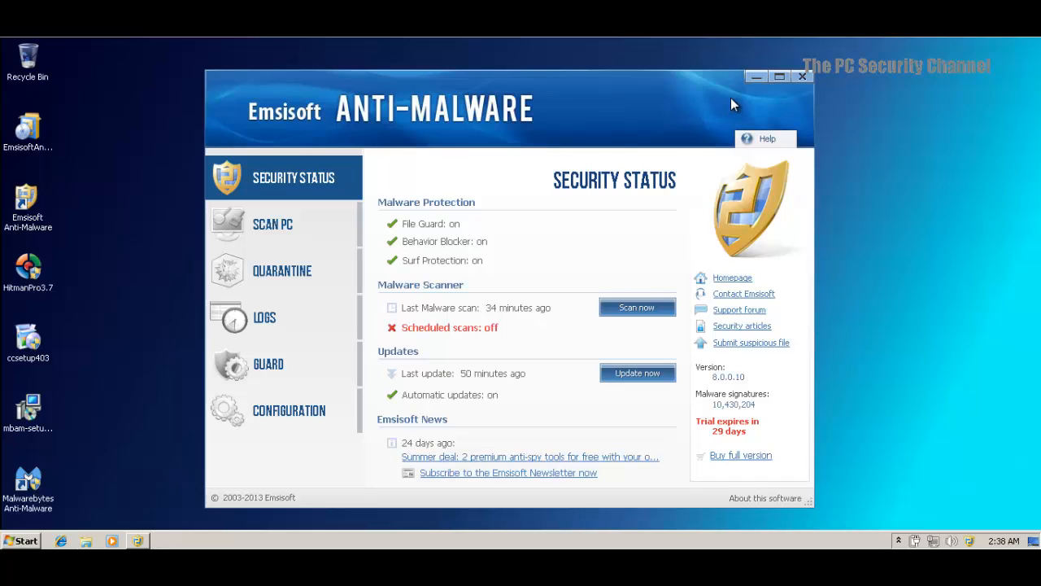
pyautogui.moveTo(728, 104)
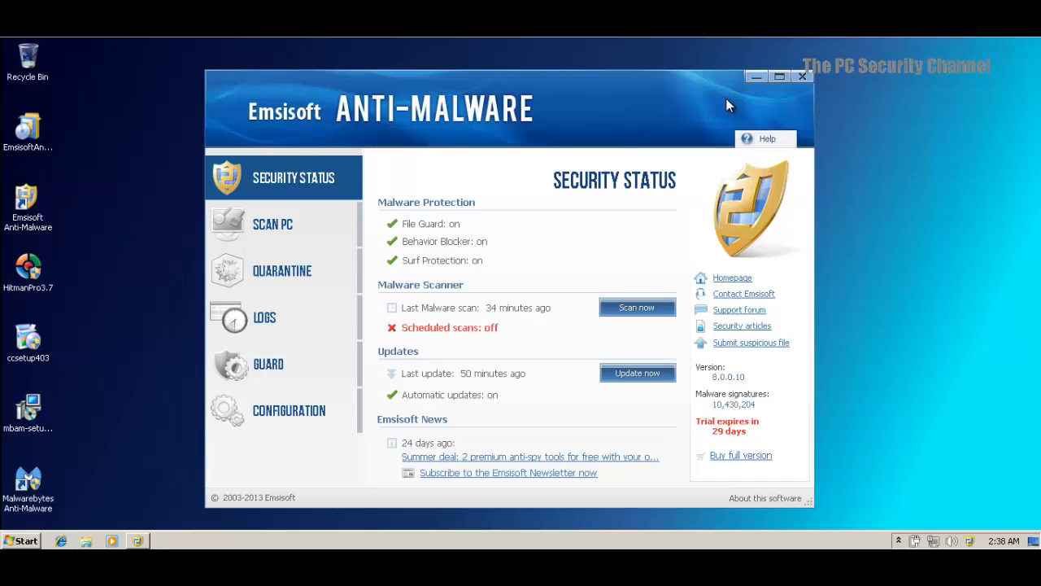
pyautogui.moveTo(724, 109)
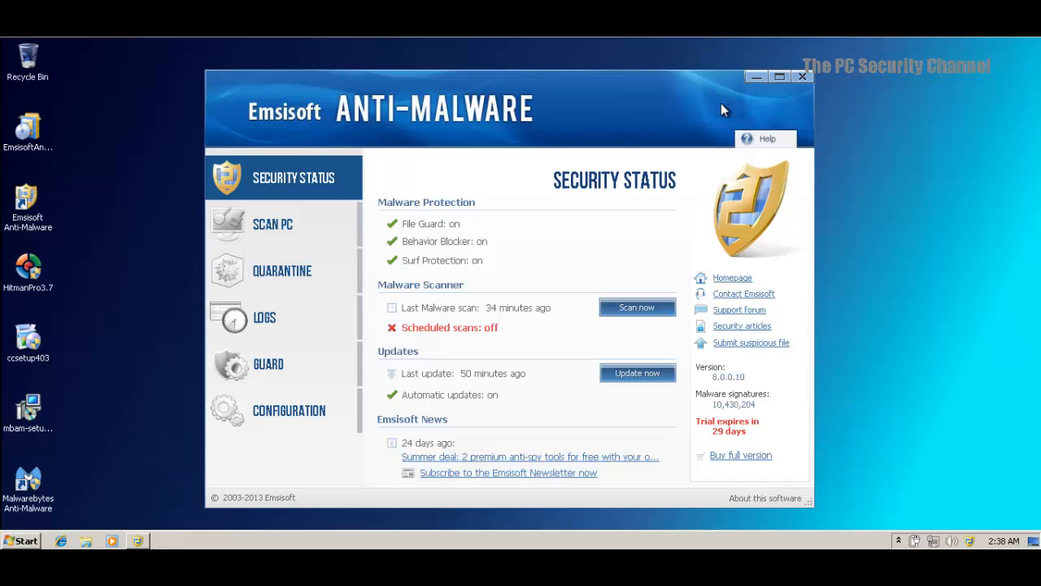
pyautogui.moveTo(725, 120)
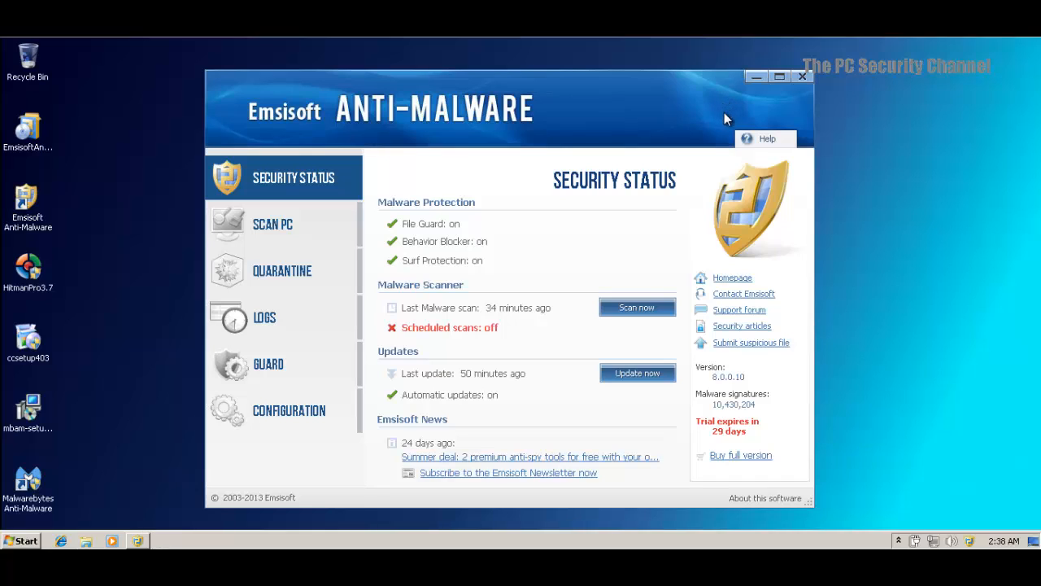
pyautogui.moveTo(714, 122)
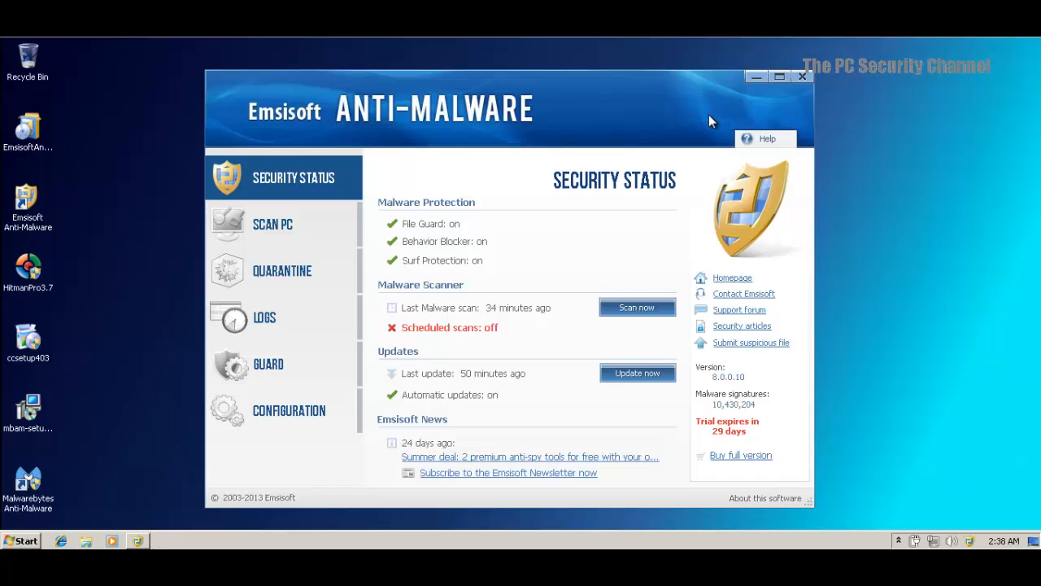
pyautogui.moveTo(707, 118)
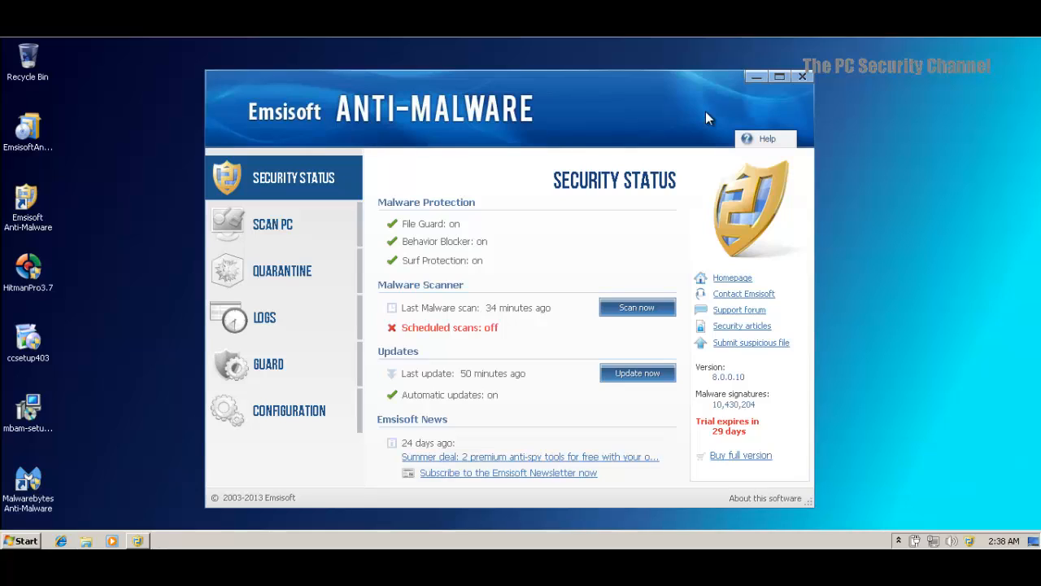
pyautogui.moveTo(722, 104)
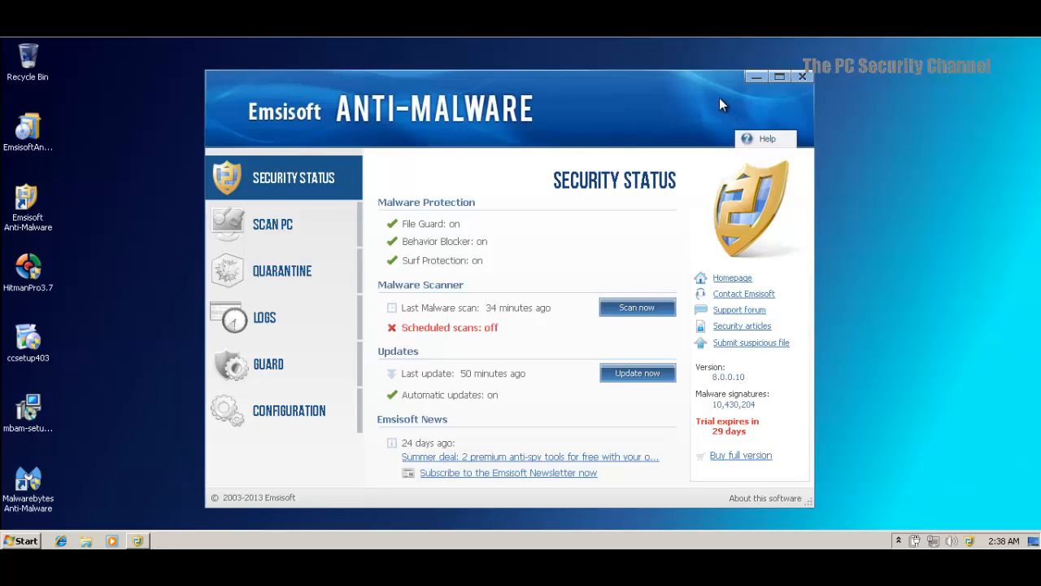
pyautogui.moveTo(671, 200)
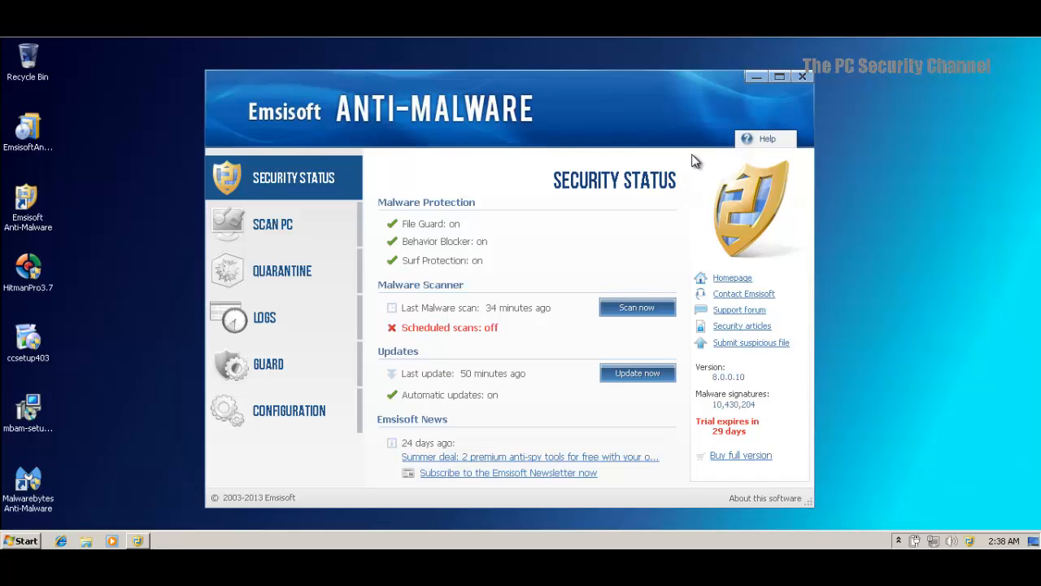
pyautogui.moveTo(685, 130)
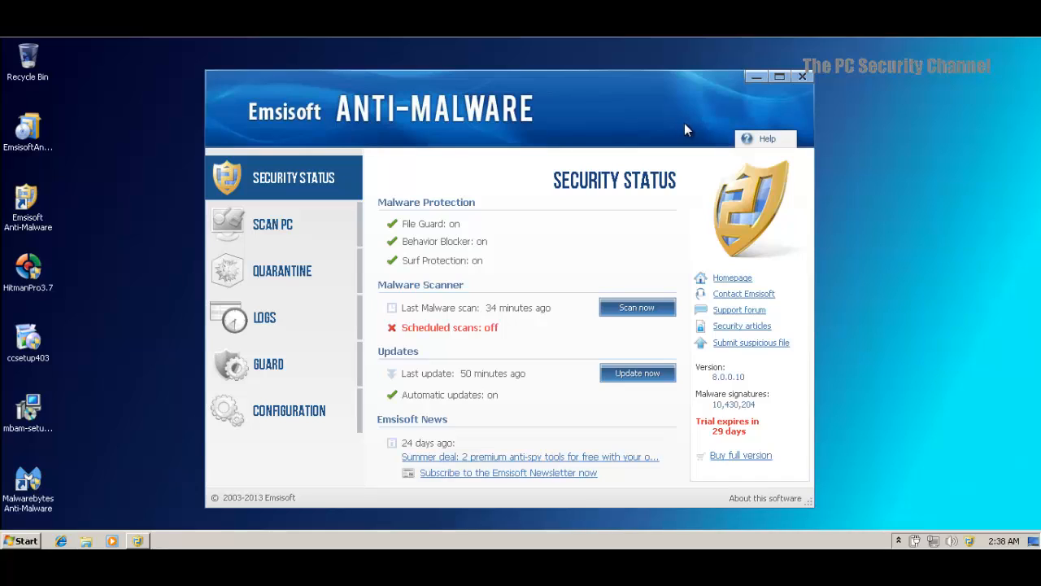
pyautogui.moveTo(719, 102)
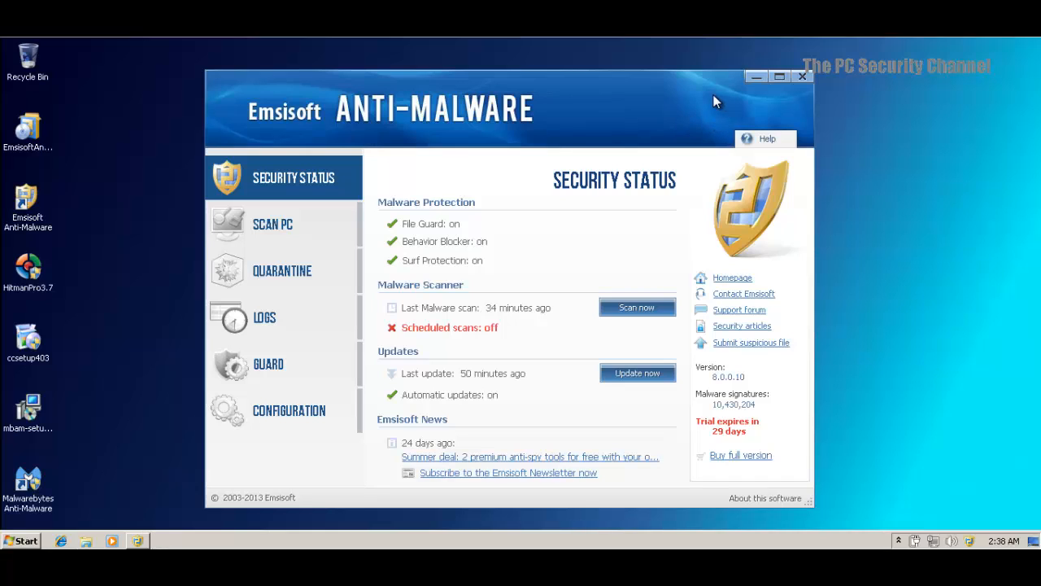
pyautogui.moveTo(504, 120)
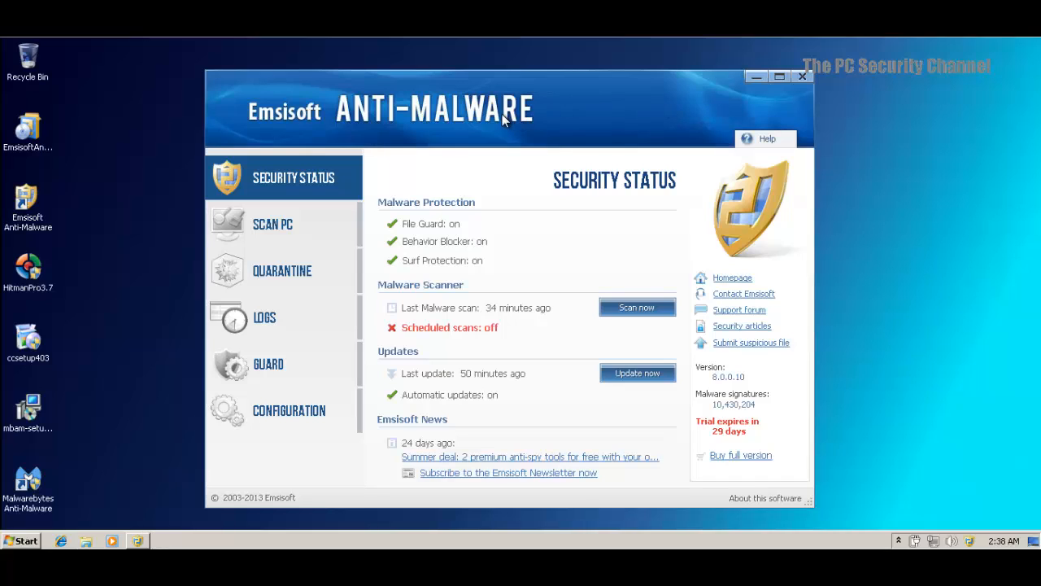
pyautogui.moveTo(564, 132)
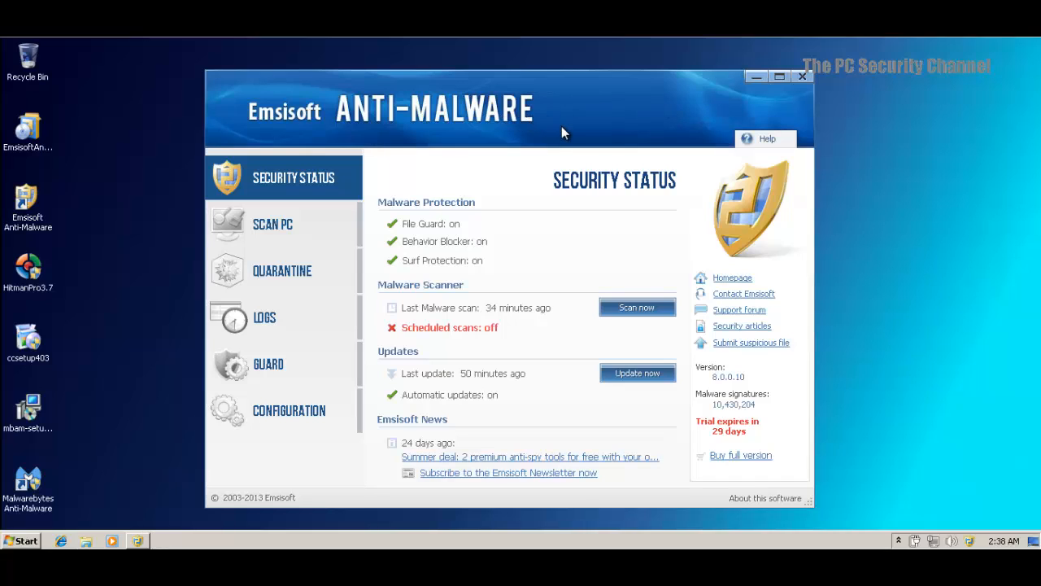
pyautogui.moveTo(580, 145)
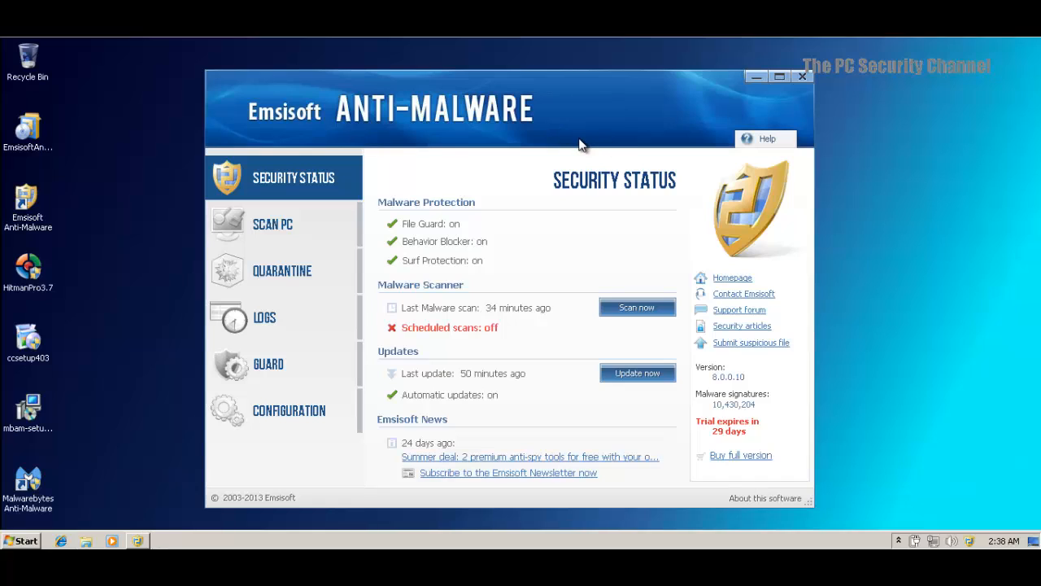
pyautogui.moveTo(584, 152)
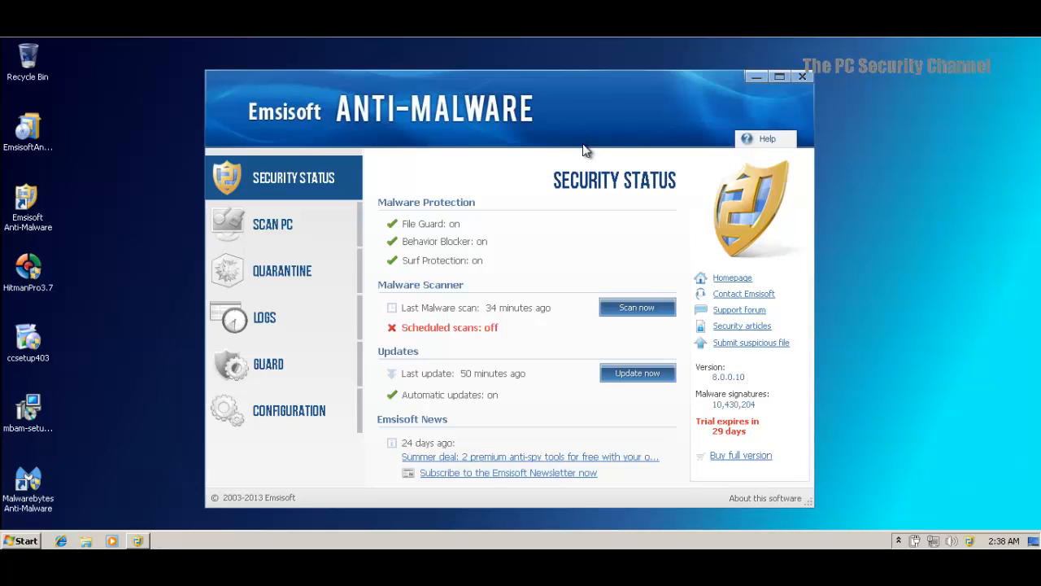
pyautogui.moveTo(614, 136)
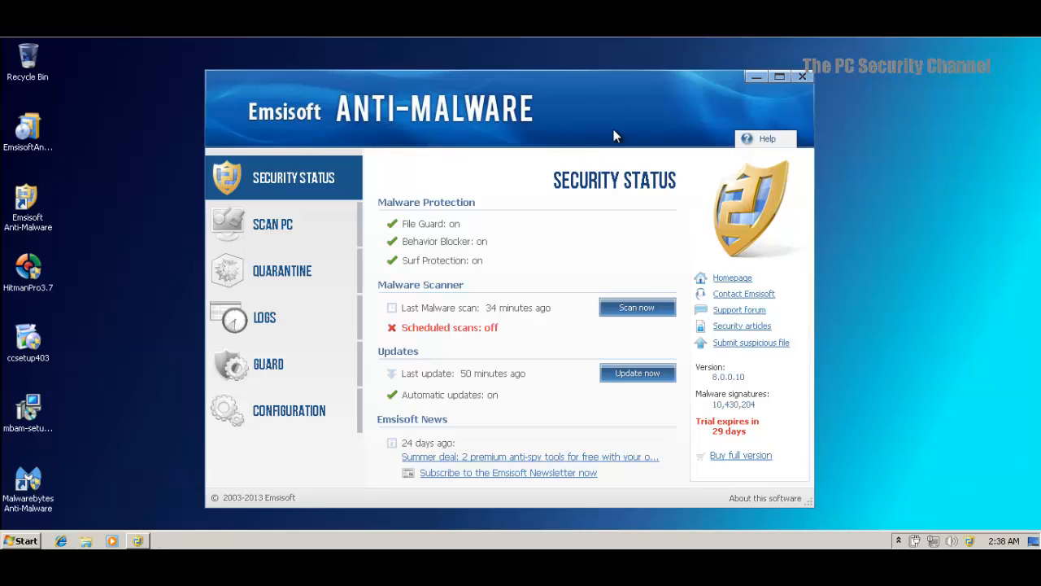
pyautogui.moveTo(656, 108)
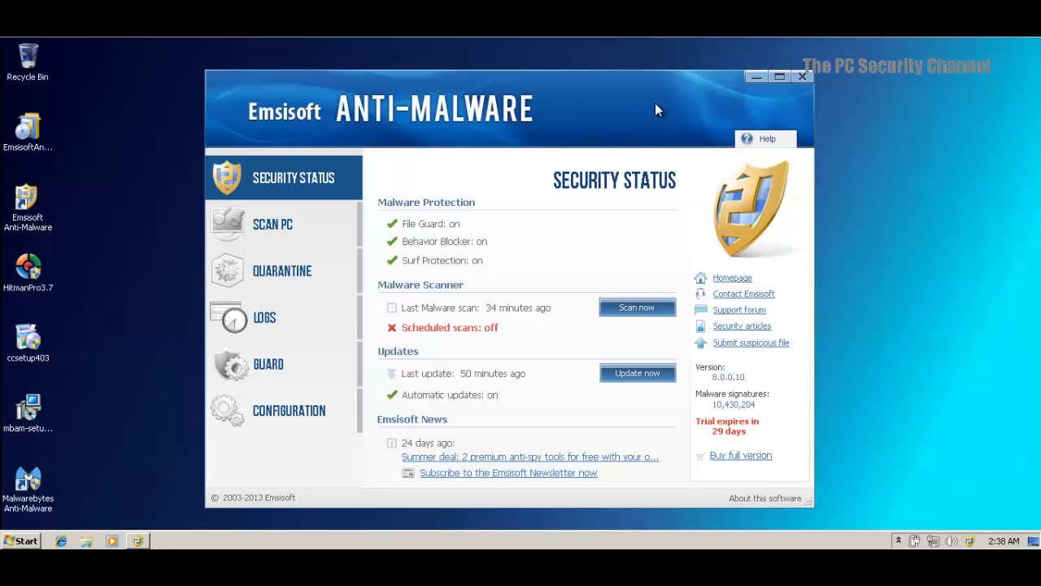
pyautogui.moveTo(663, 122)
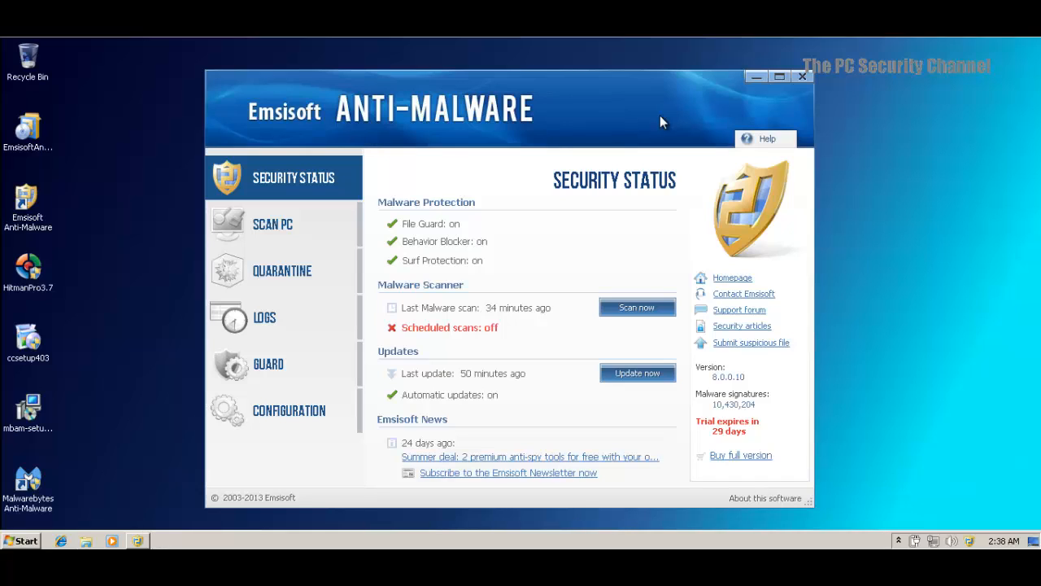
pyautogui.moveTo(654, 121)
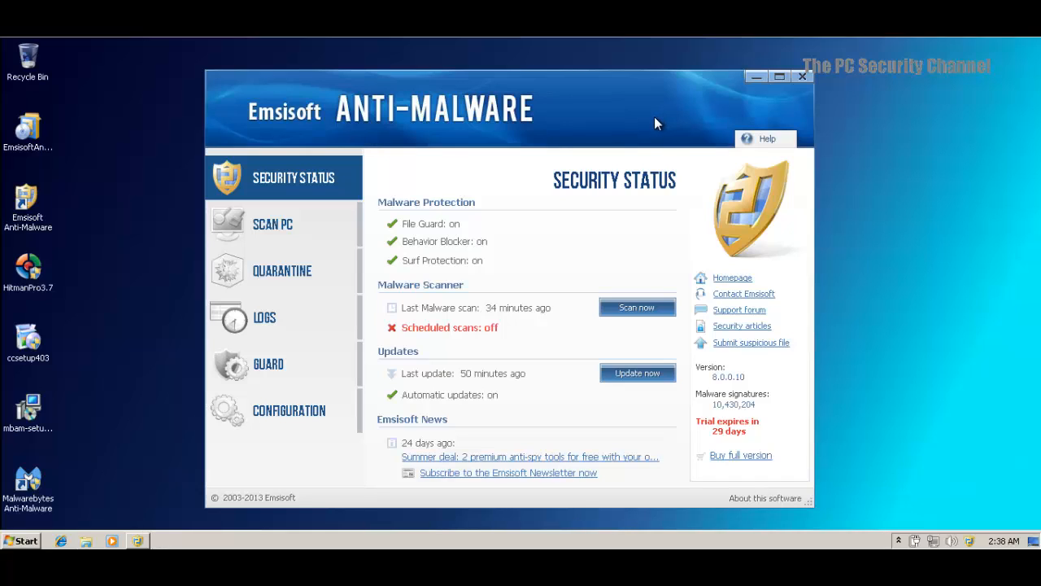